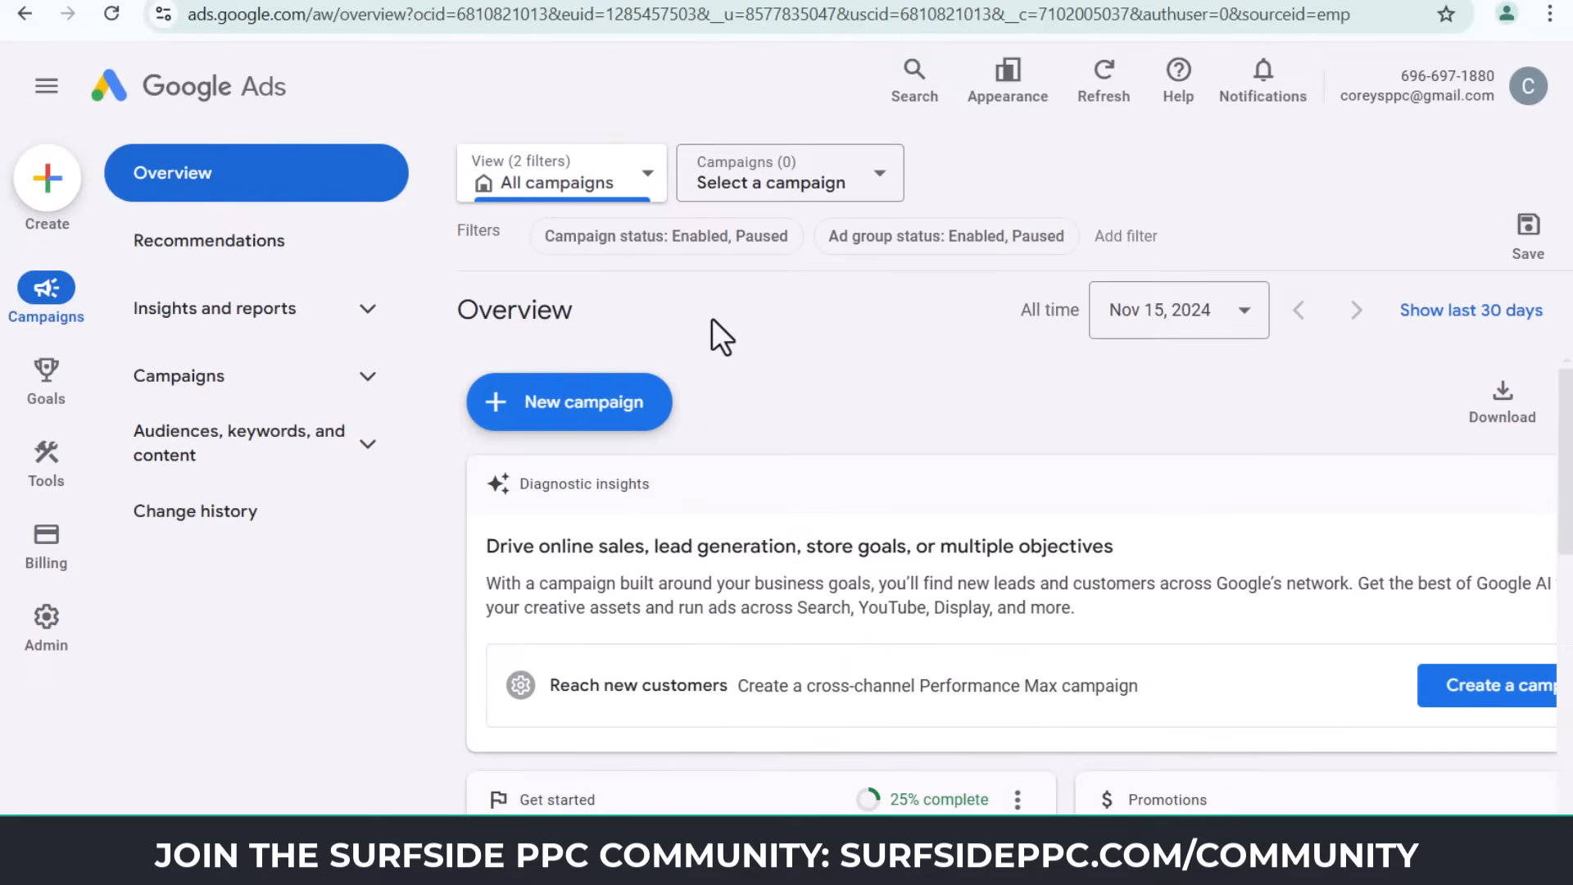
{"action": "mouse_move", "coordinate": [211, 185]}
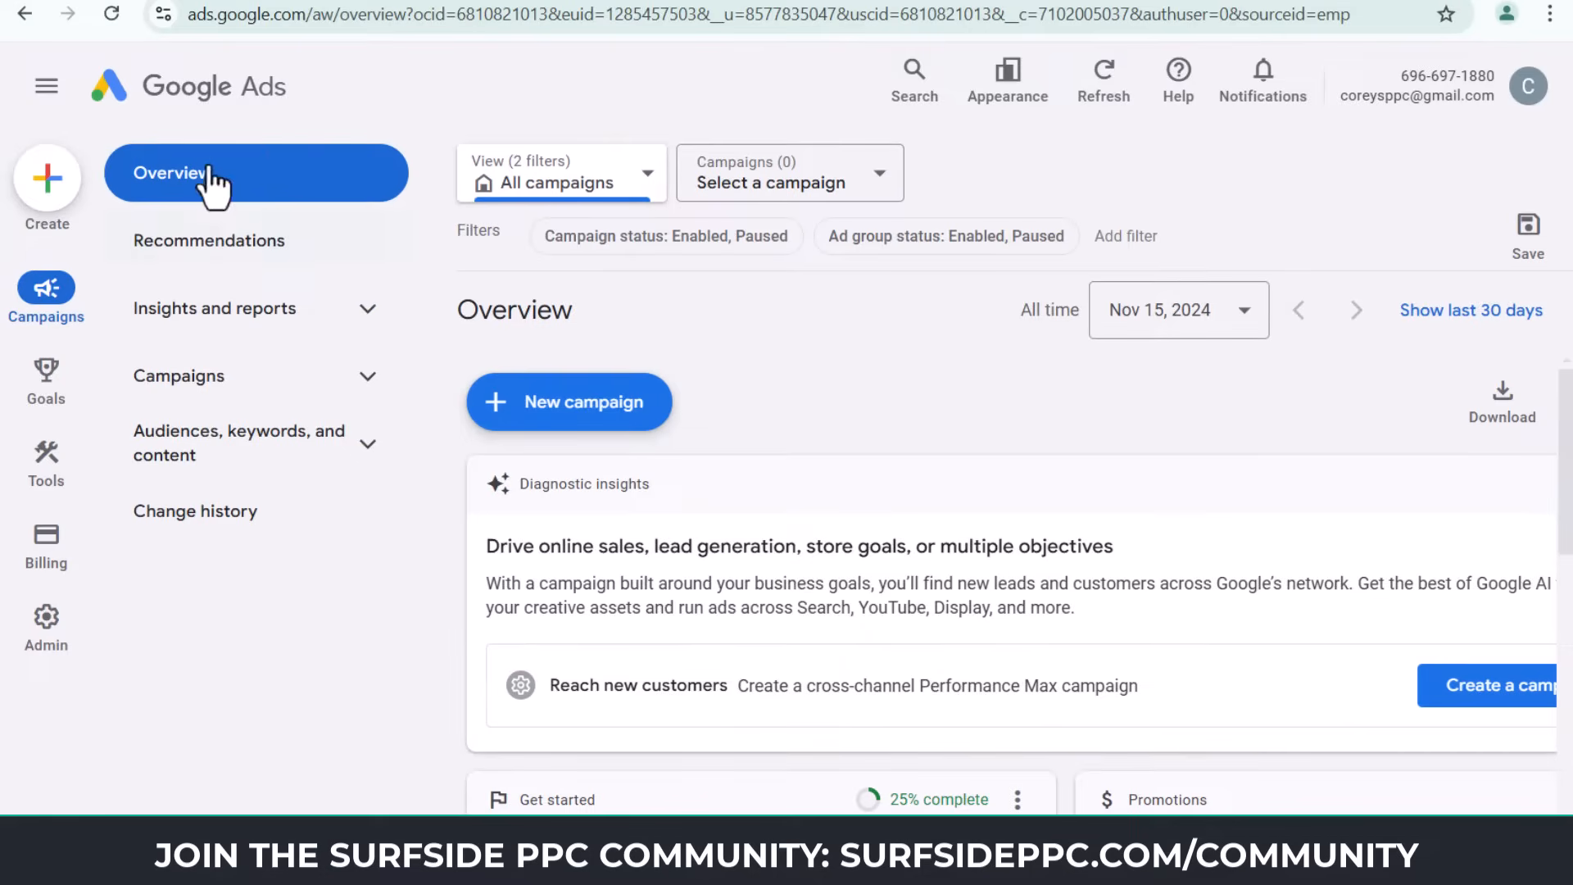
{"action": "mouse_move", "coordinate": [349, 90]}
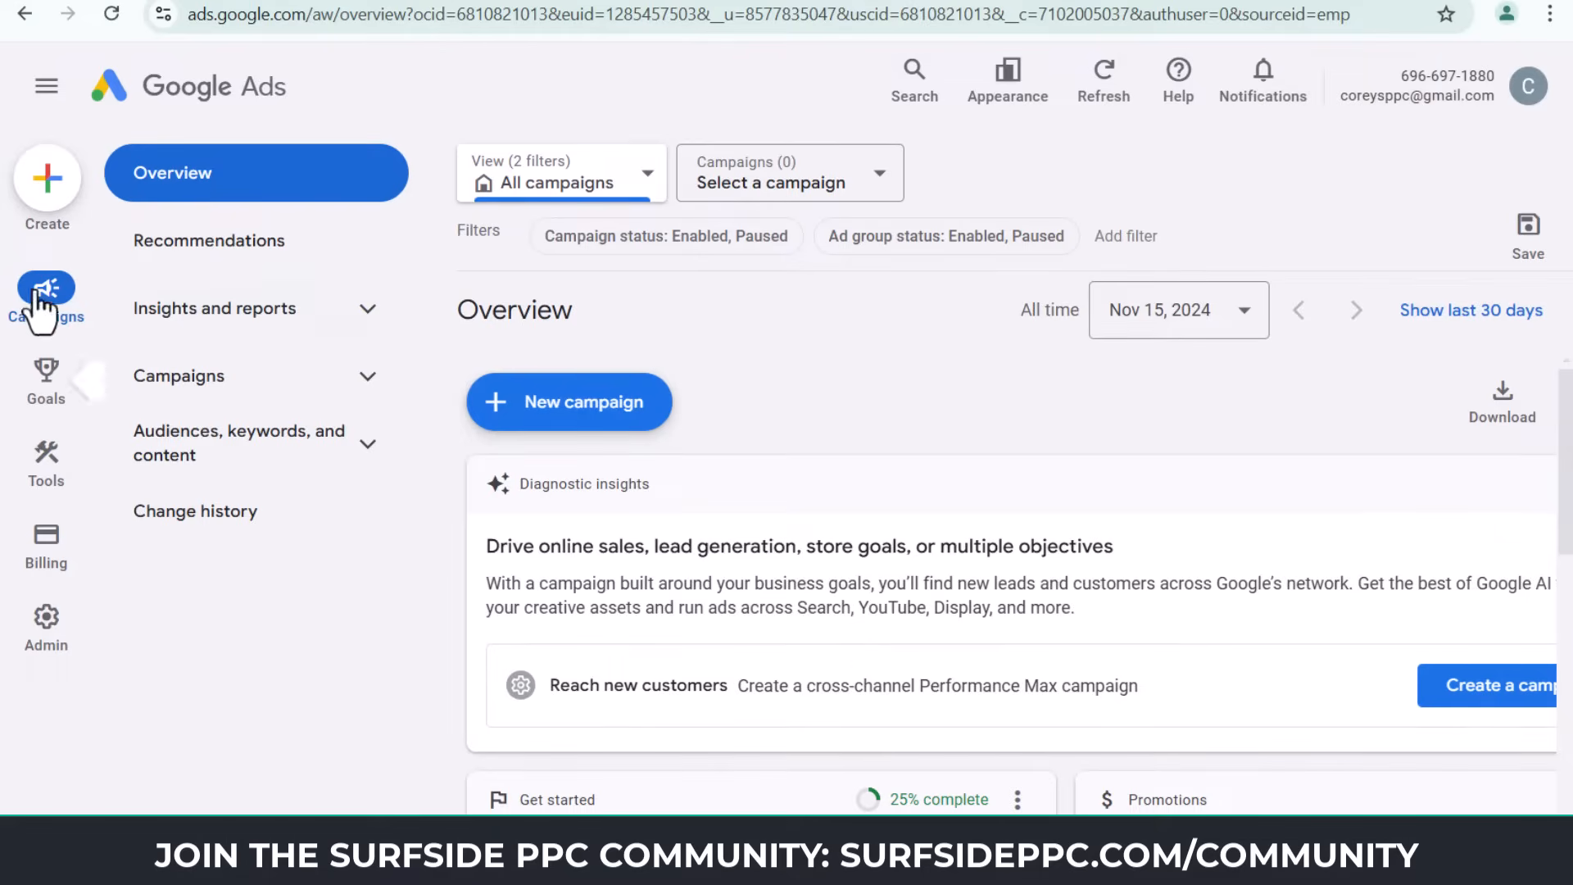
{"action": "mouse_move", "coordinate": [932, 387]}
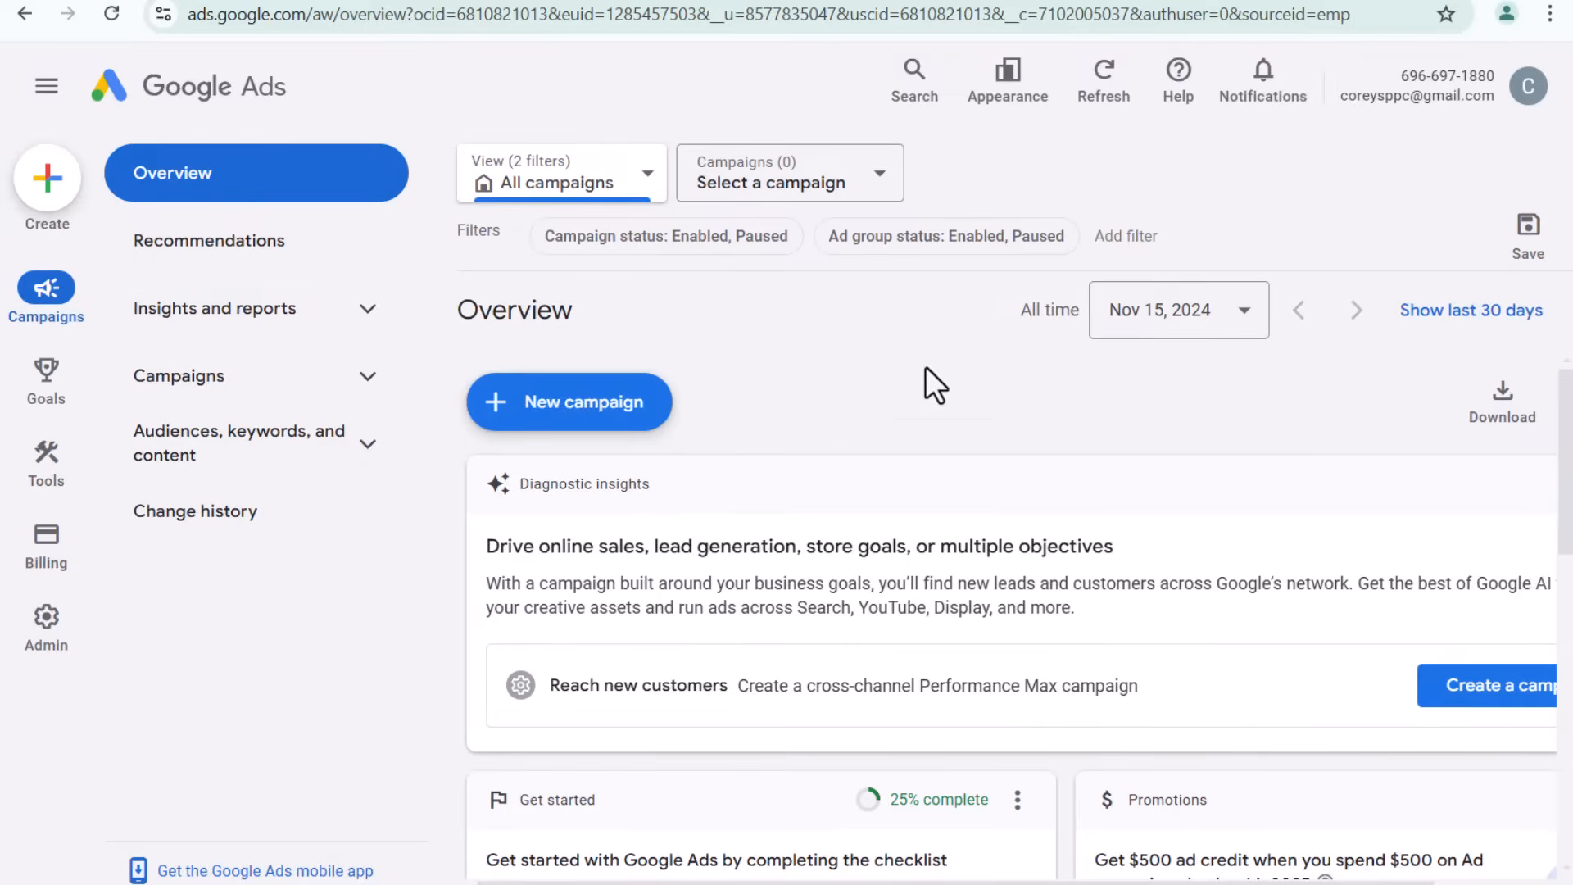
{"action": "mouse_move", "coordinate": [529, 319]}
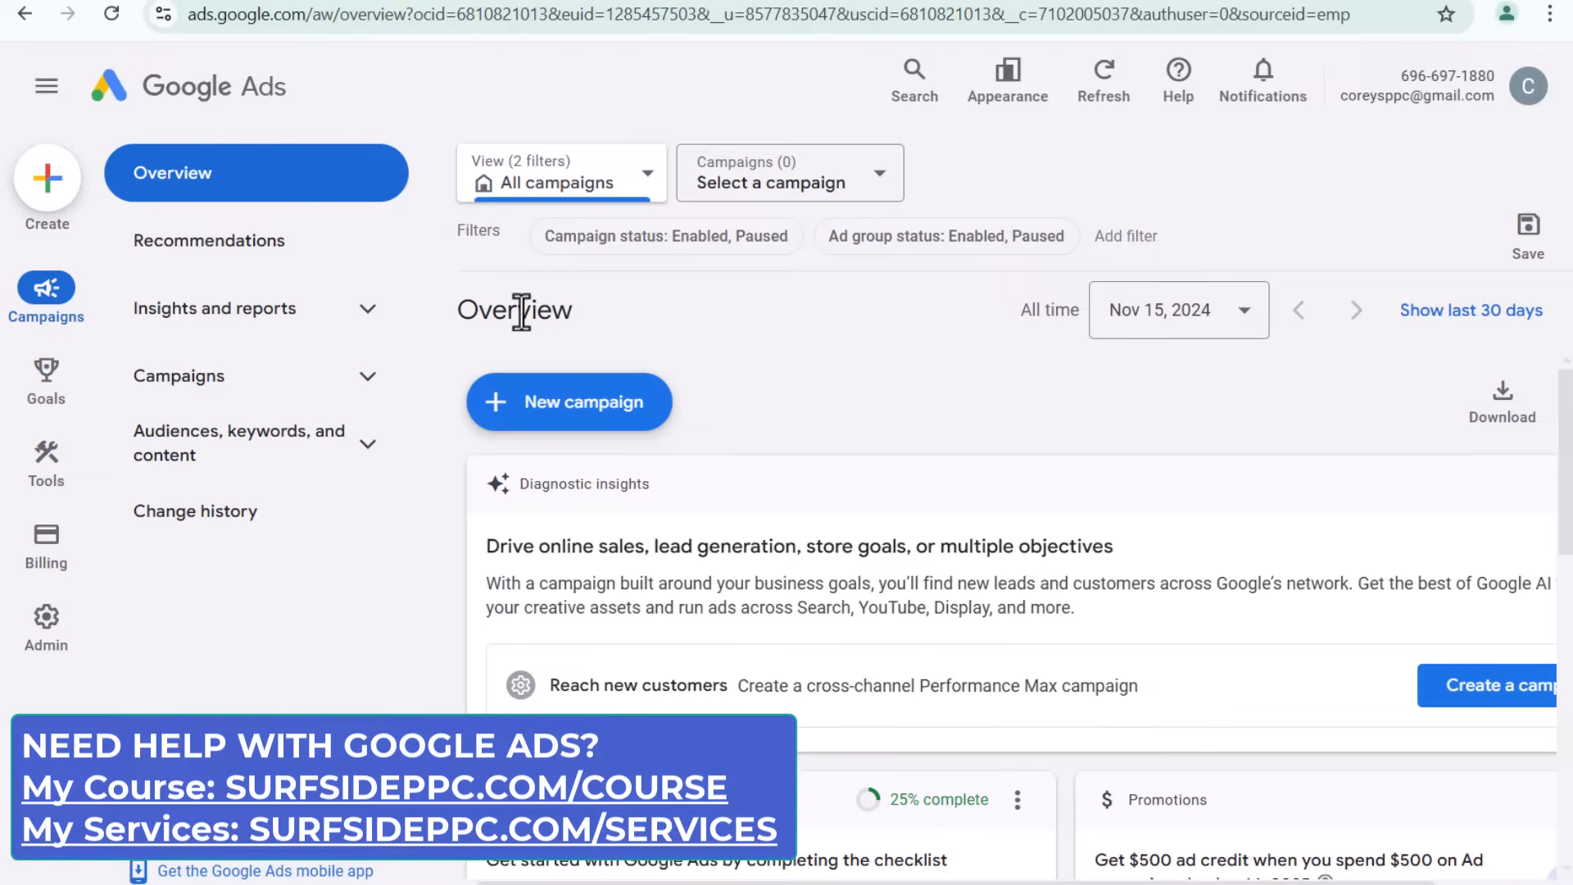
{"action": "mouse_move", "coordinate": [426, 92]}
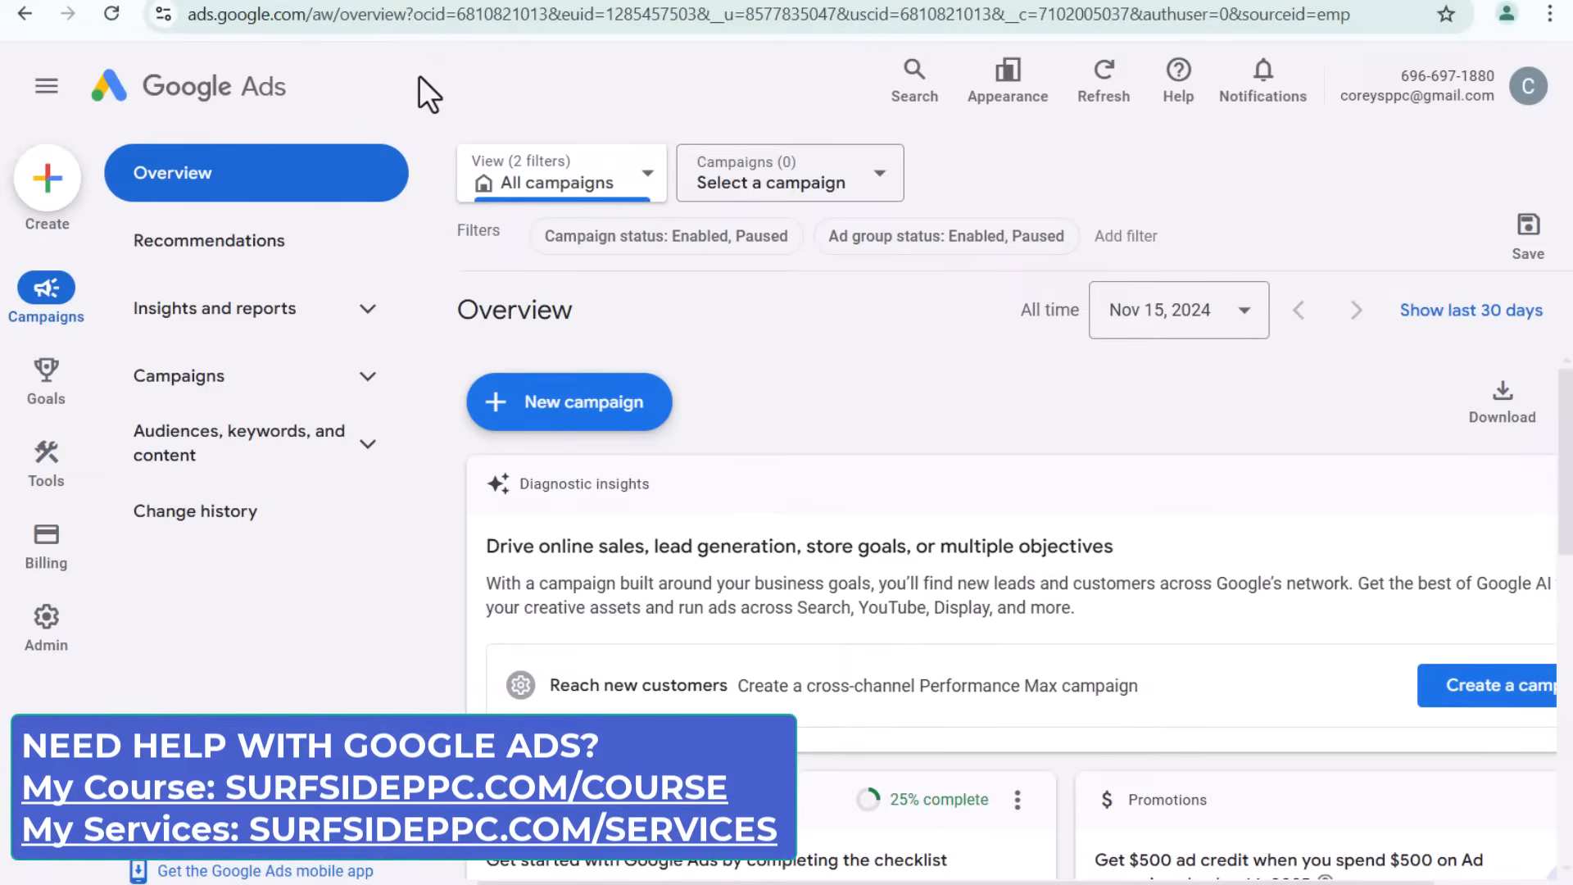
{"action": "mouse_move", "coordinate": [392, 246]}
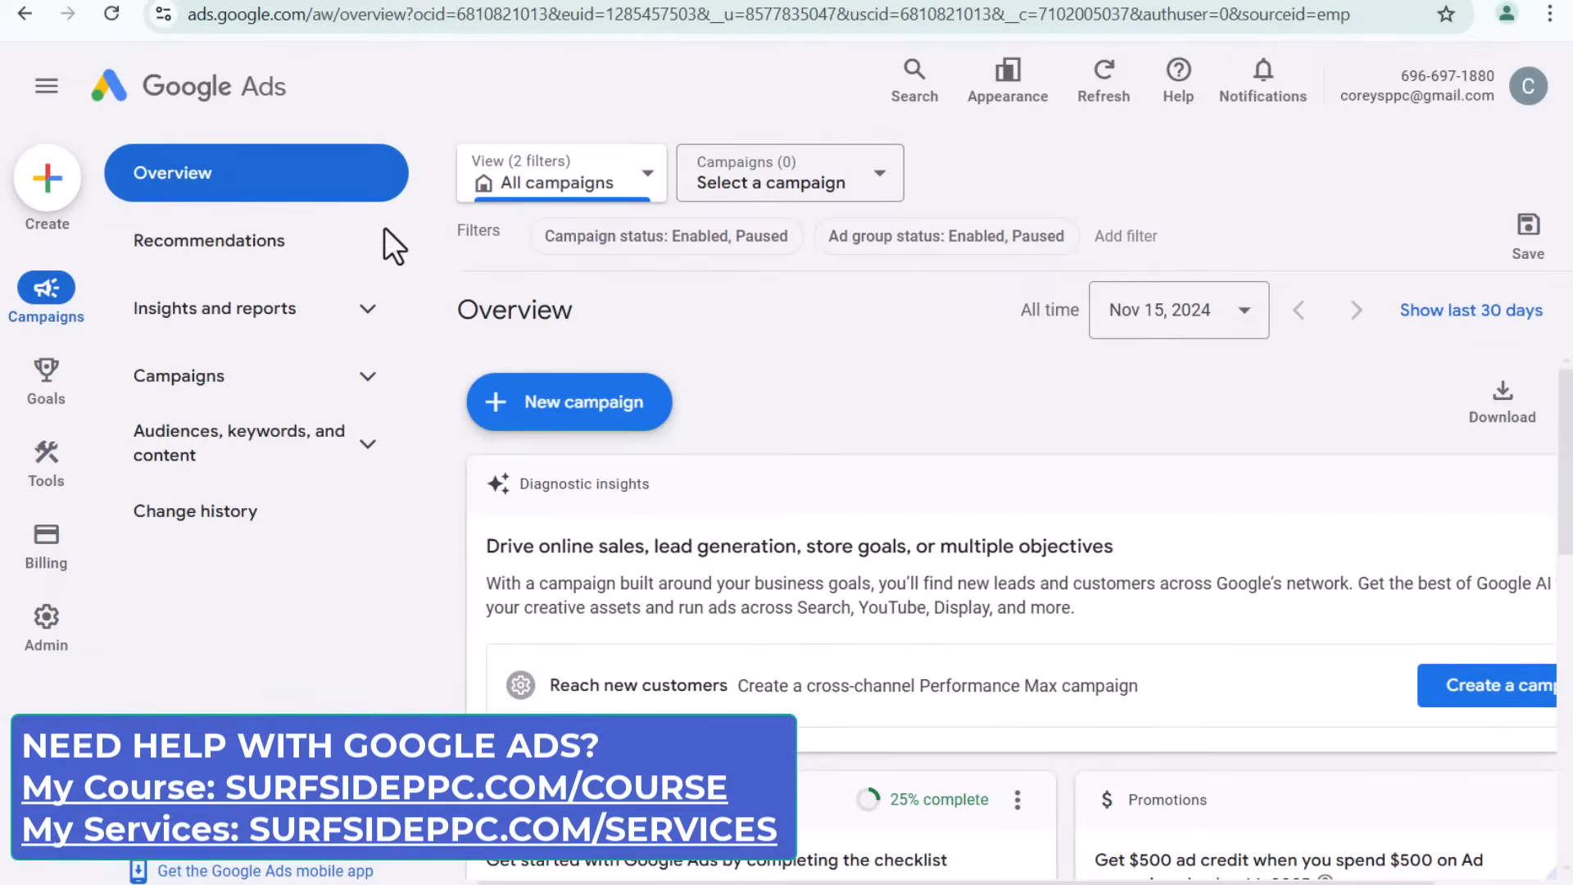
{"action": "mouse_move", "coordinate": [411, 131]}
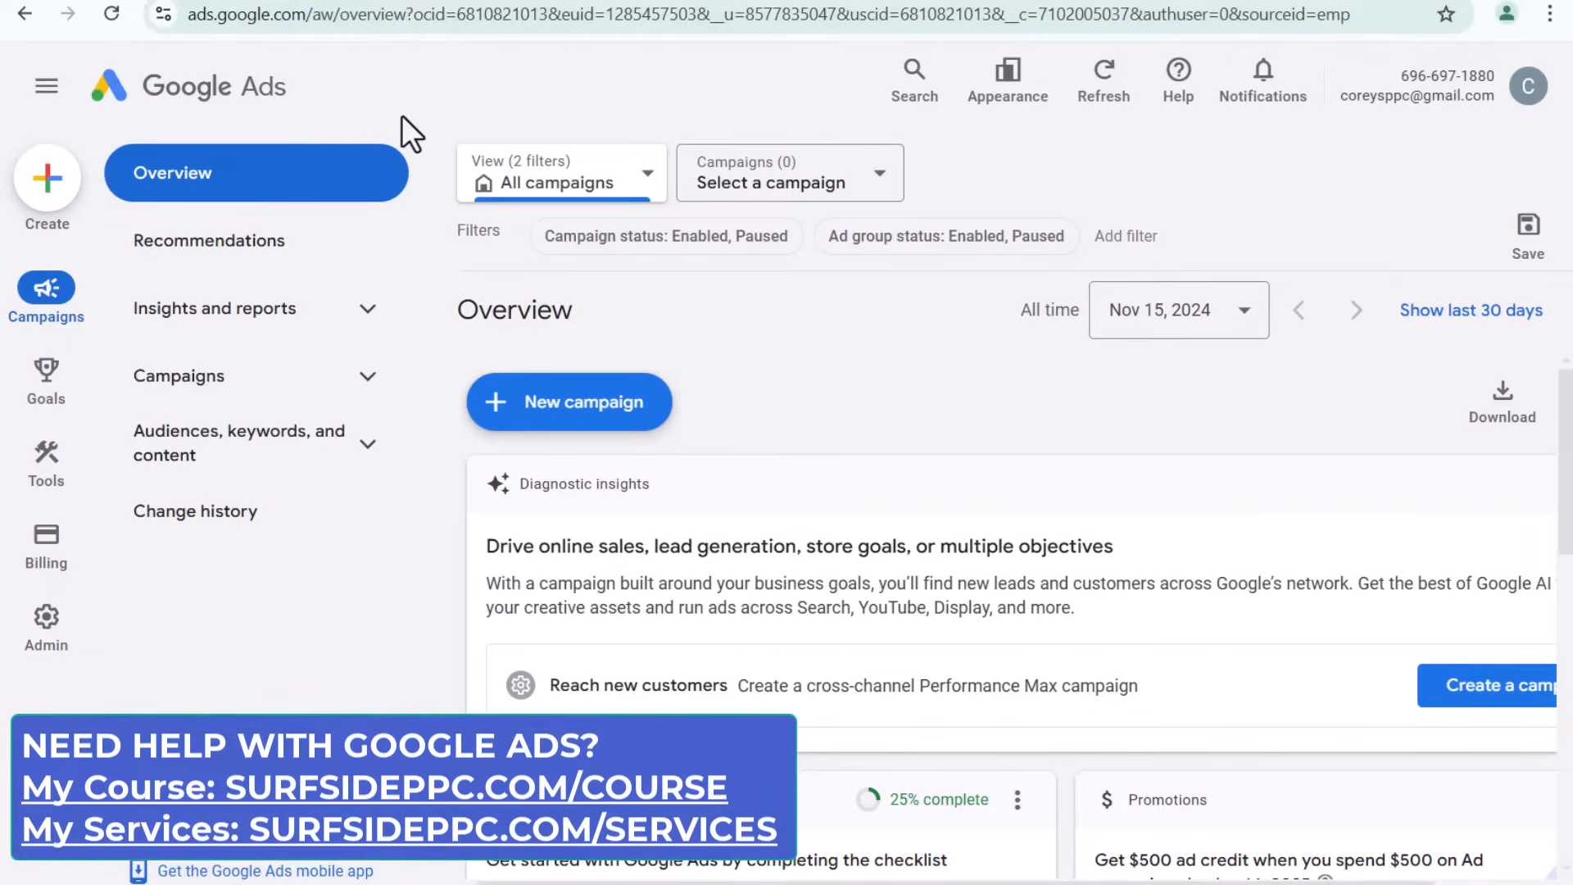
{"action": "mouse_move", "coordinate": [403, 11]}
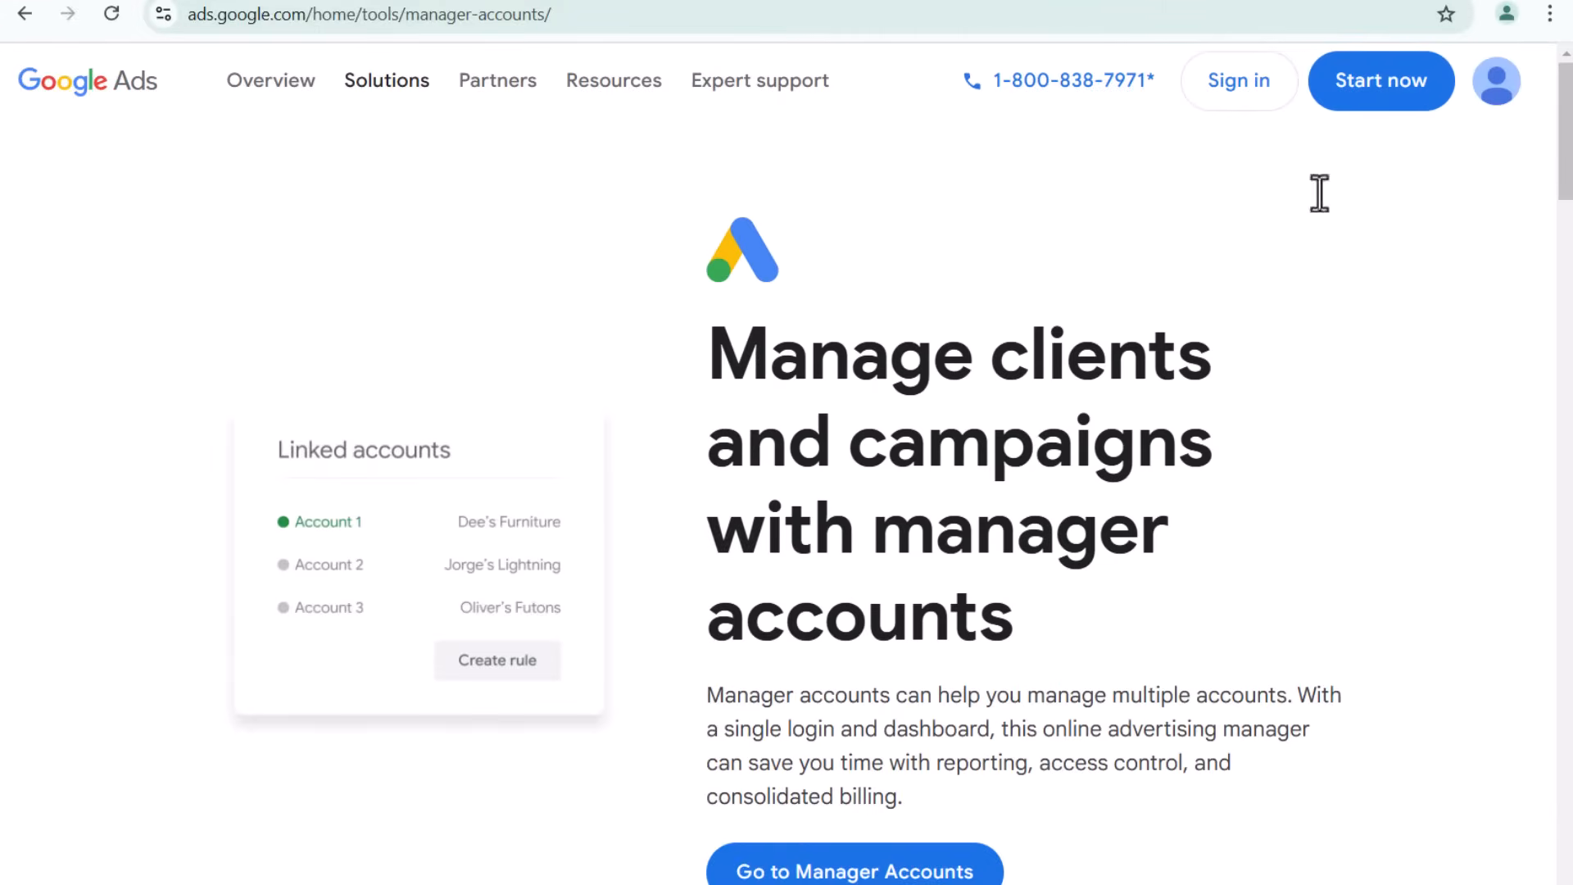
{"action": "mouse_move", "coordinate": [464, 15]}
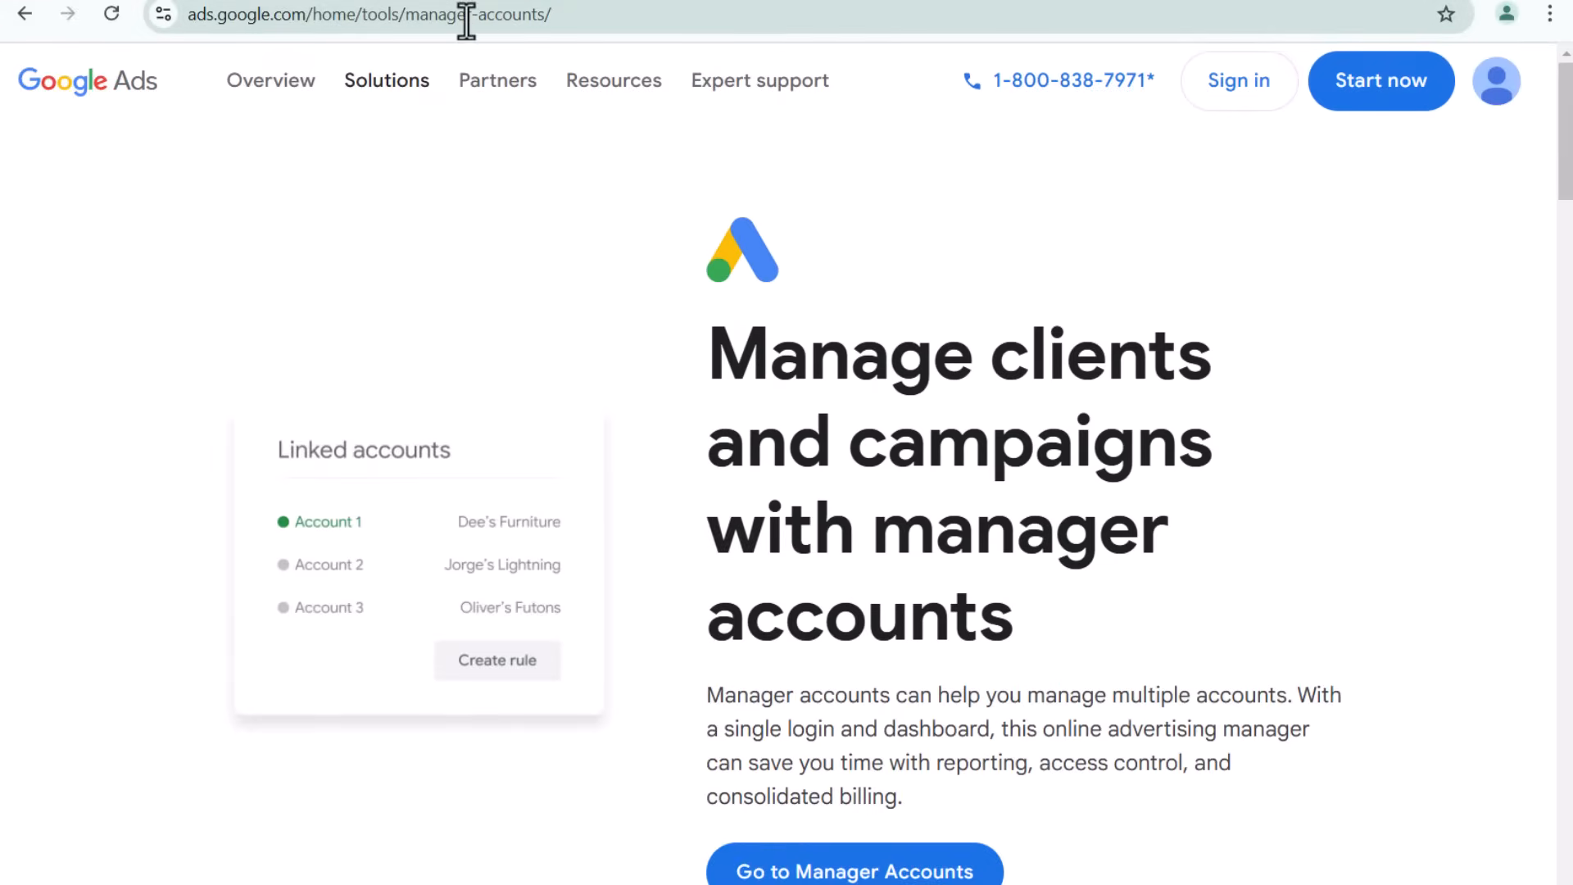
{"action": "mouse_move", "coordinate": [790, 414]}
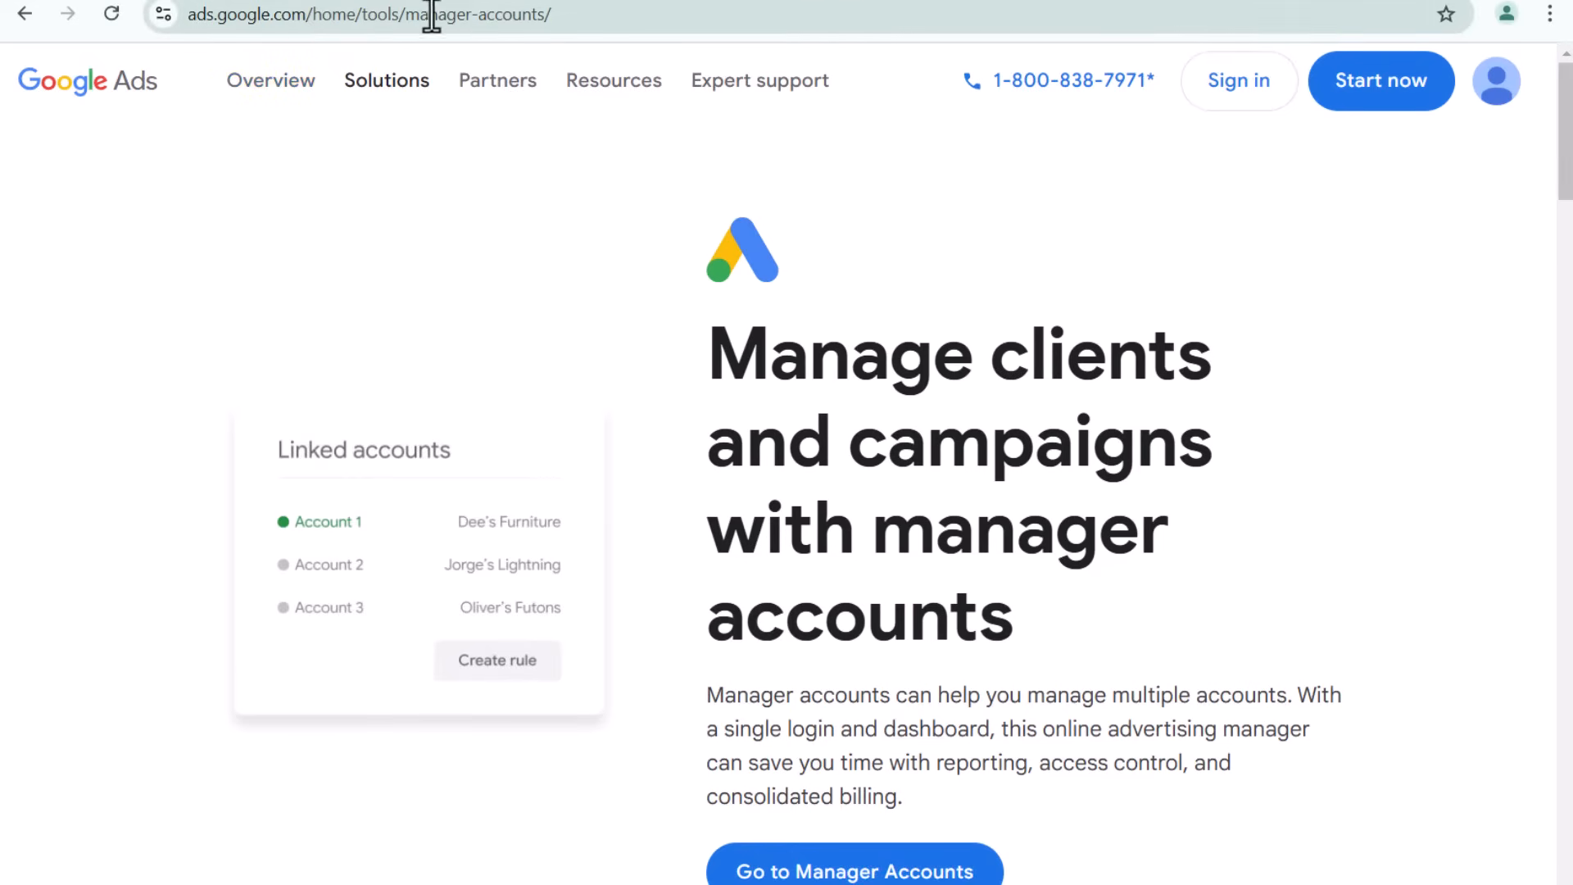
Reach the Manager Accounts page from the Google Ads Solutions menu to start sign-up.
{"action": "left_click", "coordinate": [387, 81]}
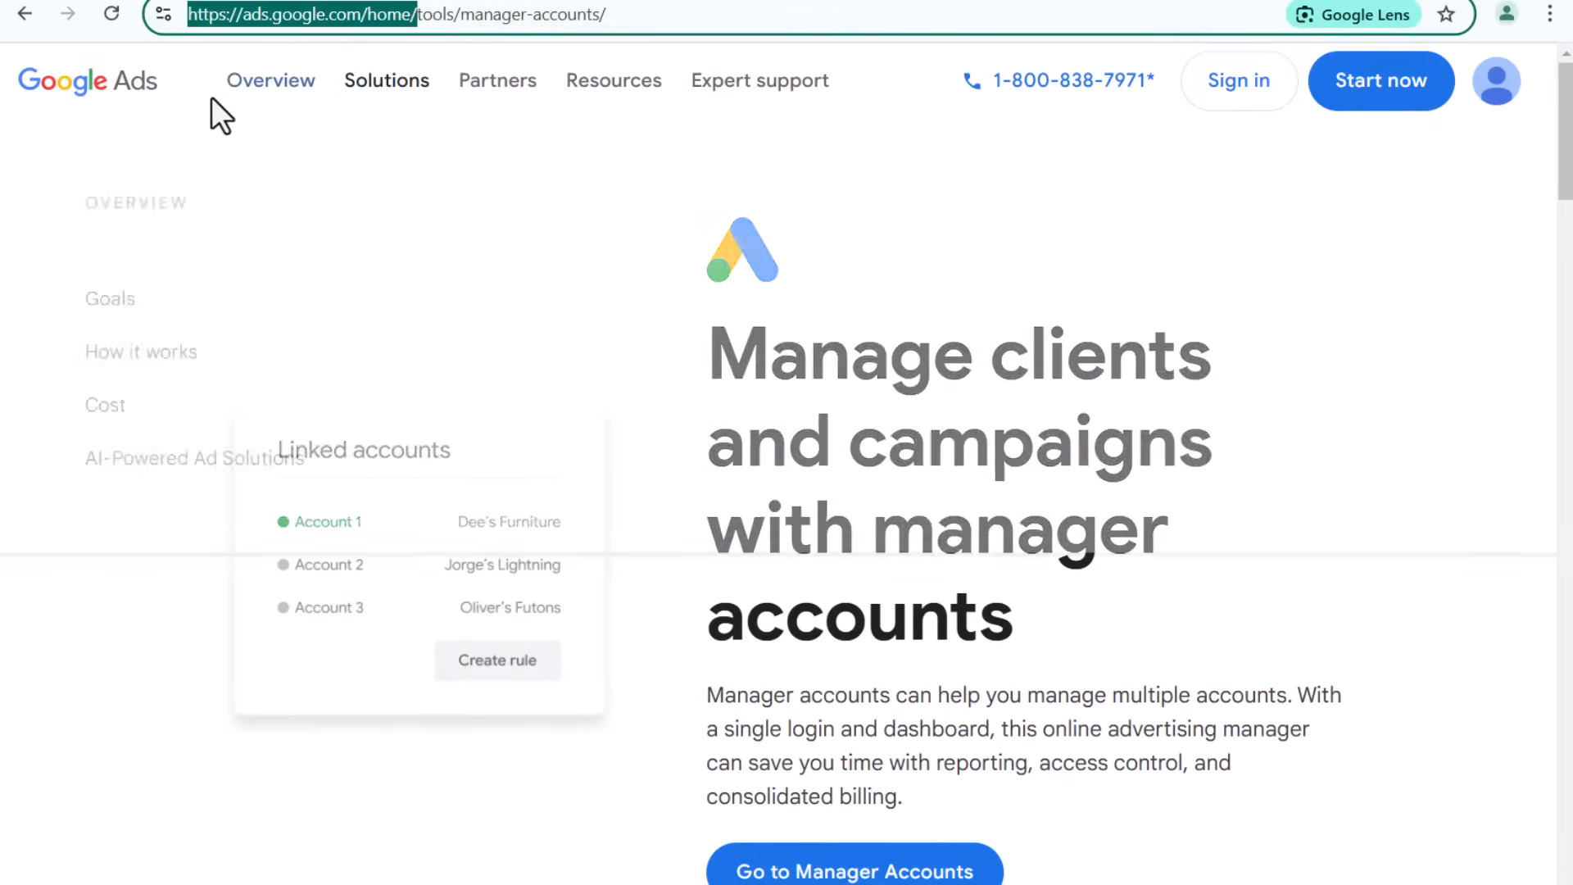
{"action": "left_click", "coordinate": [387, 80]}
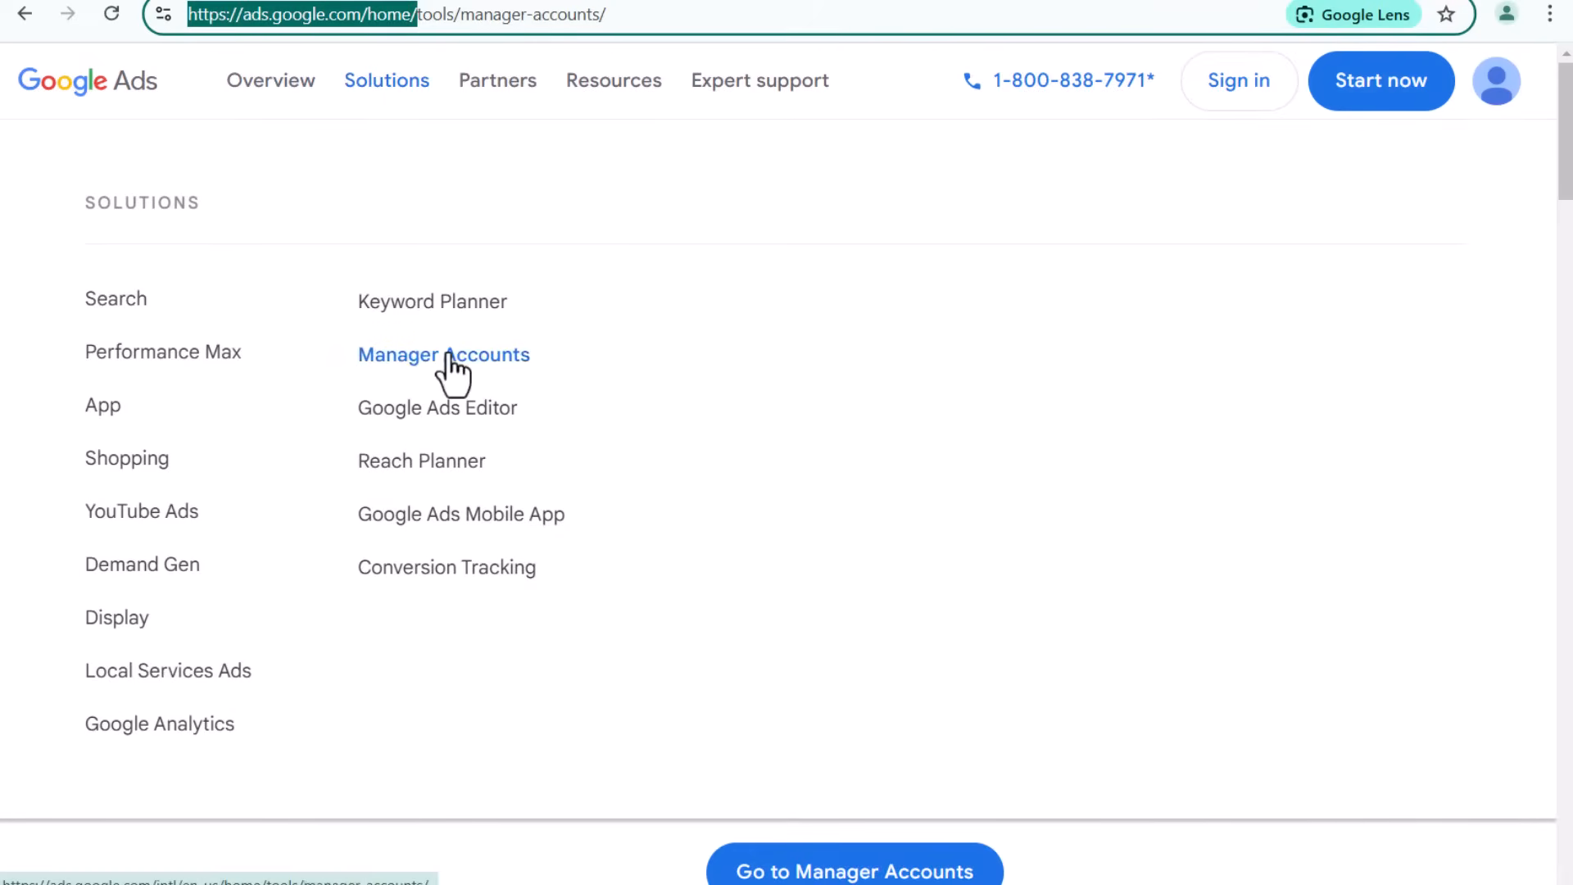
{"action": "left_click", "coordinate": [444, 354]}
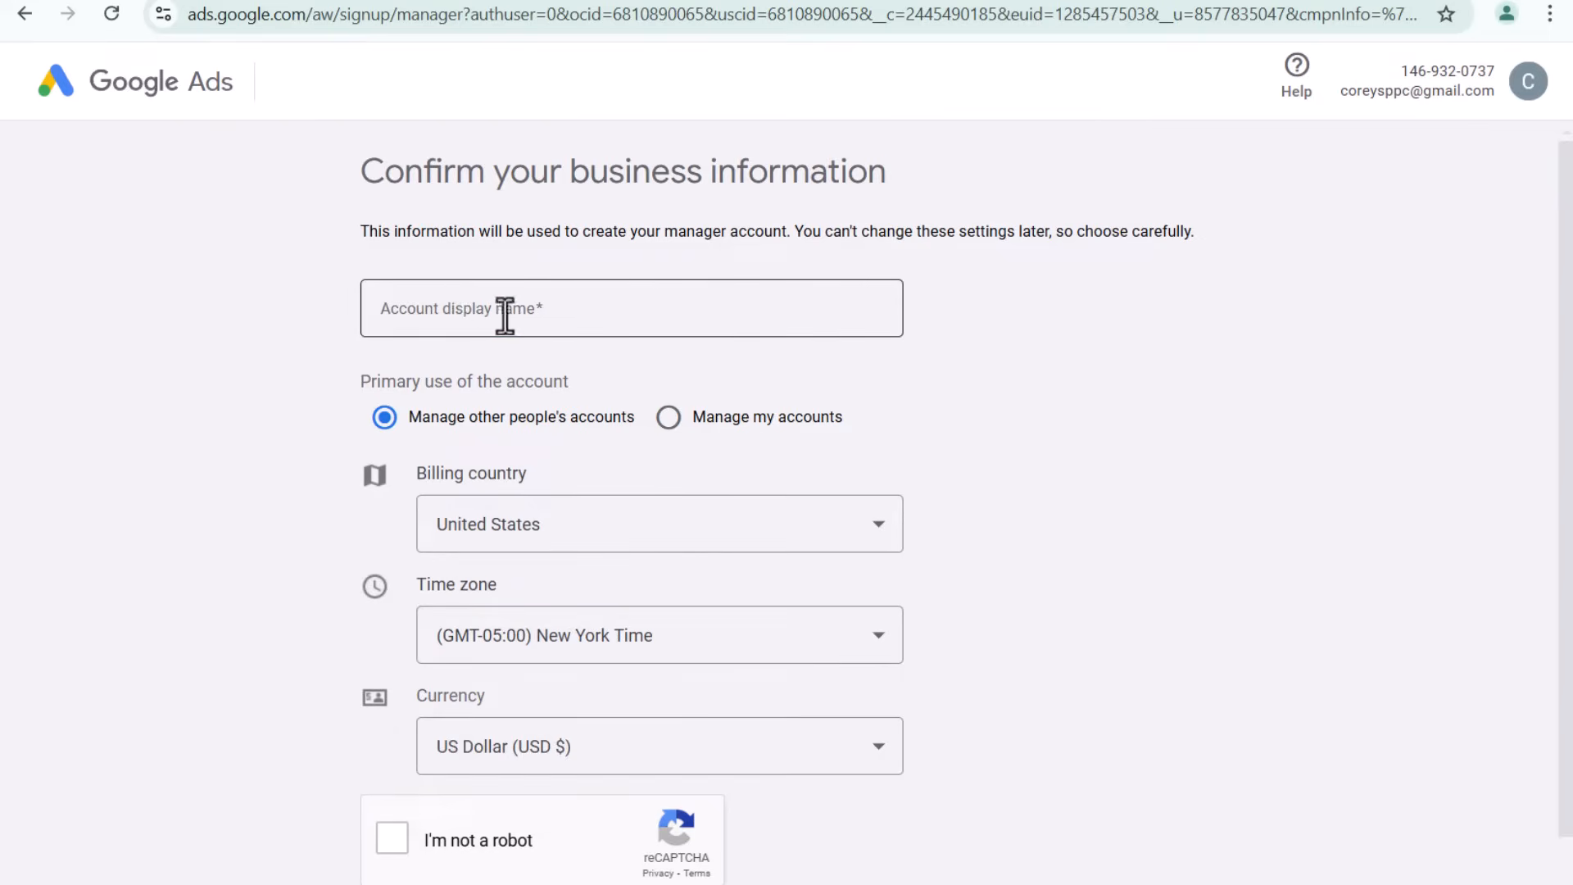
Enter 'Corey SPPC' as the new manager account's display name.
{"action": "type", "text": "Co"}
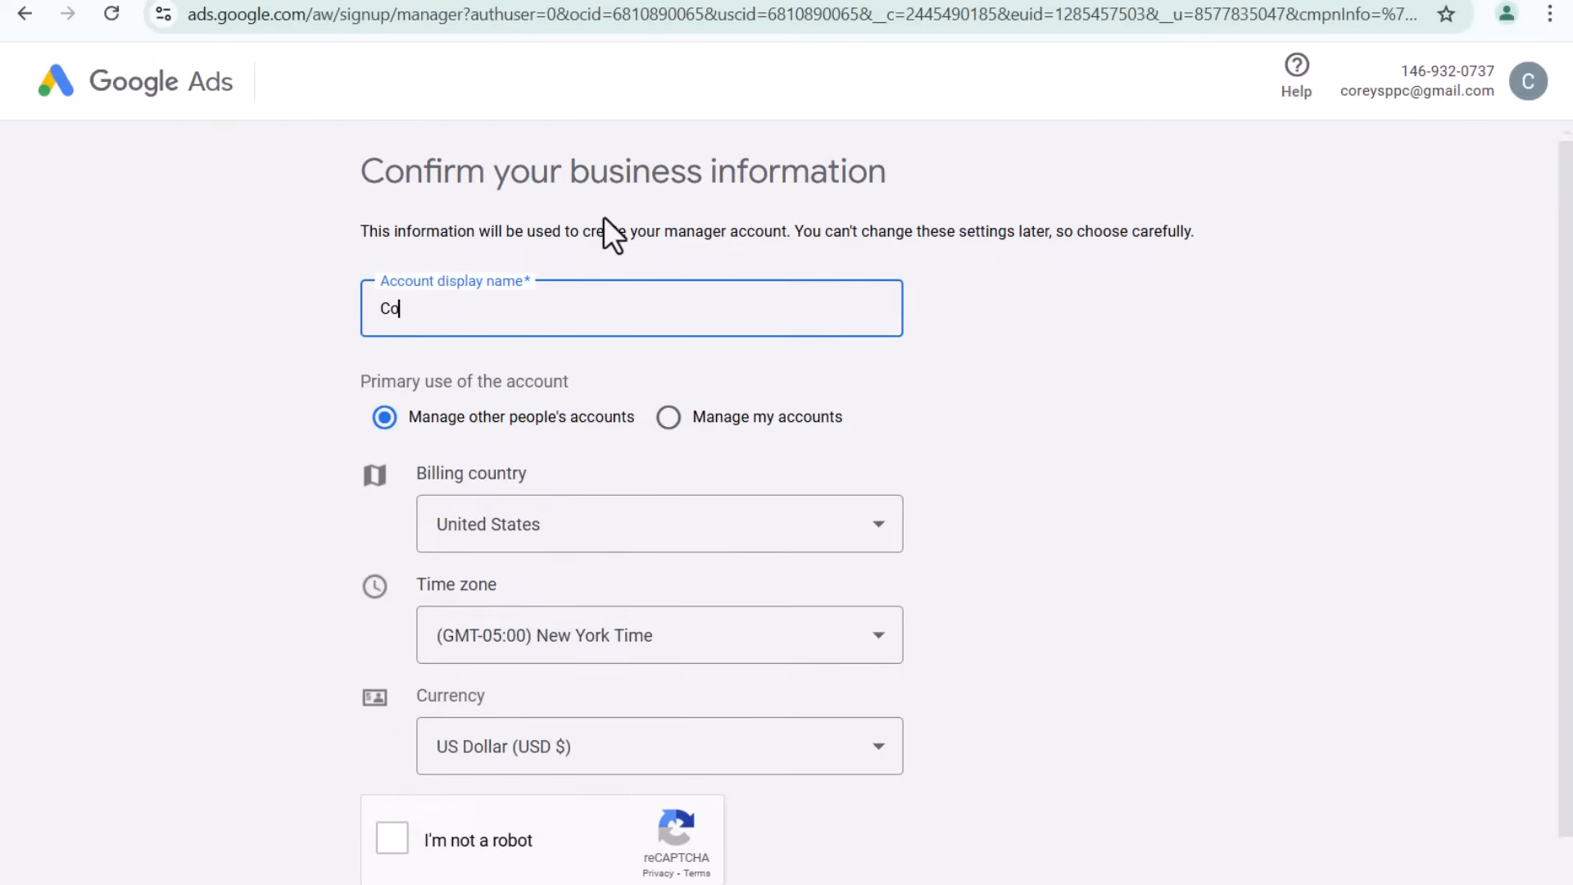
{"action": "type", "text": "rey SPPC"}
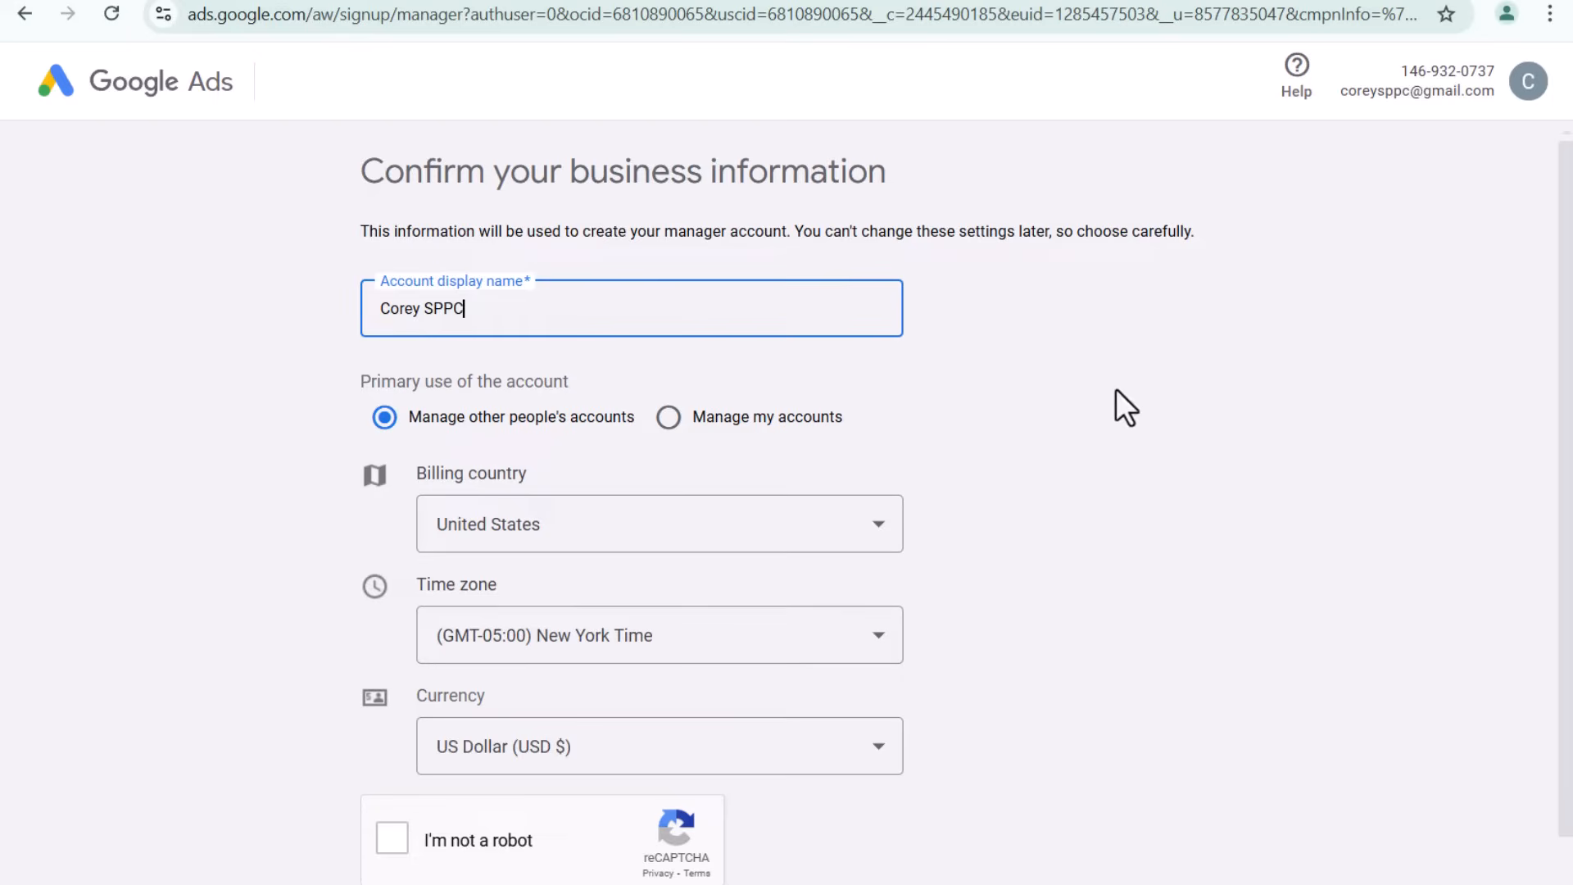
{"action": "left_click", "coordinate": [1139, 331]}
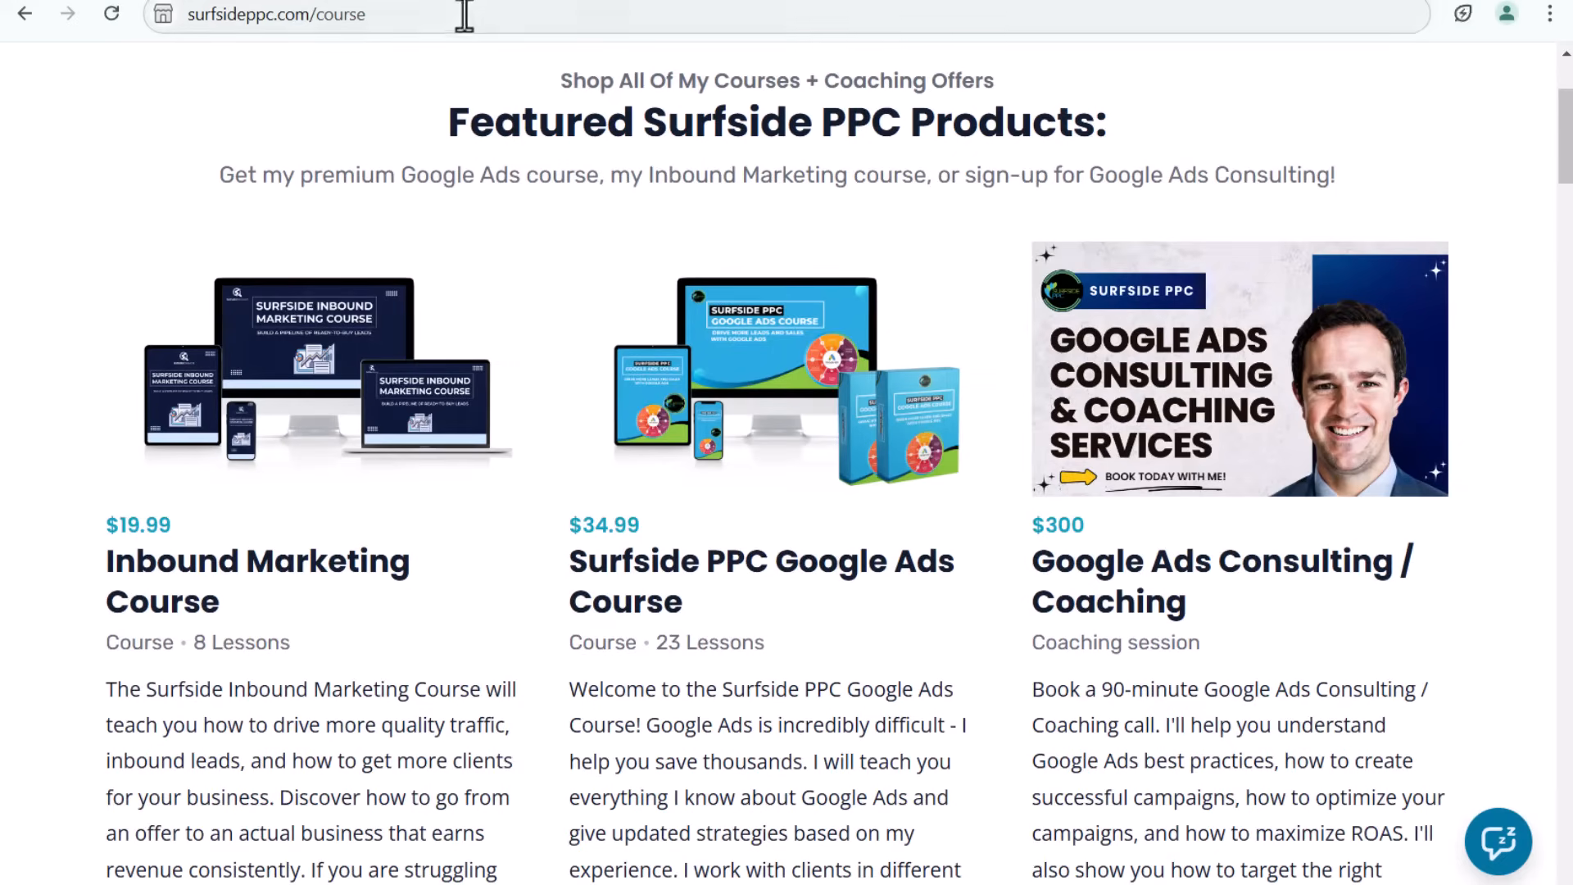
{"action": "mouse_move", "coordinate": [570, 21]}
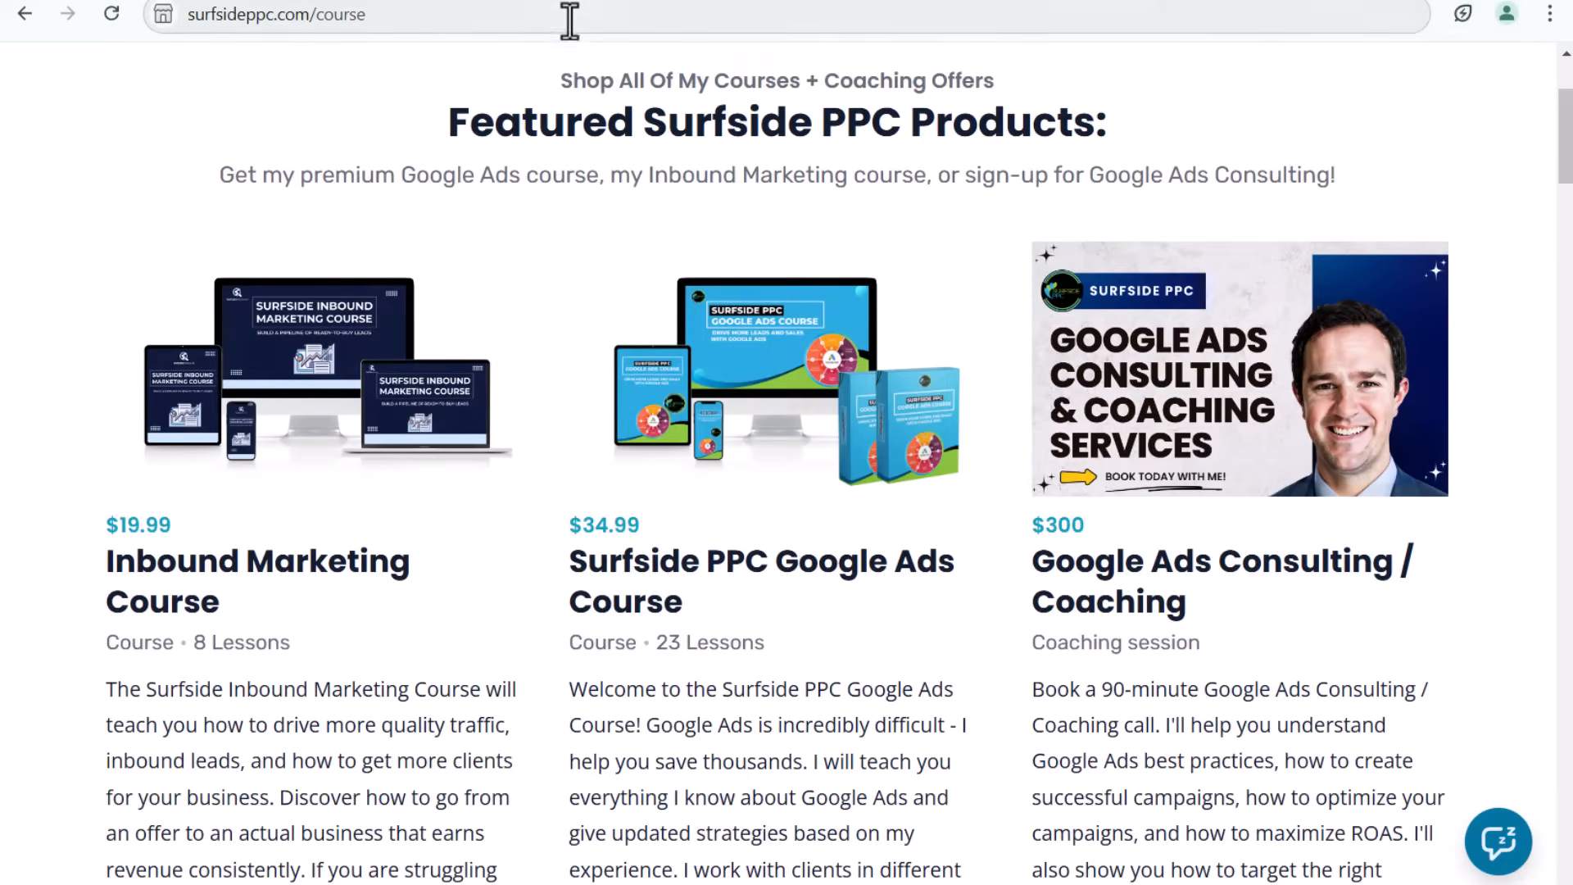
{"action": "mouse_move", "coordinate": [303, 71]}
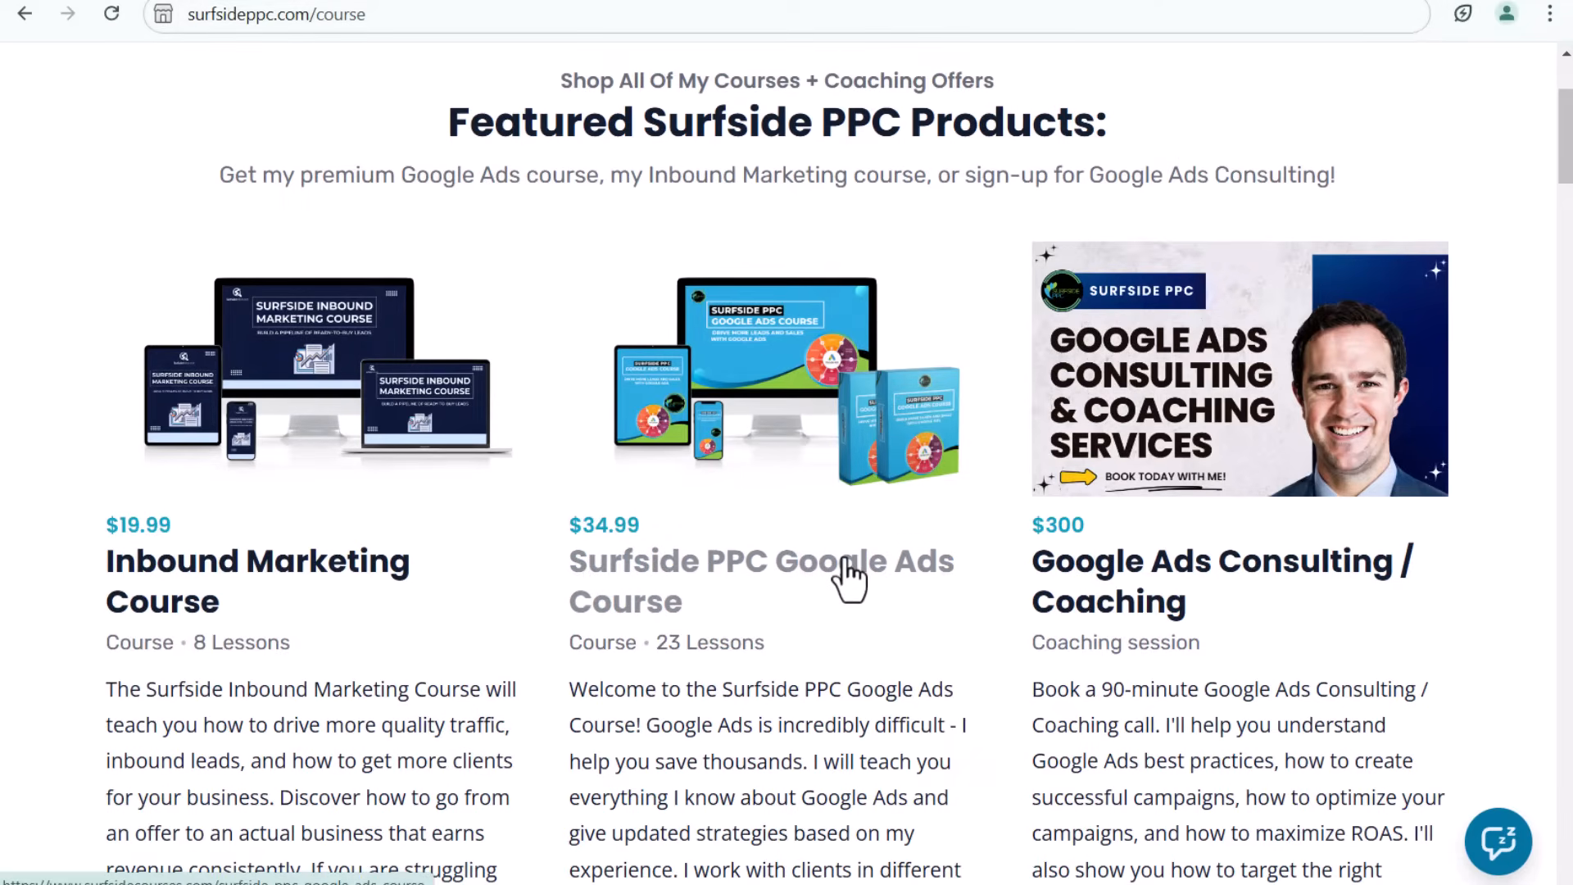
{"action": "mouse_move", "coordinate": [709, 246]}
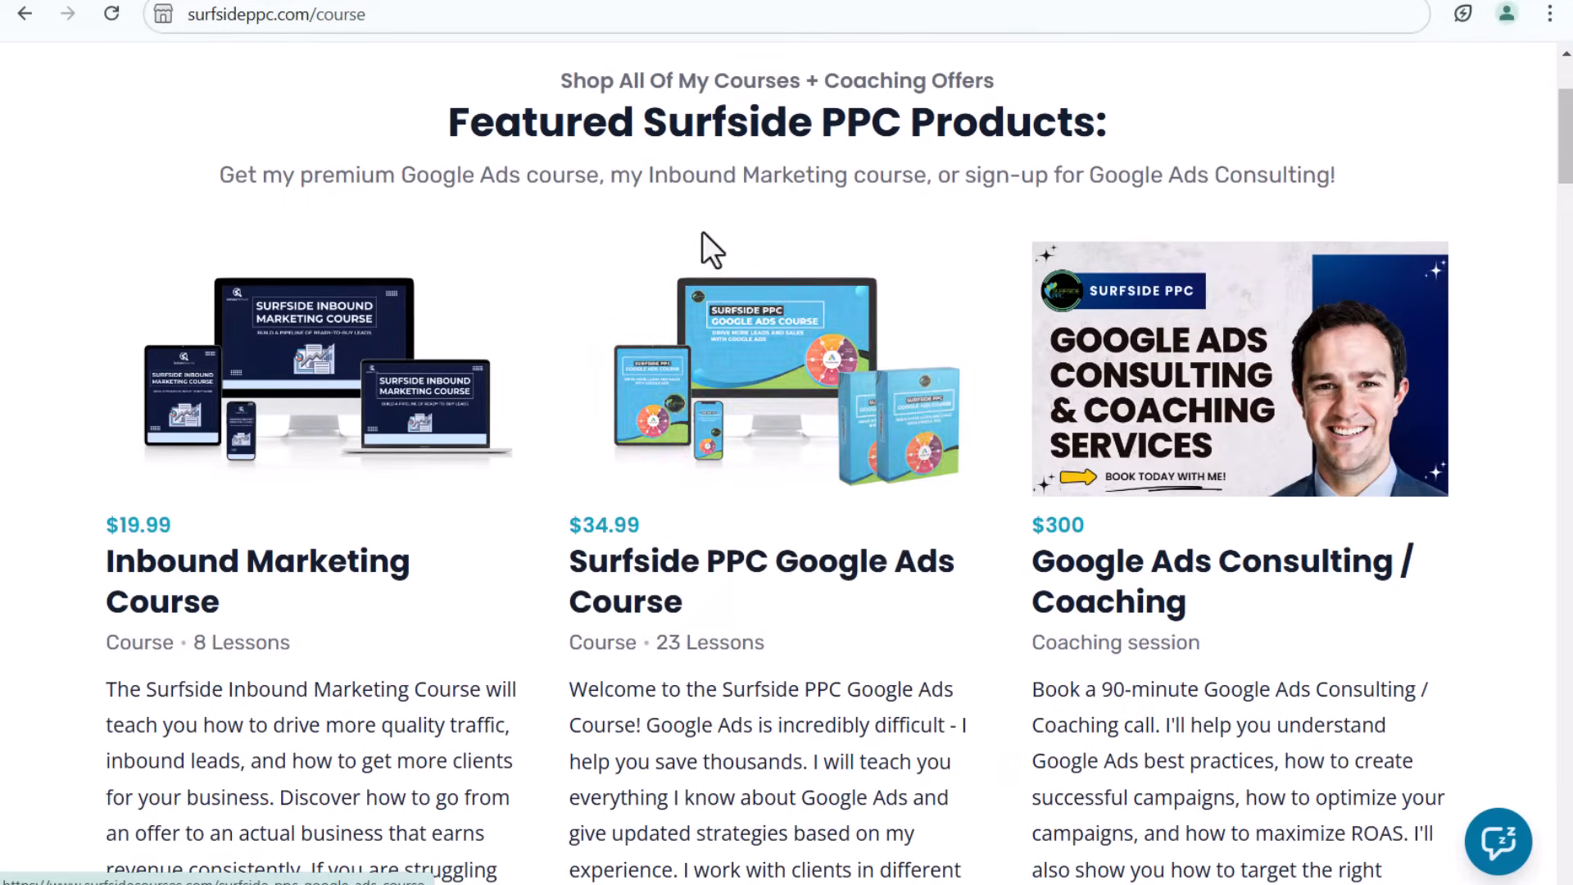
{"action": "mouse_move", "coordinate": [710, 658]}
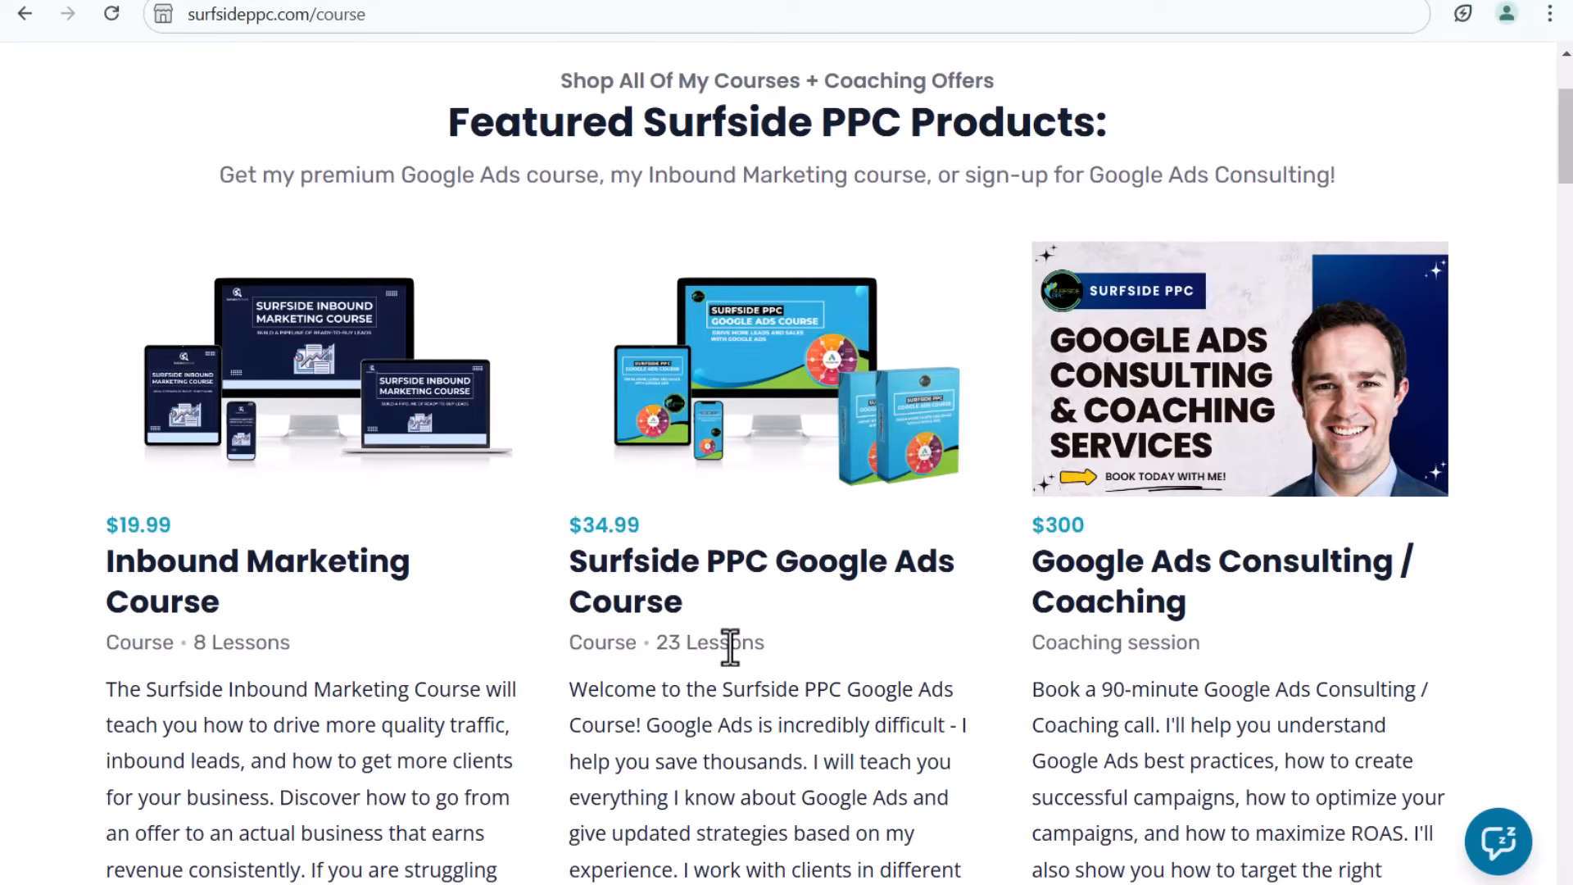
{"action": "mouse_move", "coordinate": [642, 582]}
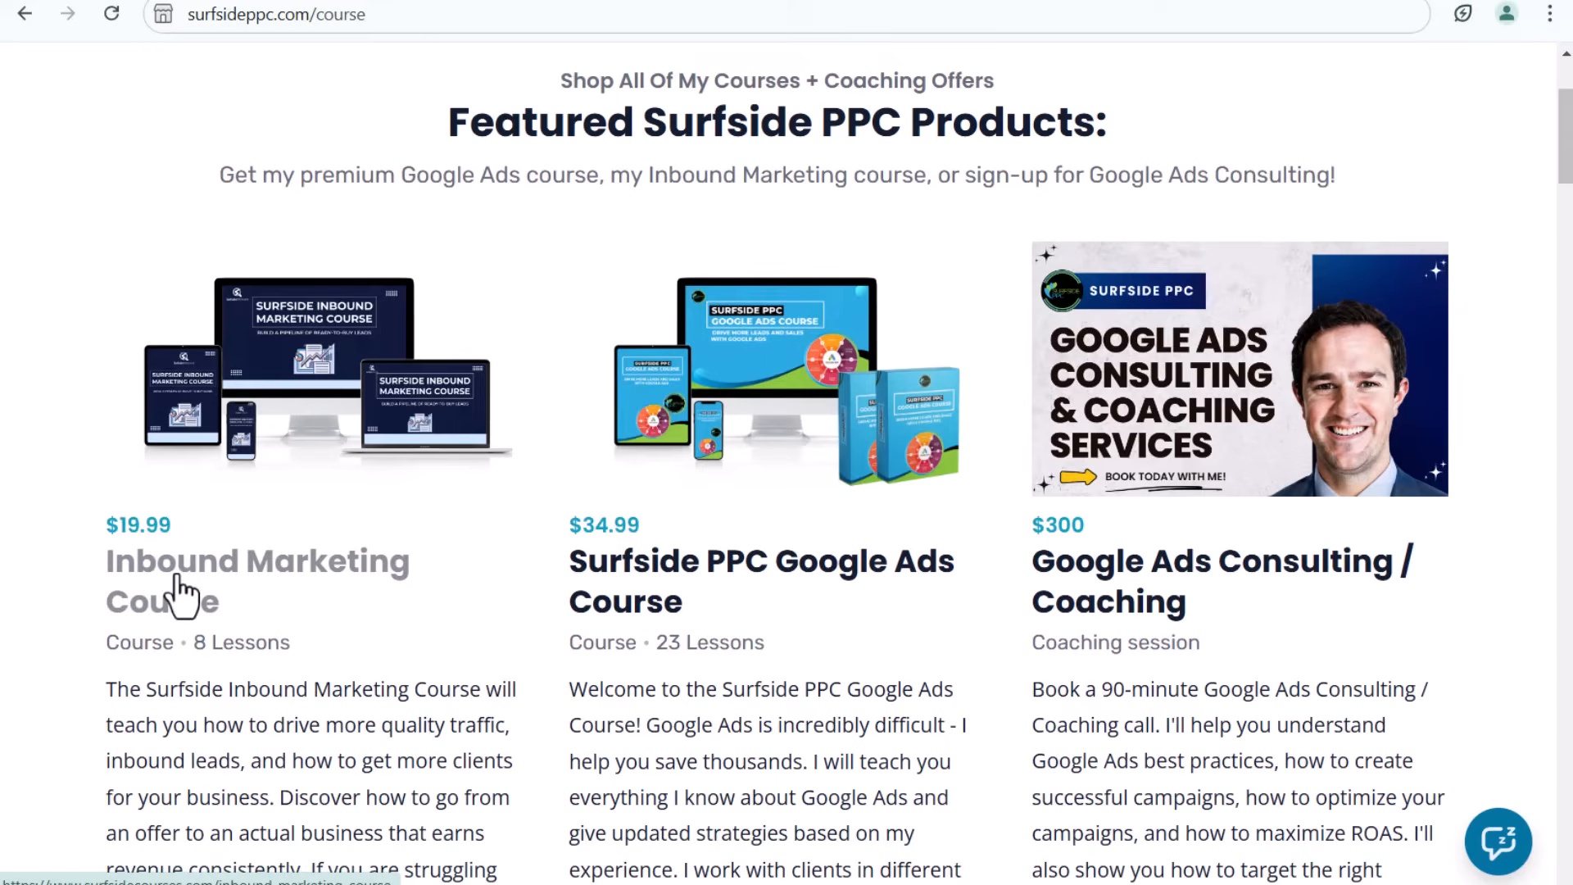
{"action": "mouse_move", "coordinate": [181, 577]}
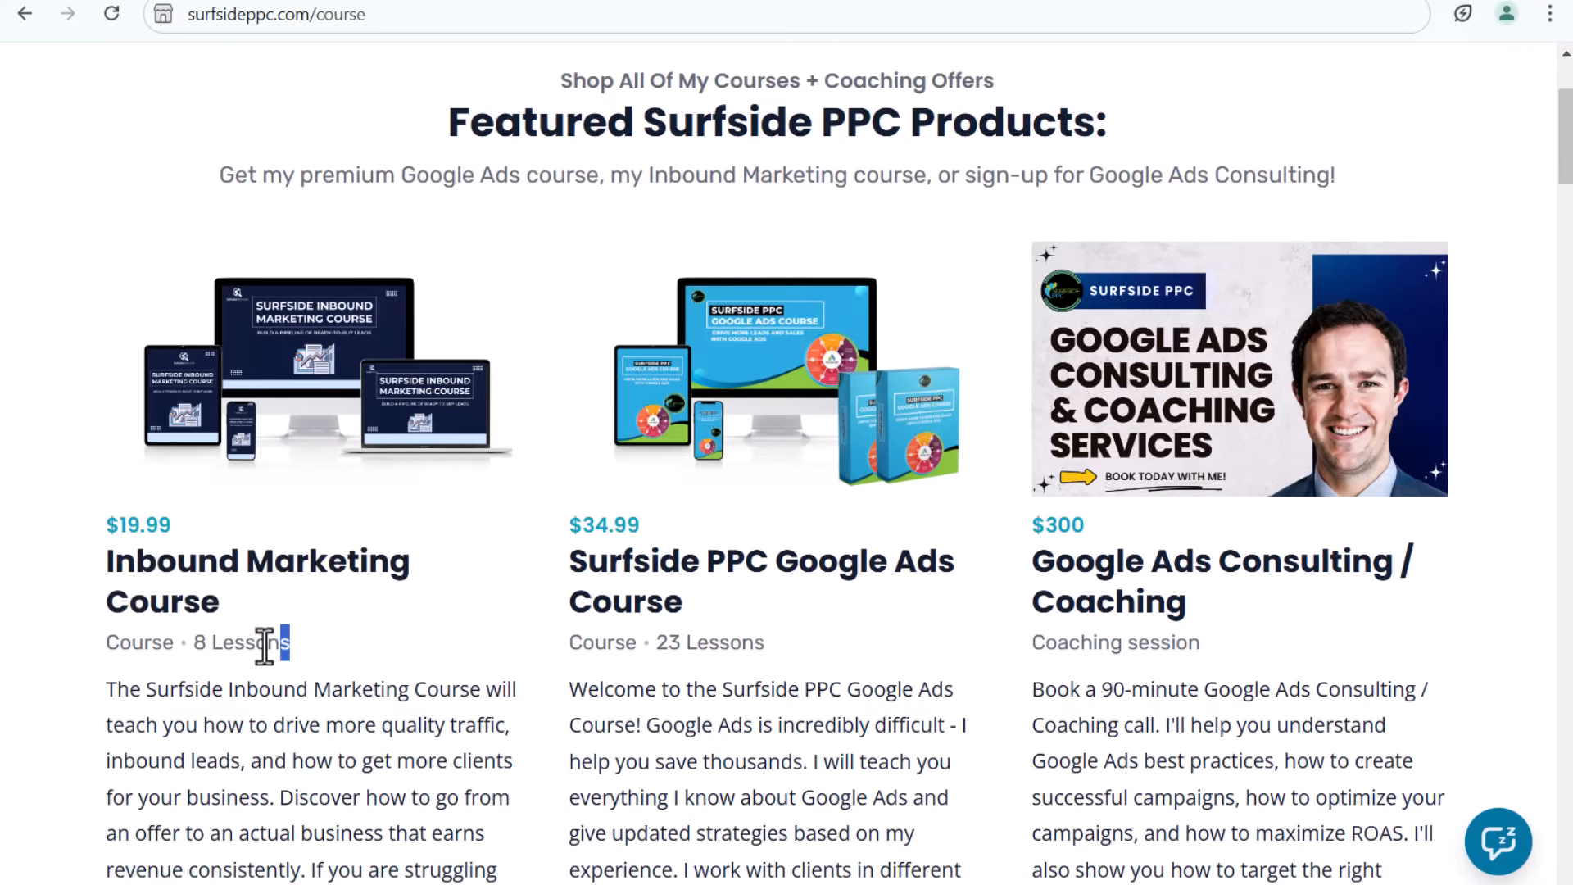
{"action": "mouse_move", "coordinate": [647, 445]}
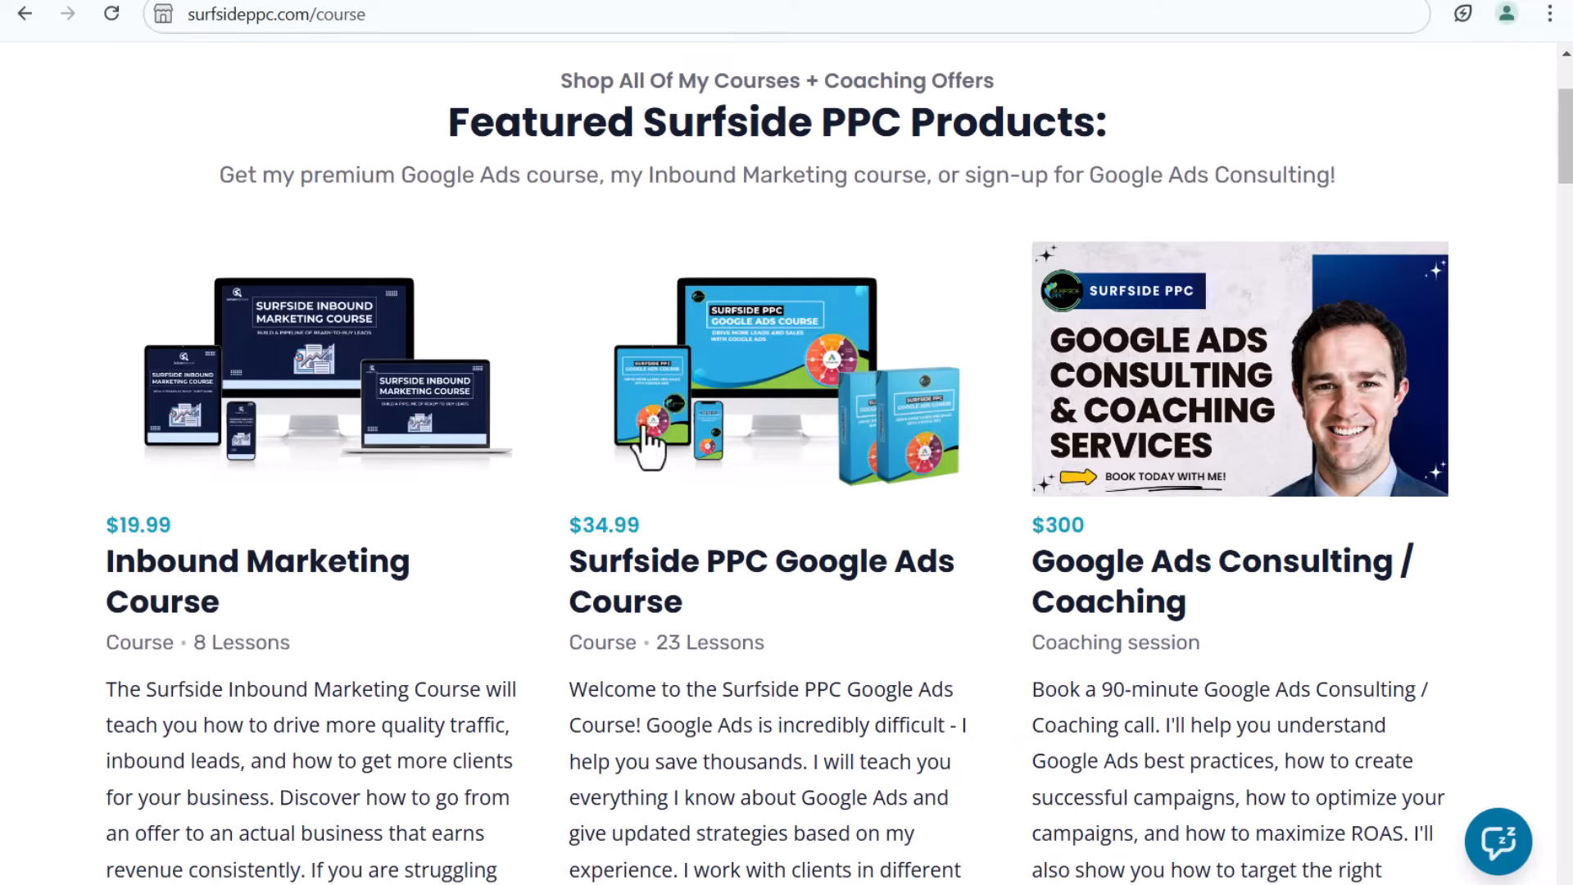
{"action": "mouse_move", "coordinate": [777, 657]}
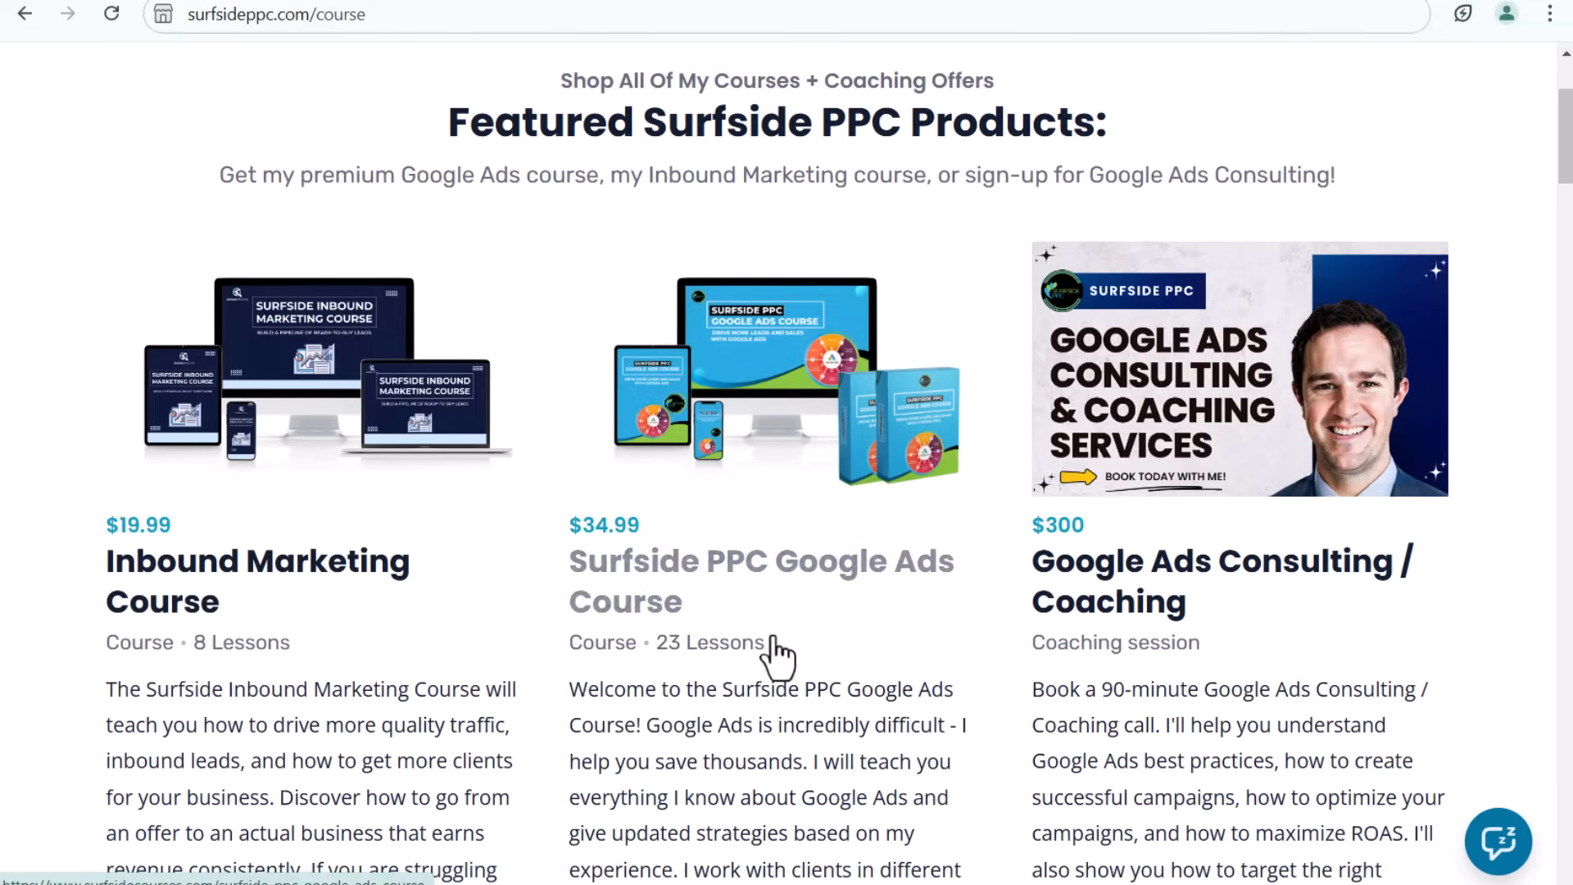
{"action": "mouse_move", "coordinate": [233, 293]}
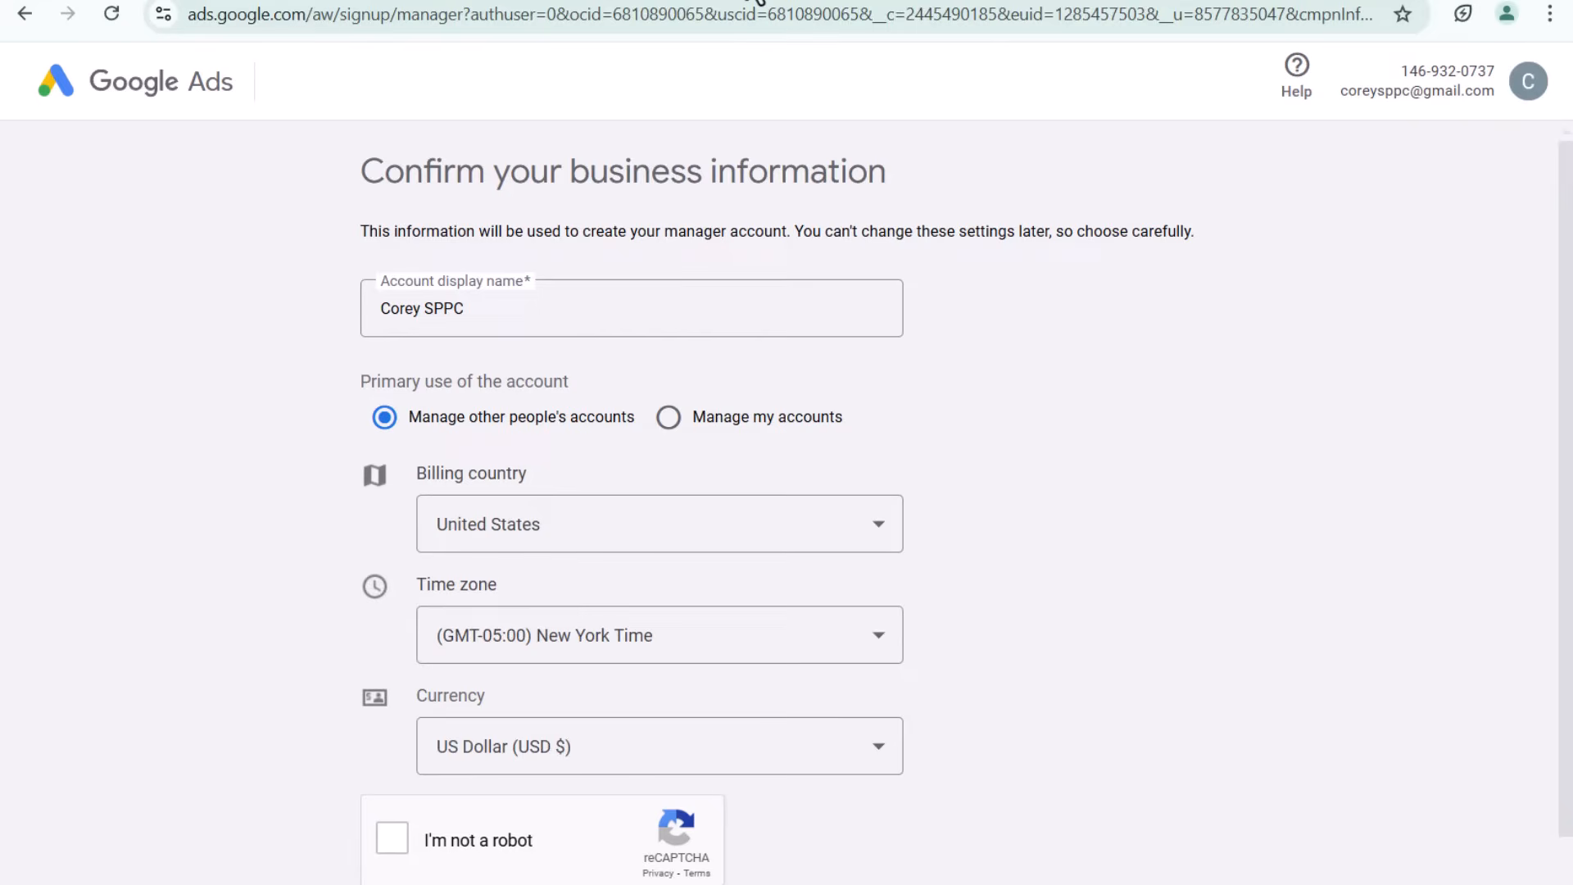
{"action": "mouse_move", "coordinate": [1060, 354]}
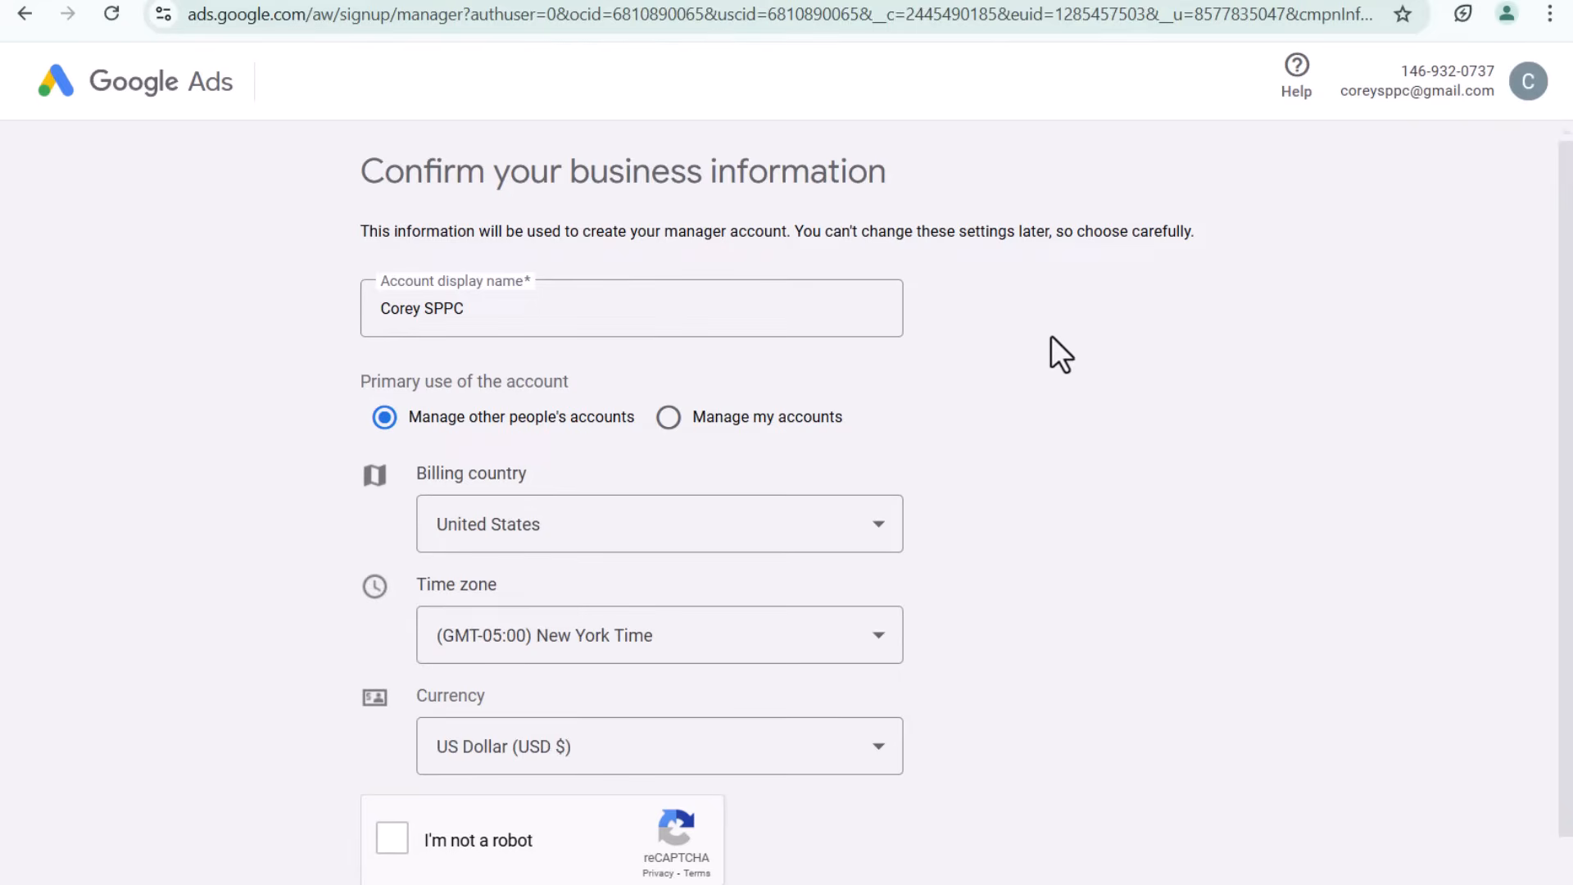
{"action": "mouse_move", "coordinate": [431, 431]}
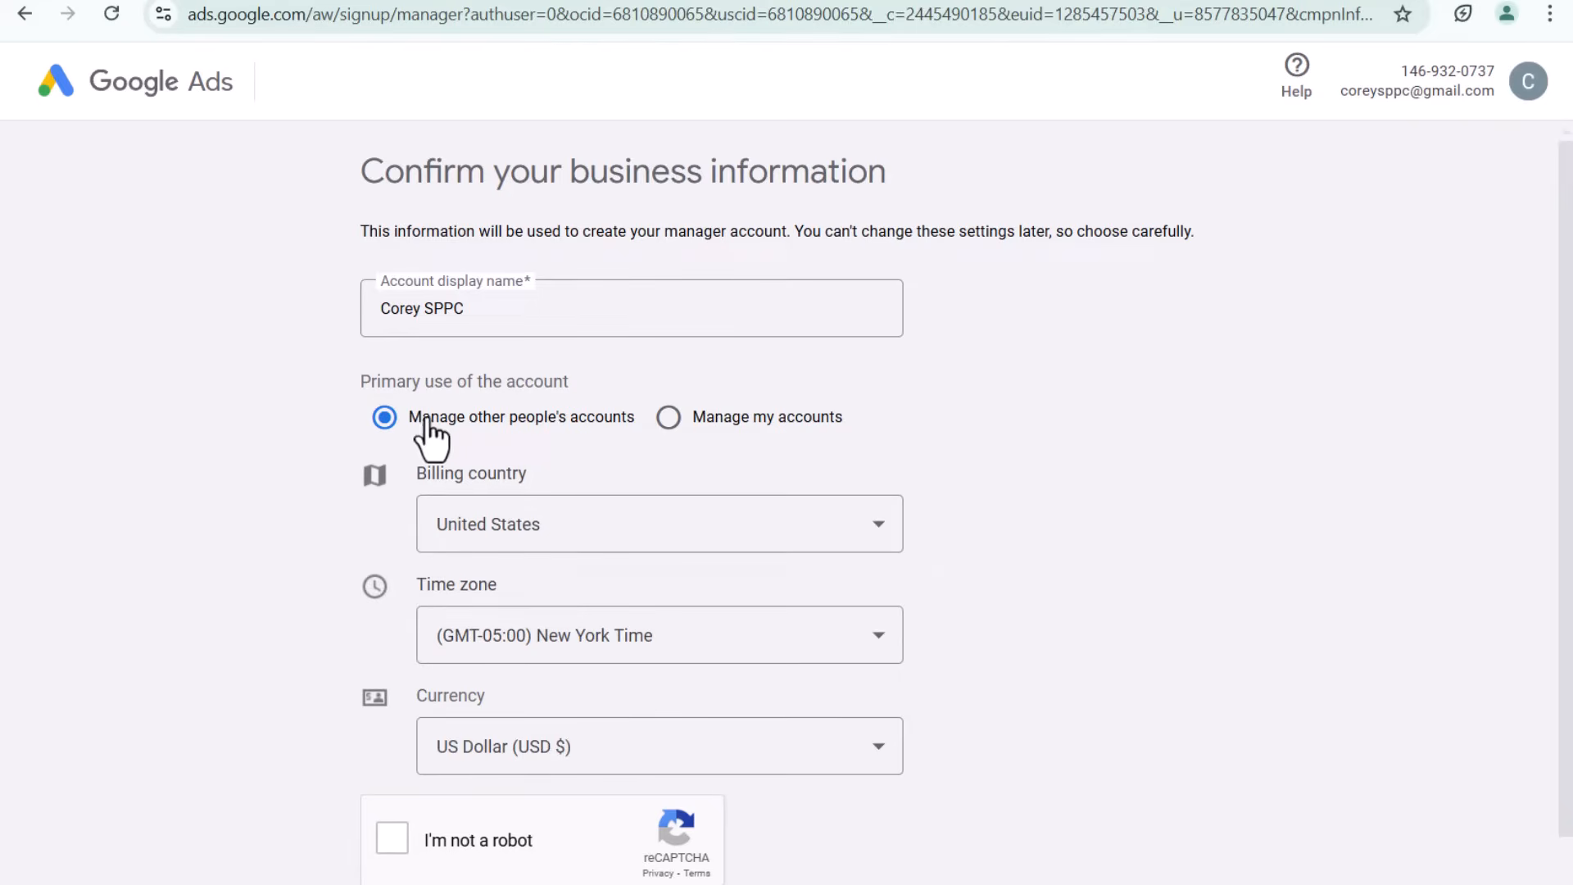
Pass the 'I'm not a robot' captcha and submit the business information to create the account.
{"action": "scroll", "scroll_direction": "down", "scroll_amount": 3}
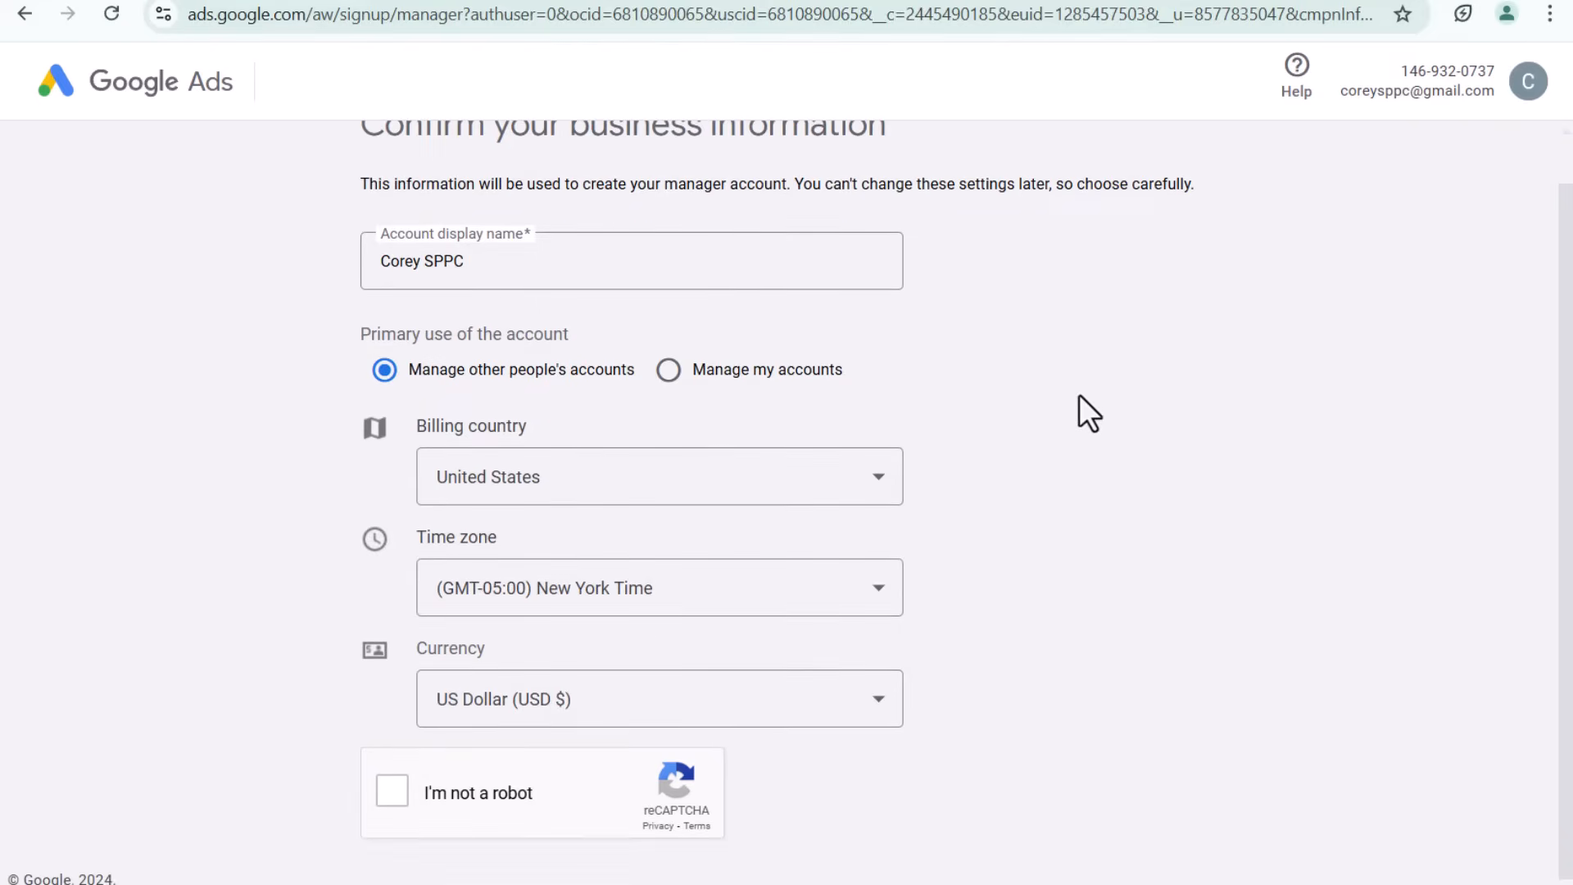
{"action": "mouse_move", "coordinate": [699, 618]}
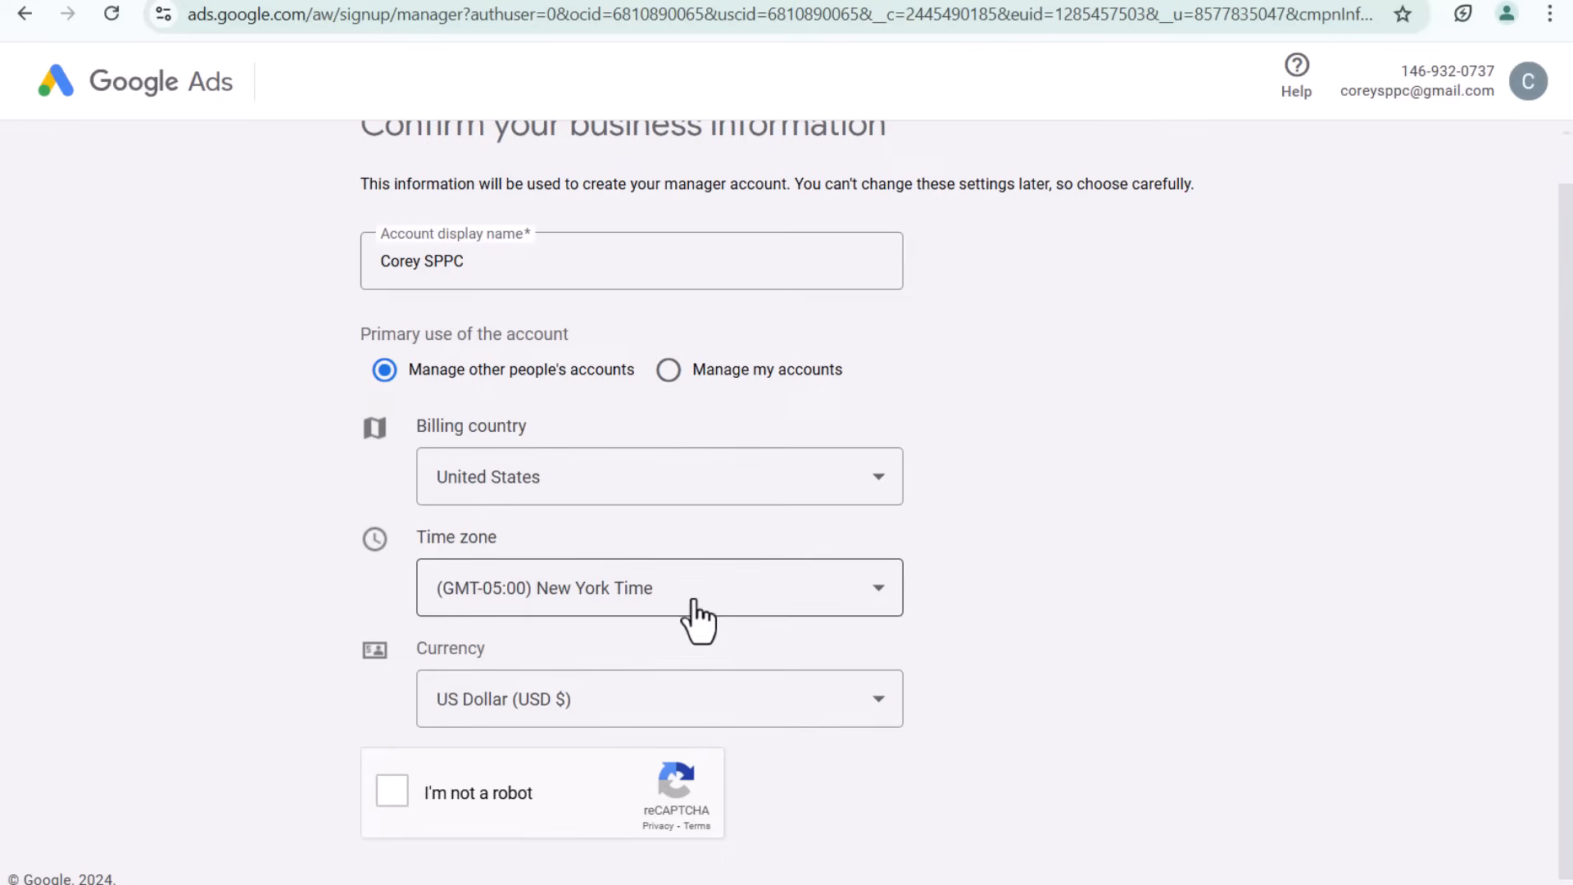
{"action": "mouse_move", "coordinate": [591, 600]}
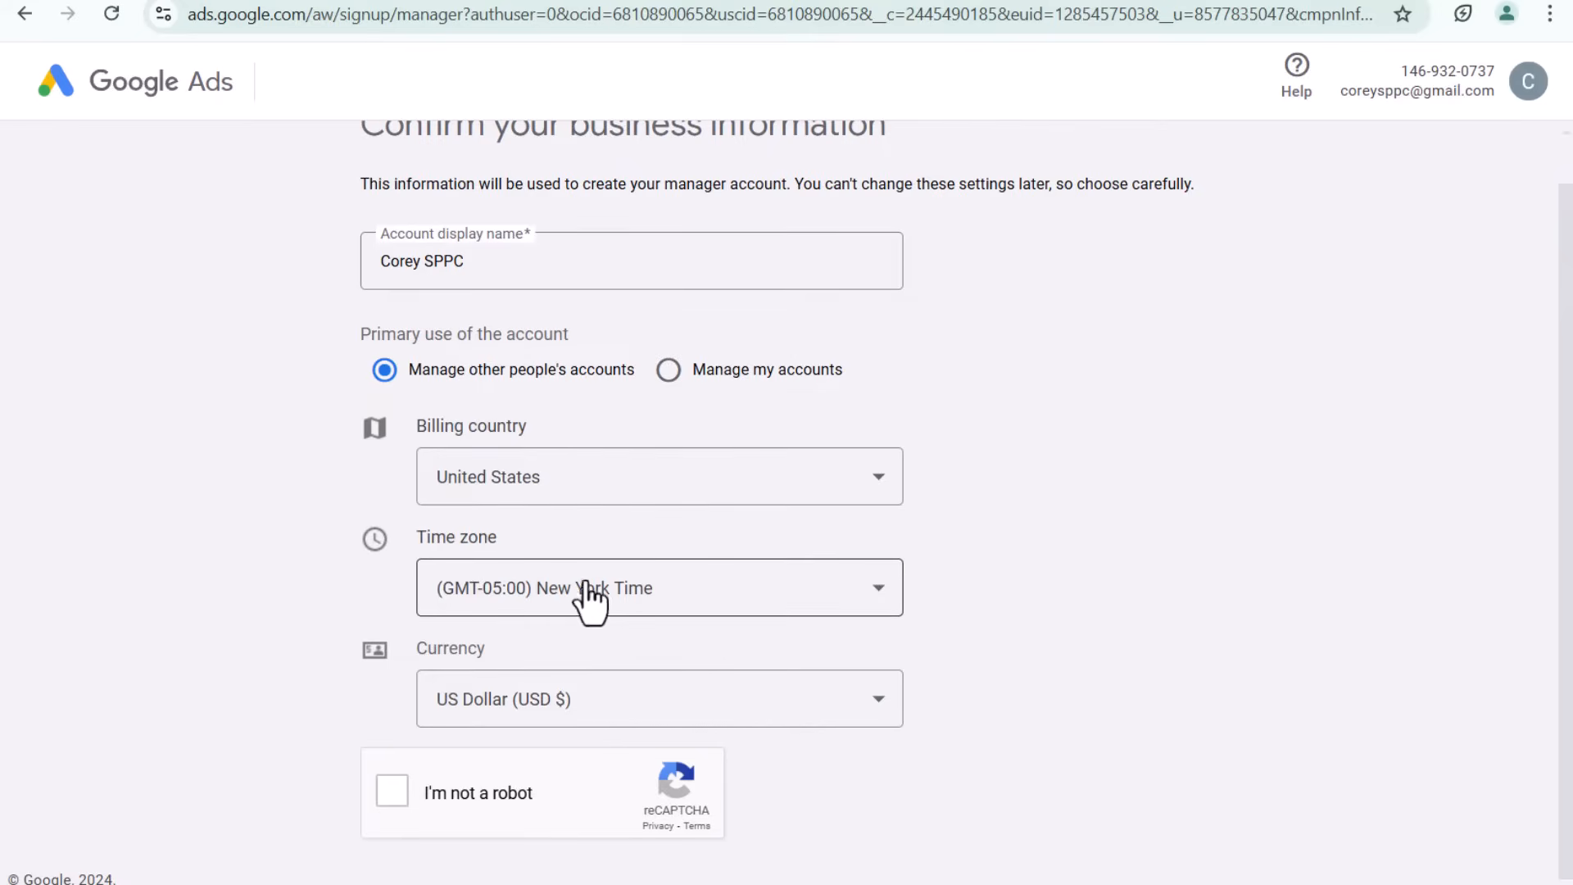
{"action": "mouse_move", "coordinate": [391, 793]}
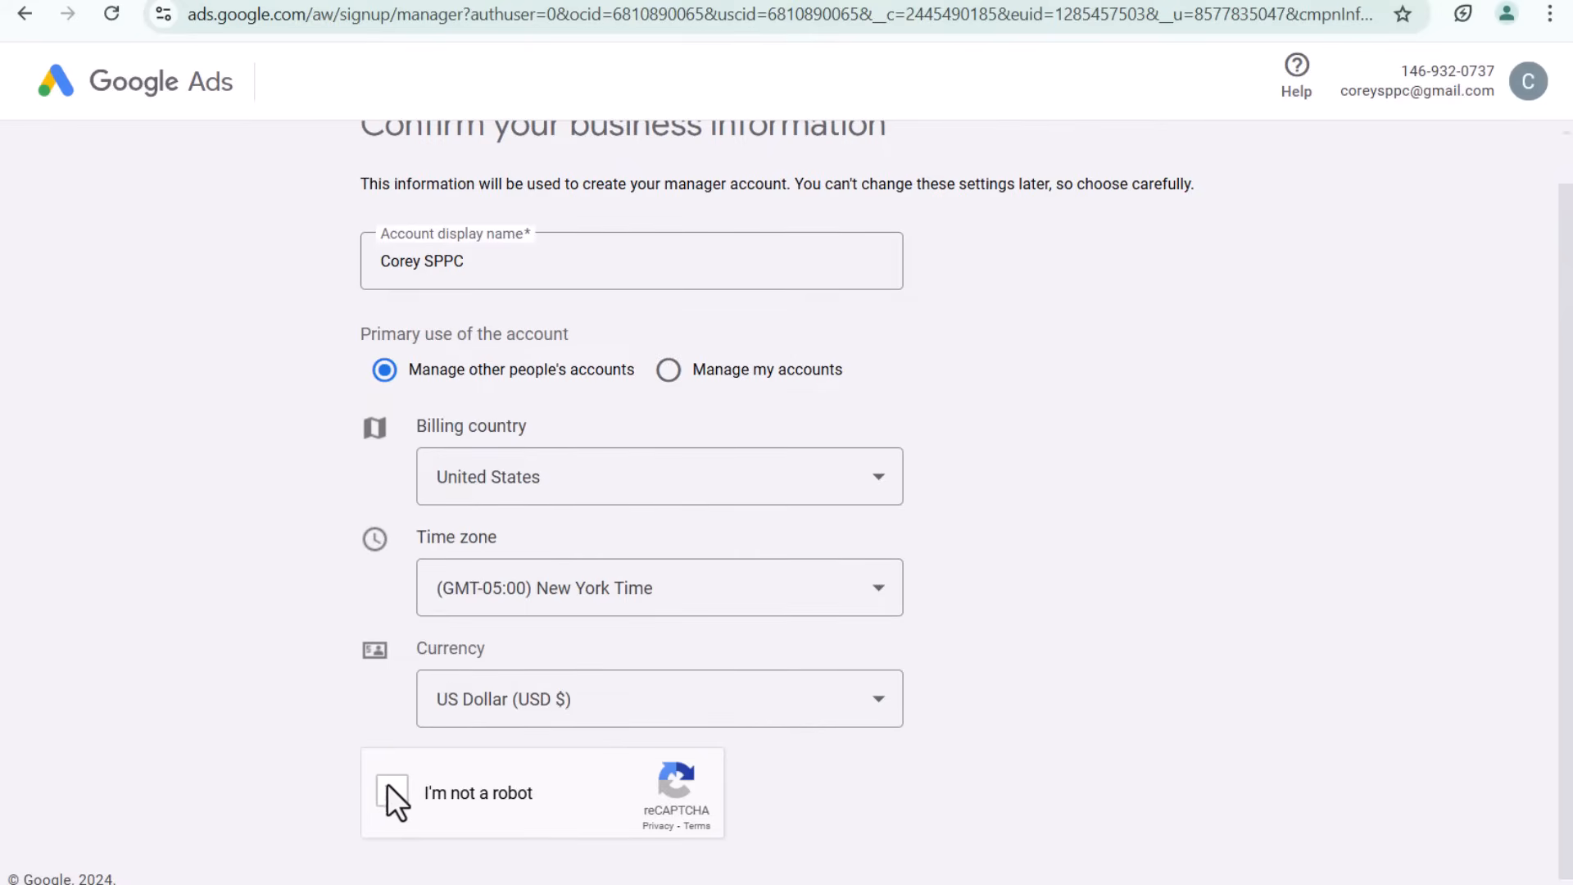
{"action": "left_click", "coordinate": [391, 793]}
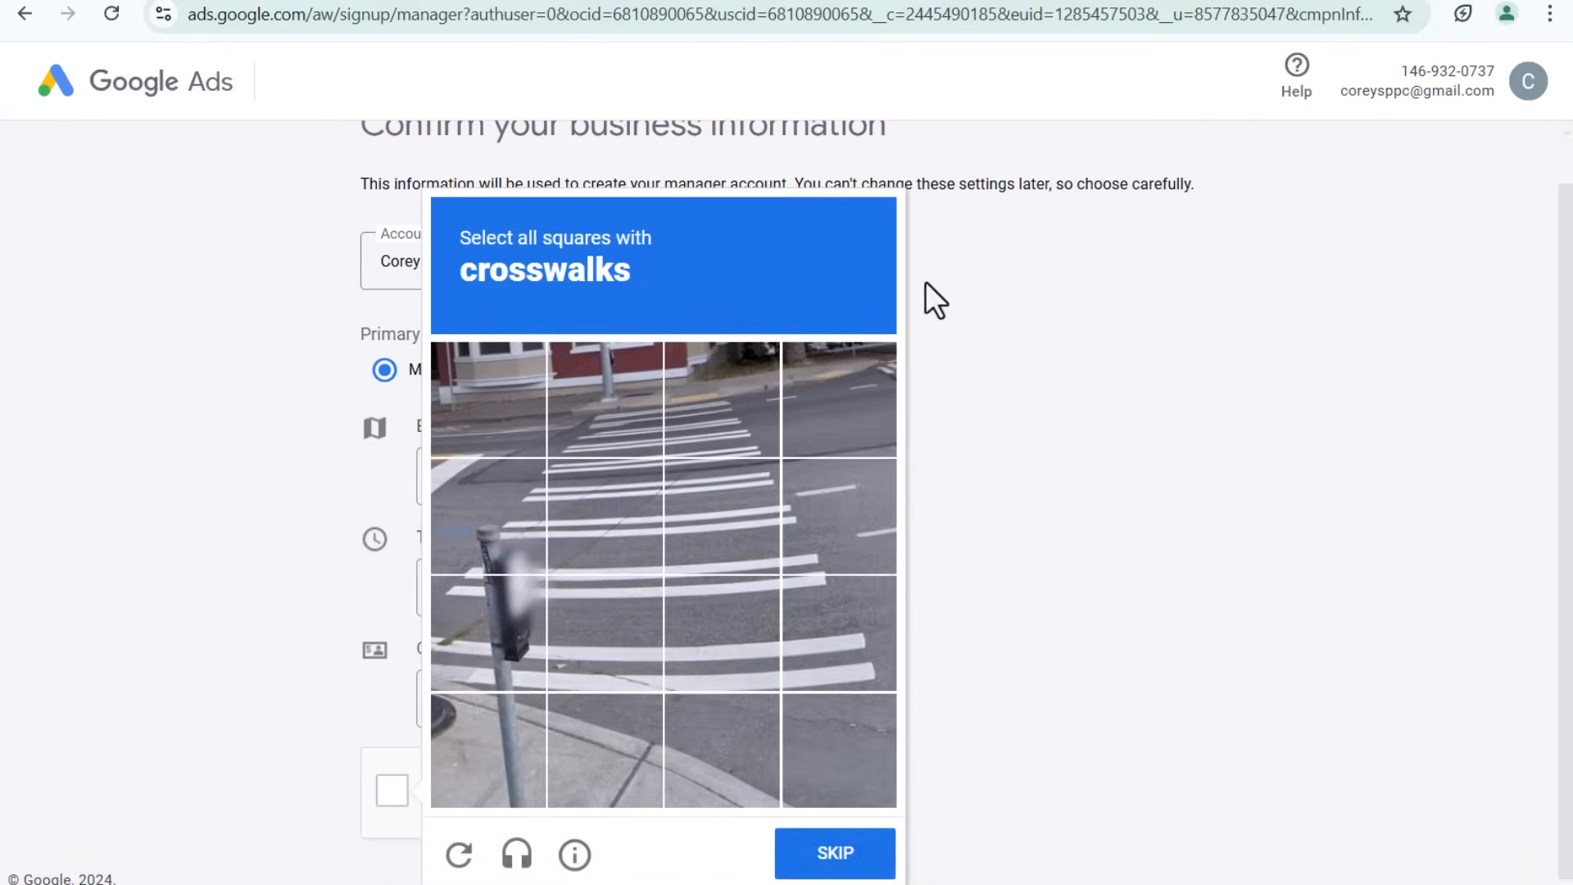
{"action": "left_click", "coordinate": [397, 748]}
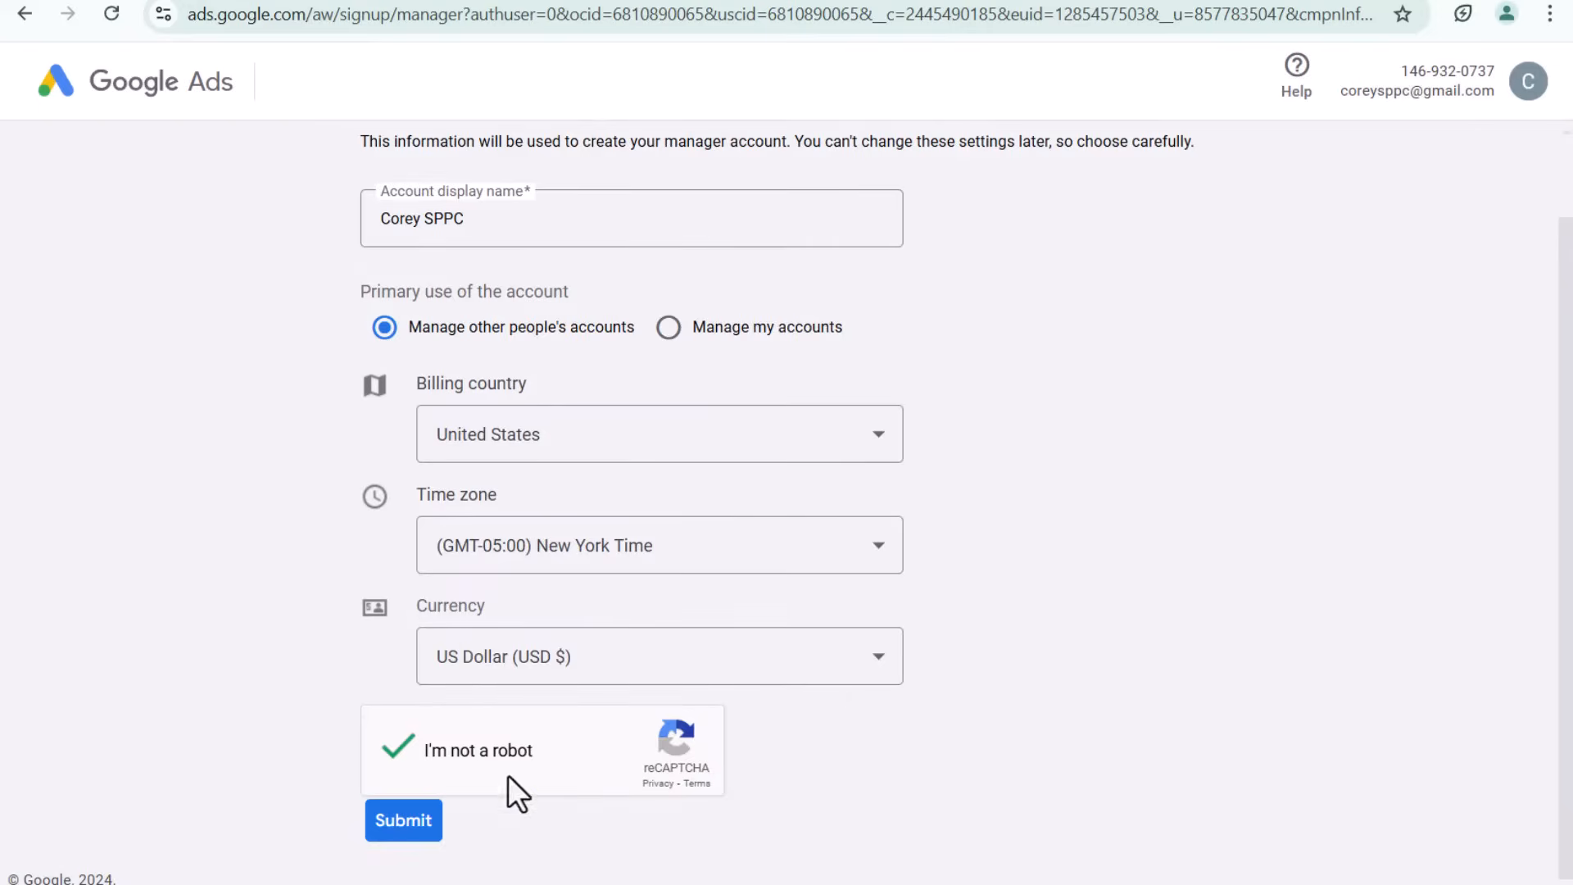
{"action": "left_click", "coordinate": [403, 819]}
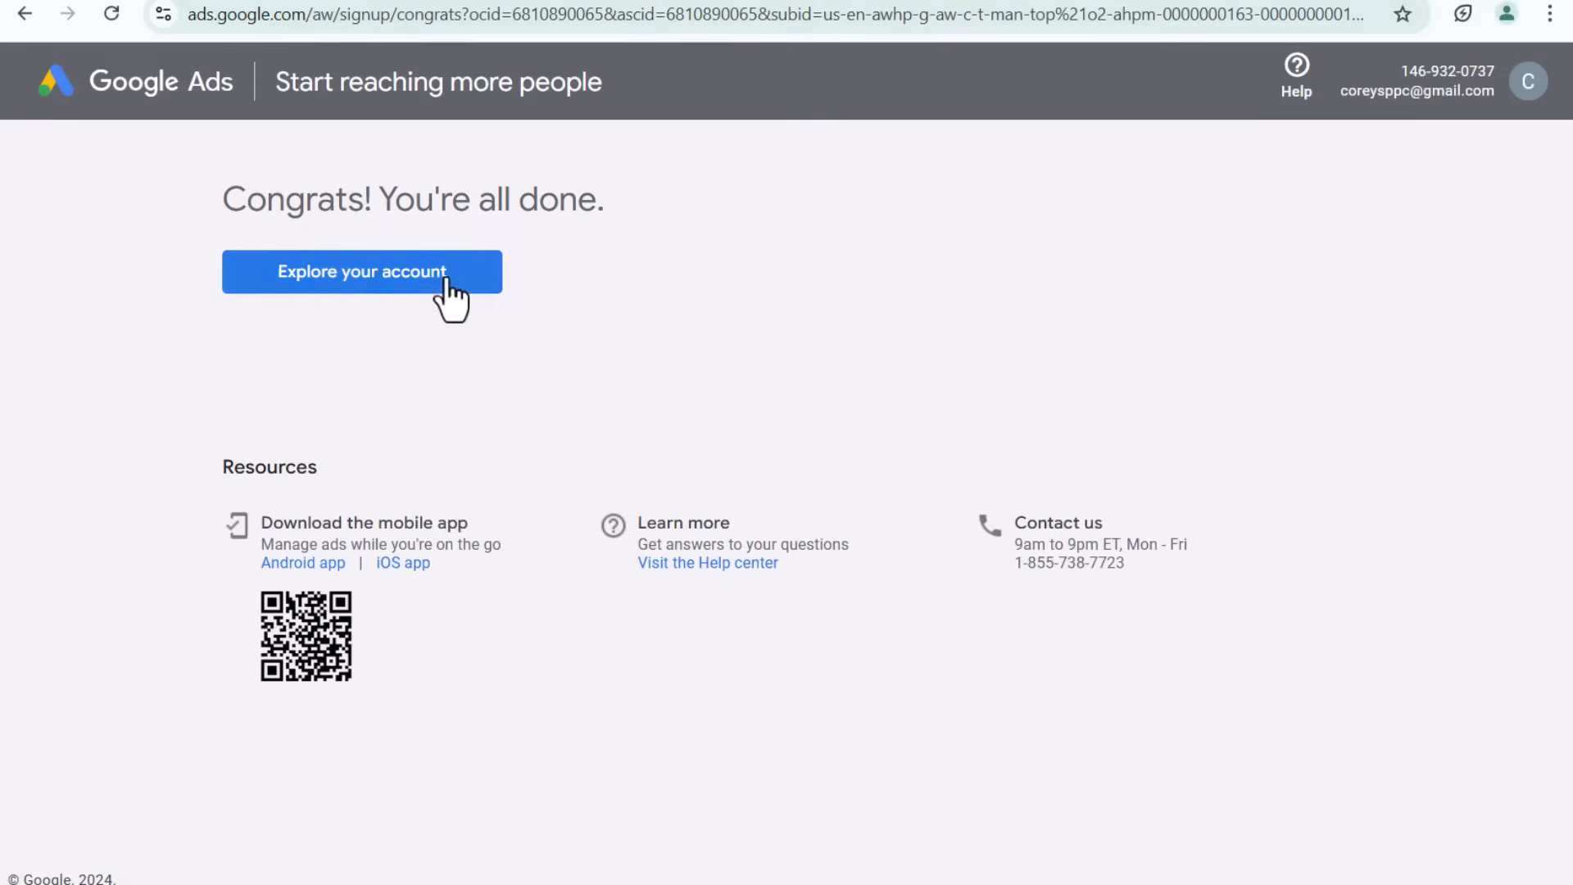
Enter the new Corey SPPC manager account and show its Accounts > Performance table.
{"action": "left_click", "coordinate": [362, 271]}
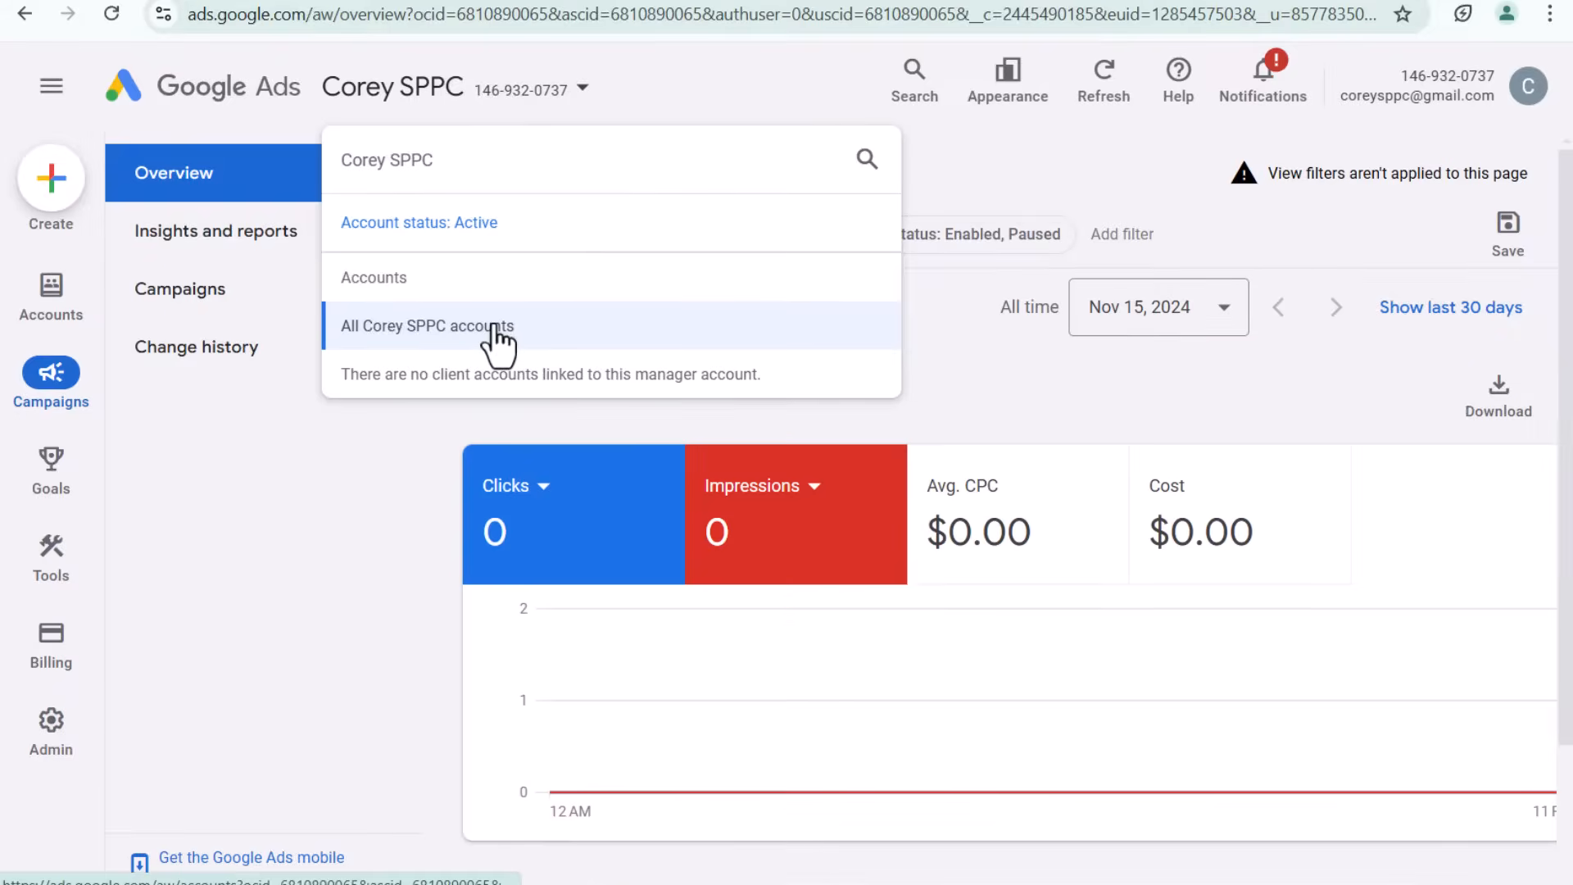
{"action": "mouse_move", "coordinate": [571, 387]}
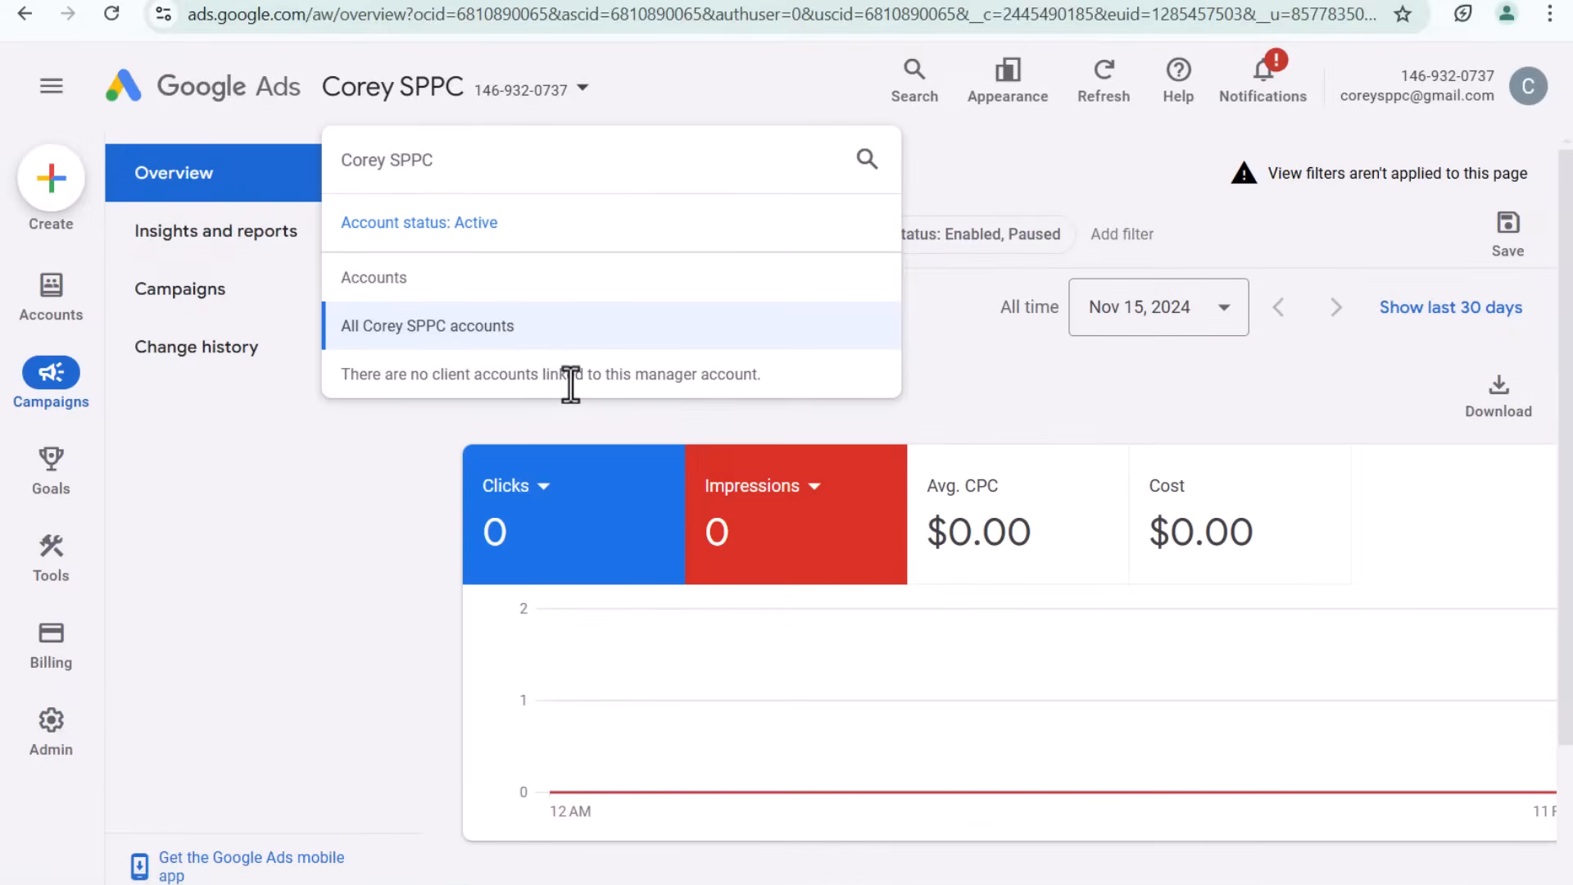
{"action": "mouse_move", "coordinate": [426, 492]}
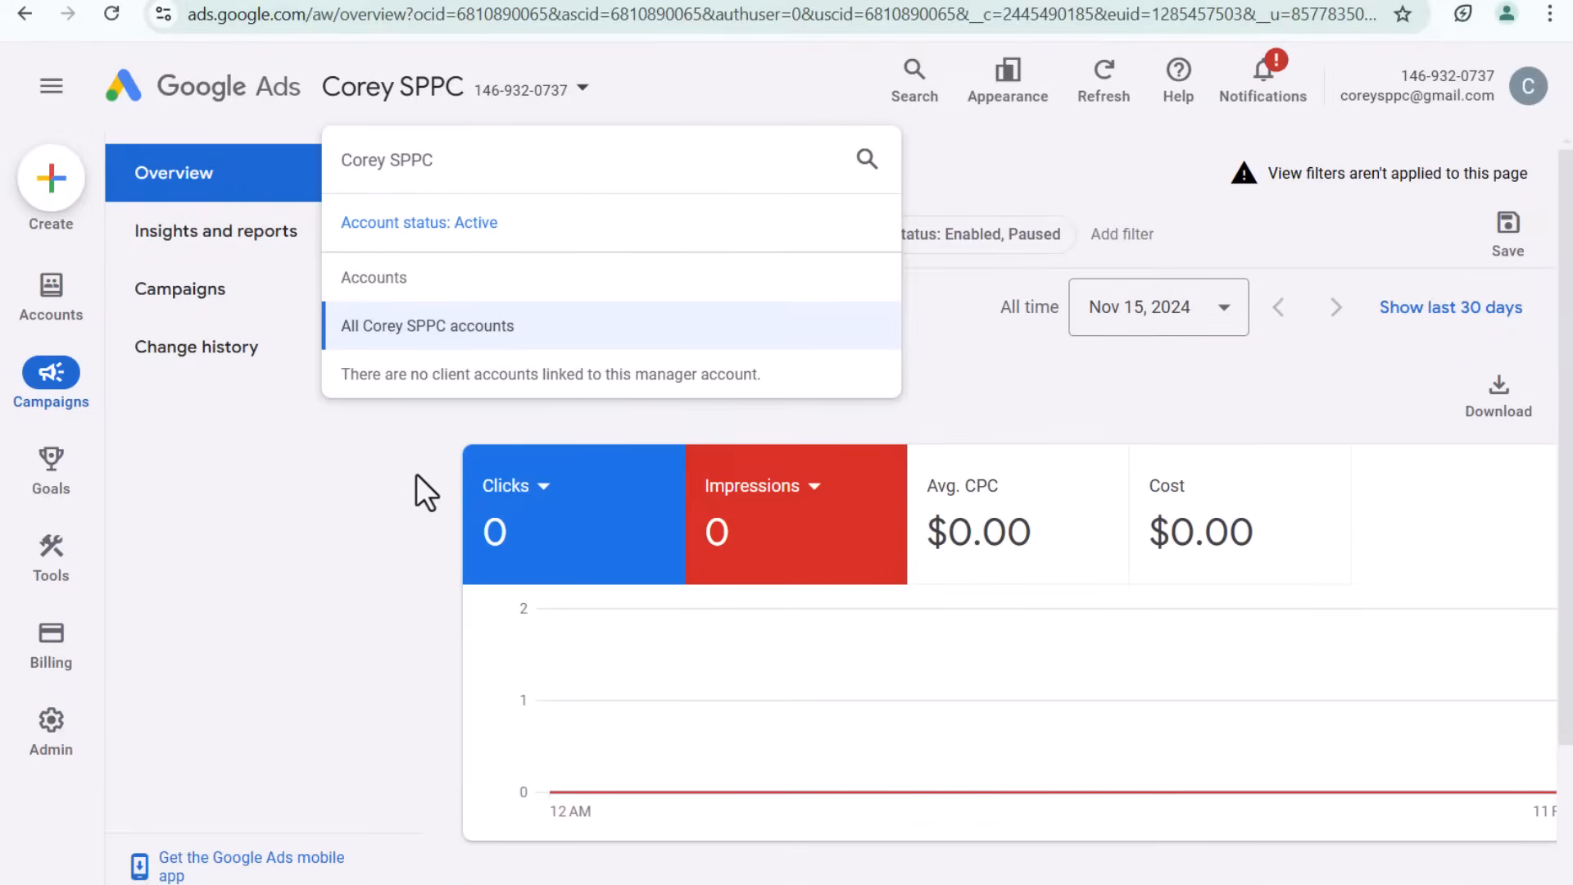
{"action": "left_click", "coordinate": [428, 324]}
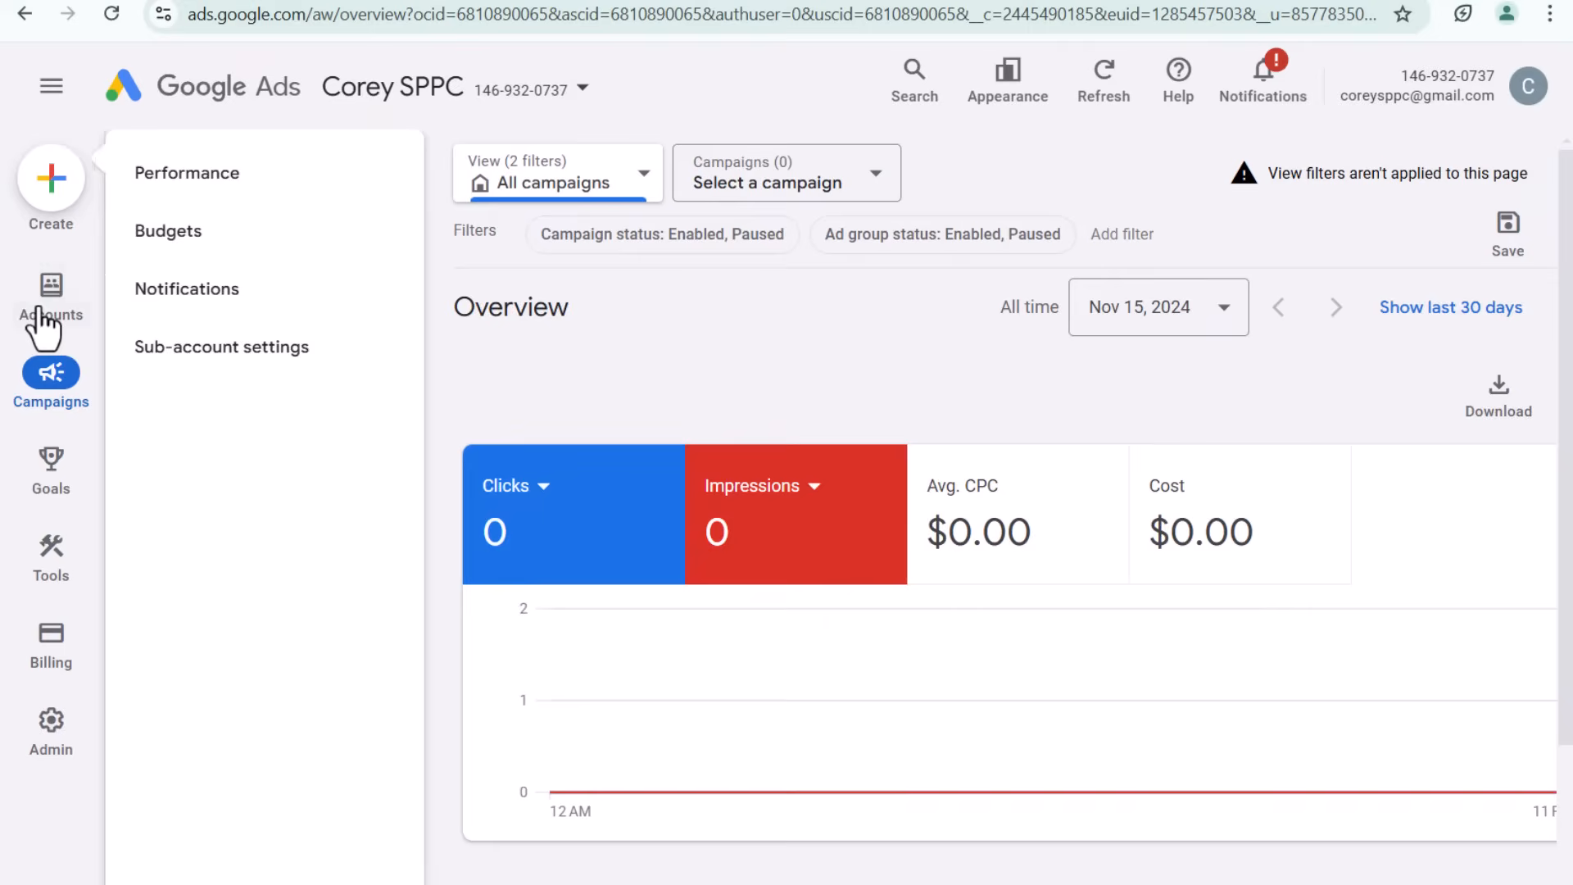
{"action": "left_click", "coordinate": [187, 172]}
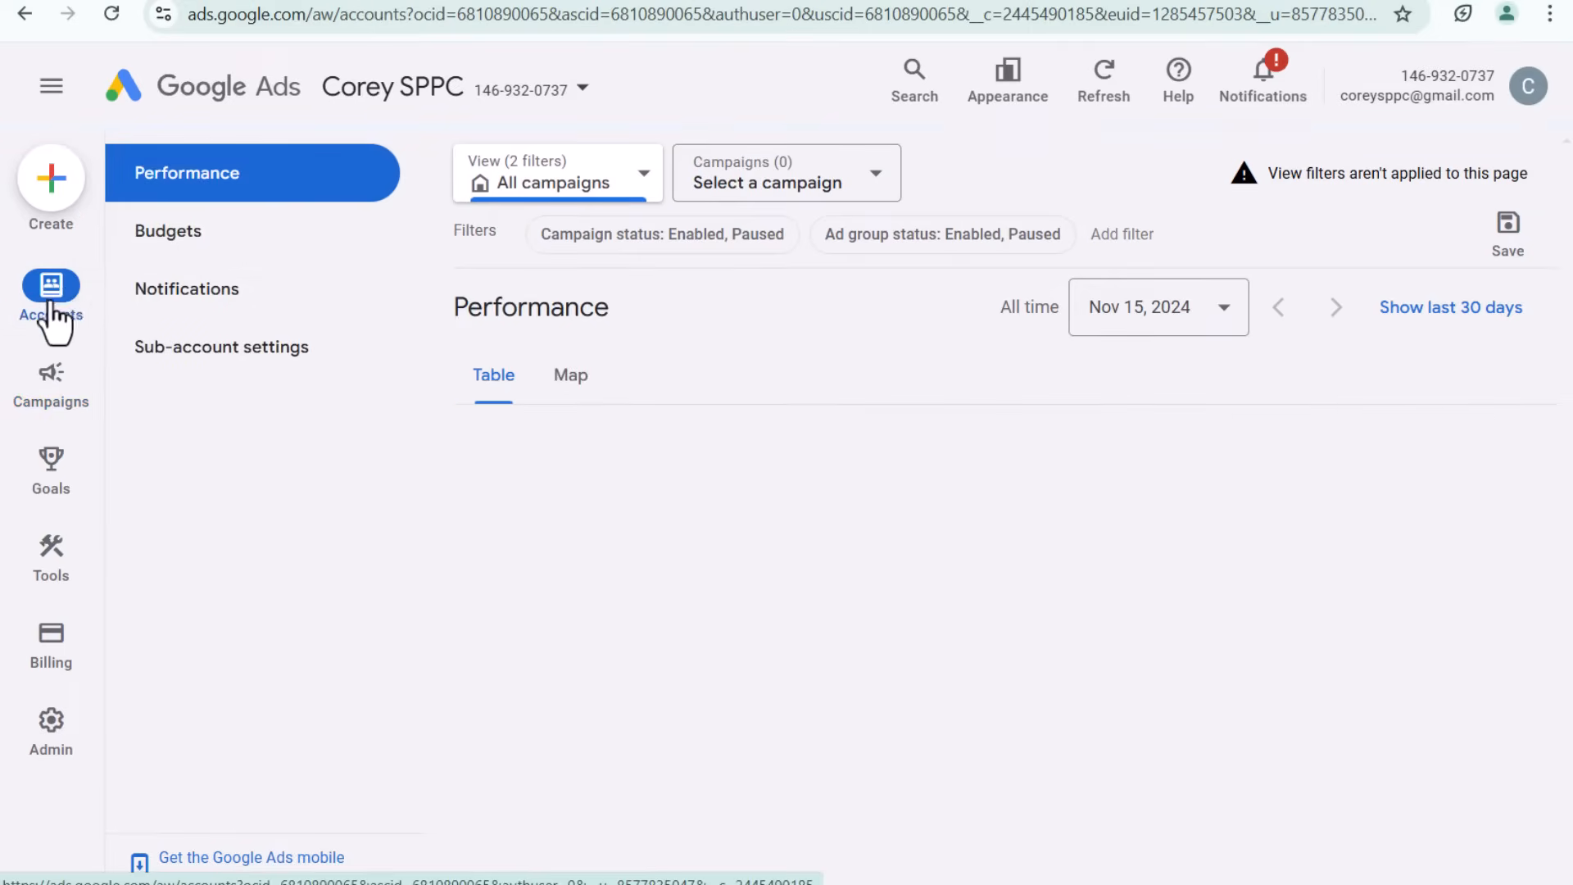
{"action": "mouse_move", "coordinate": [276, 258]}
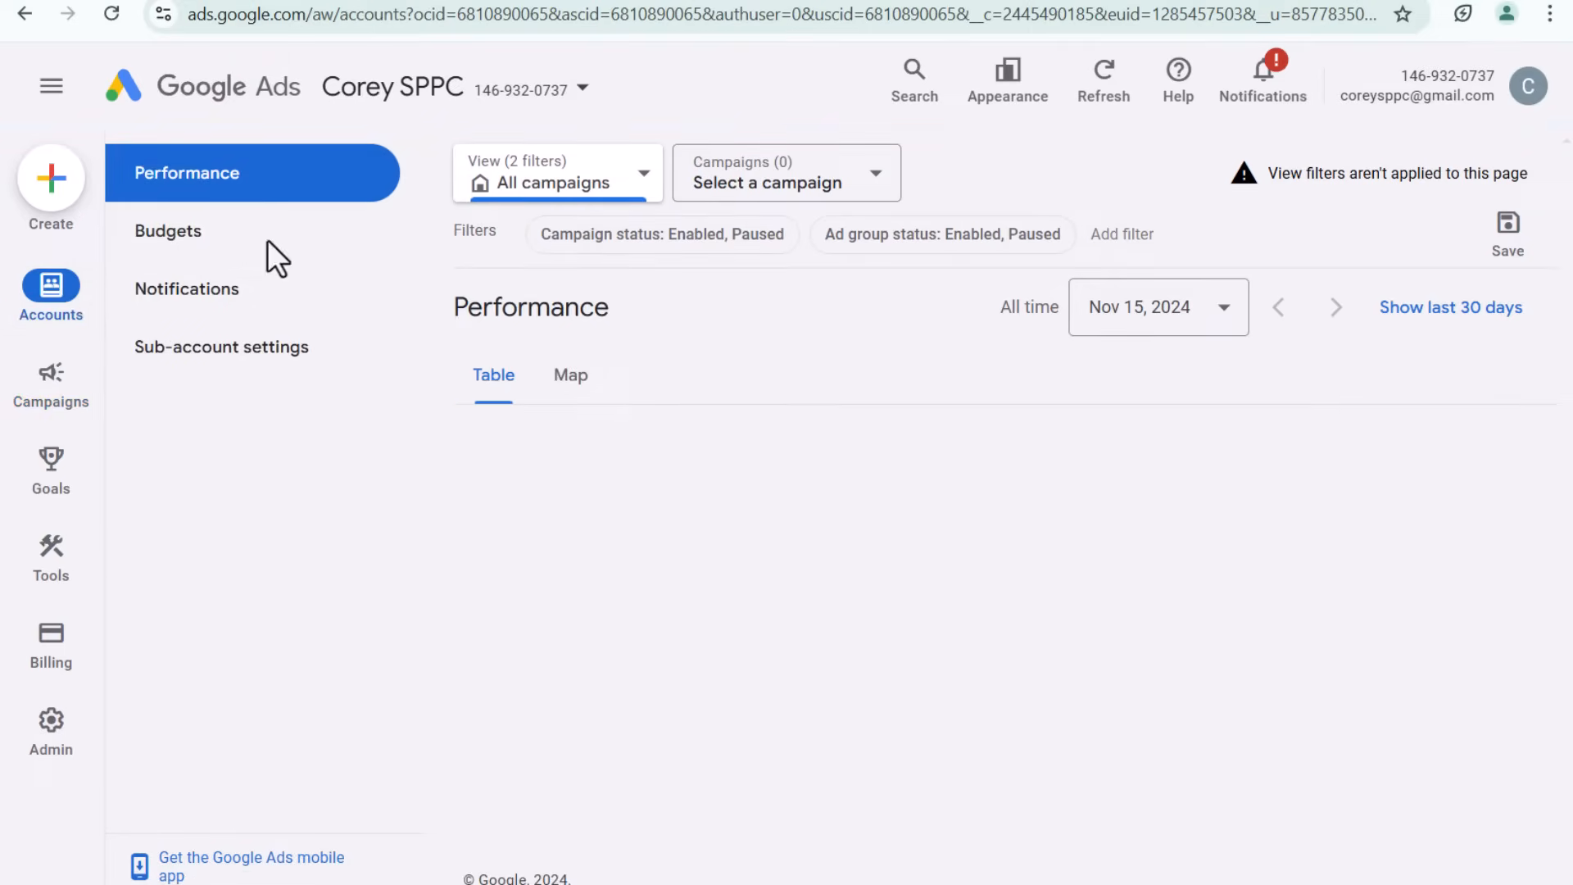
{"action": "left_click", "coordinate": [252, 172]}
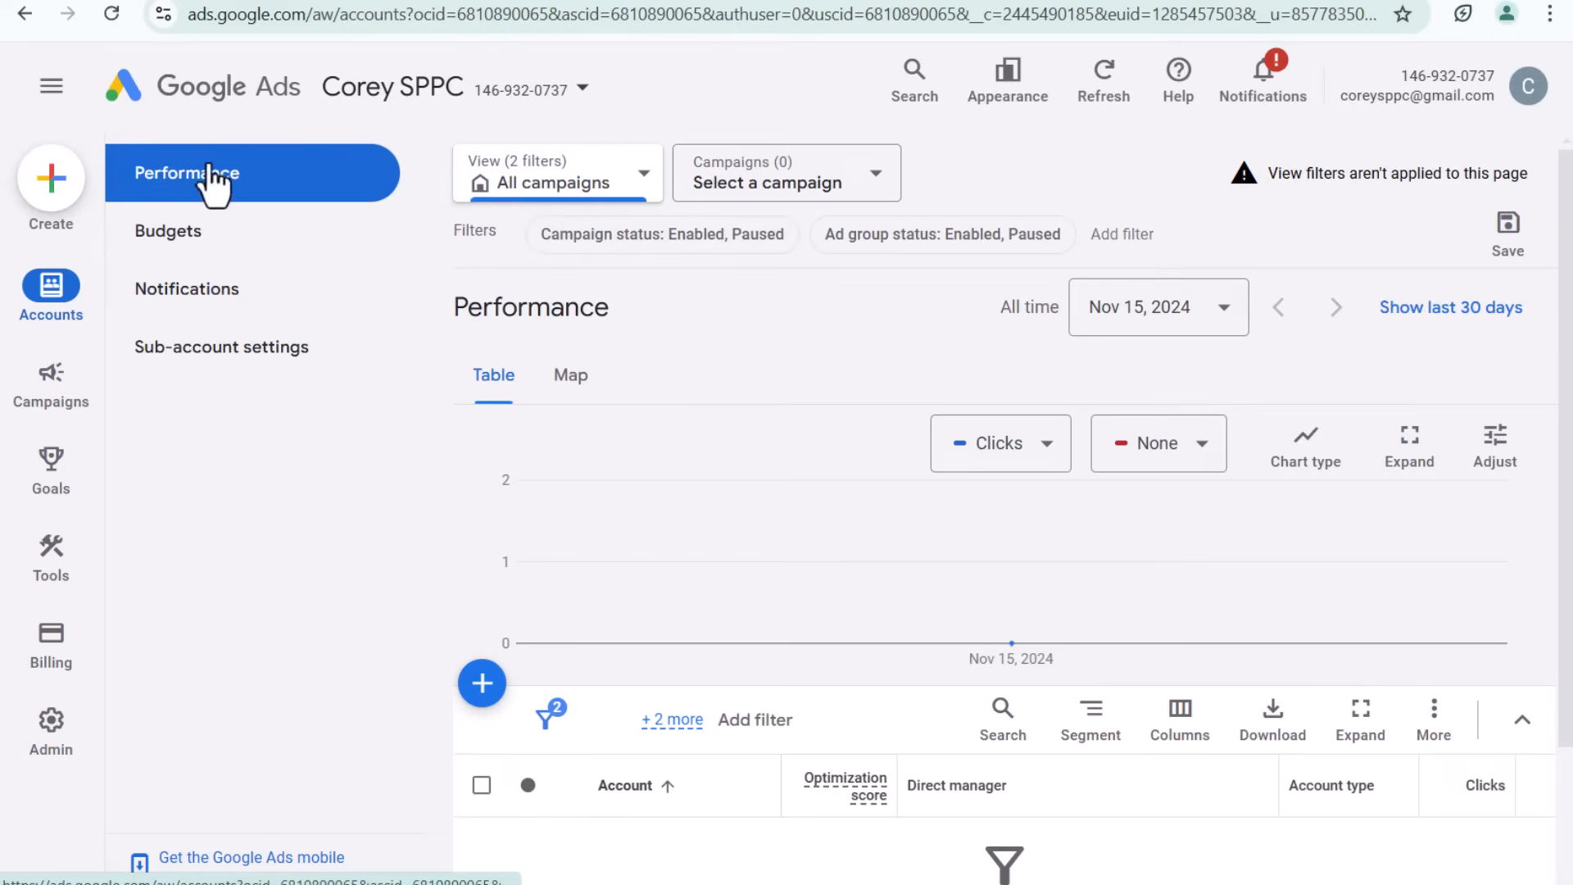
{"action": "mouse_move", "coordinate": [51, 297]}
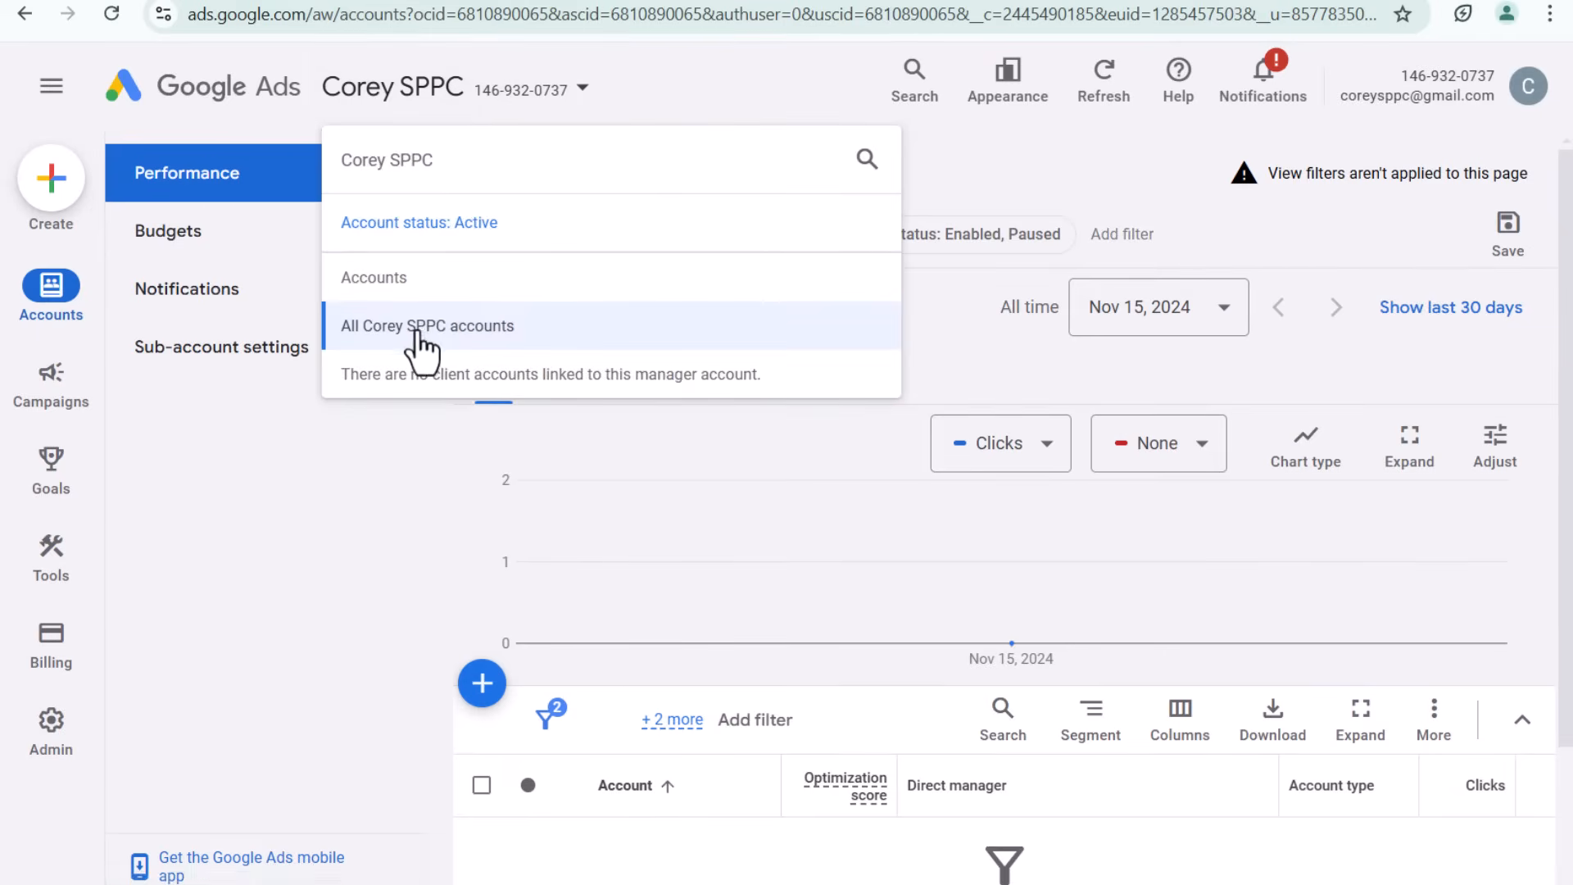
{"action": "mouse_move", "coordinate": [441, 349]}
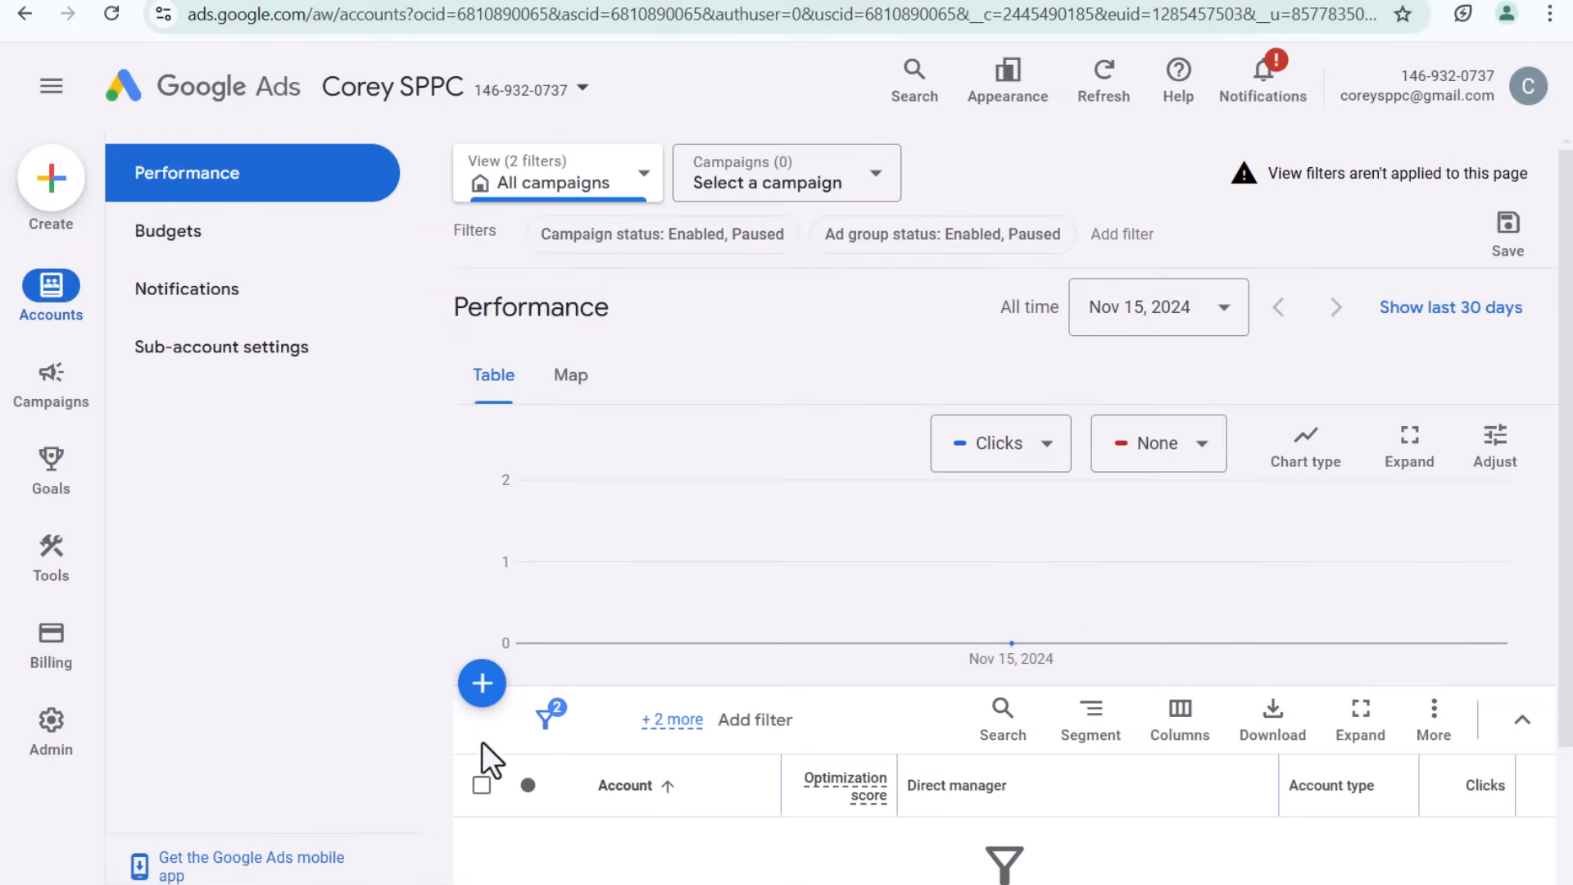
{"action": "left_click", "coordinate": [482, 683]}
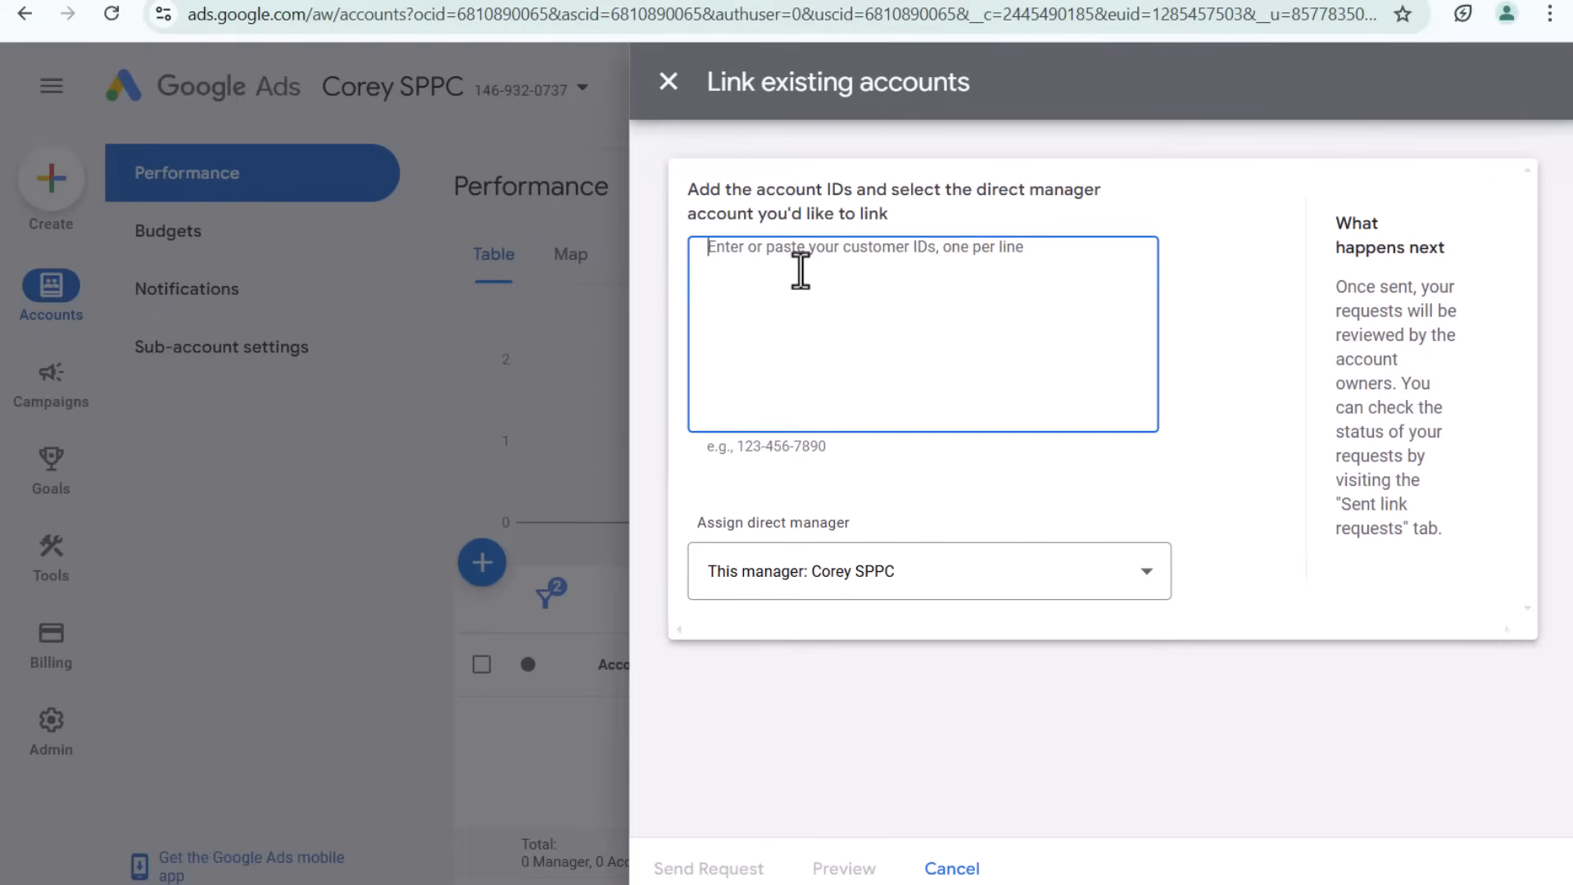
{"action": "type", "text": "696-697-1880"}
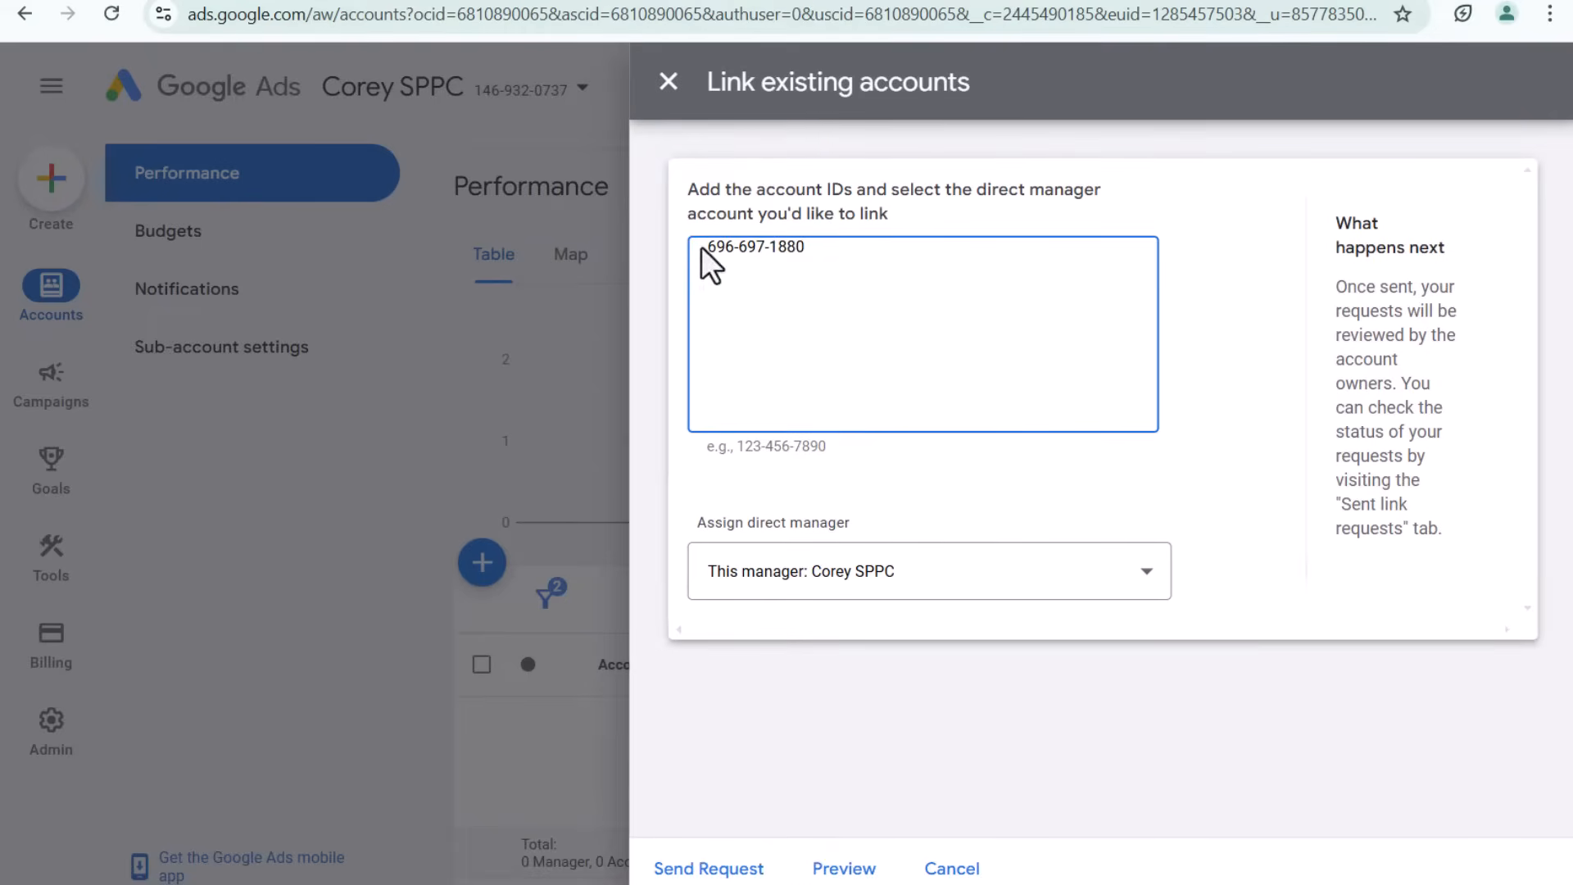
{"action": "left_click", "coordinate": [708, 868]}
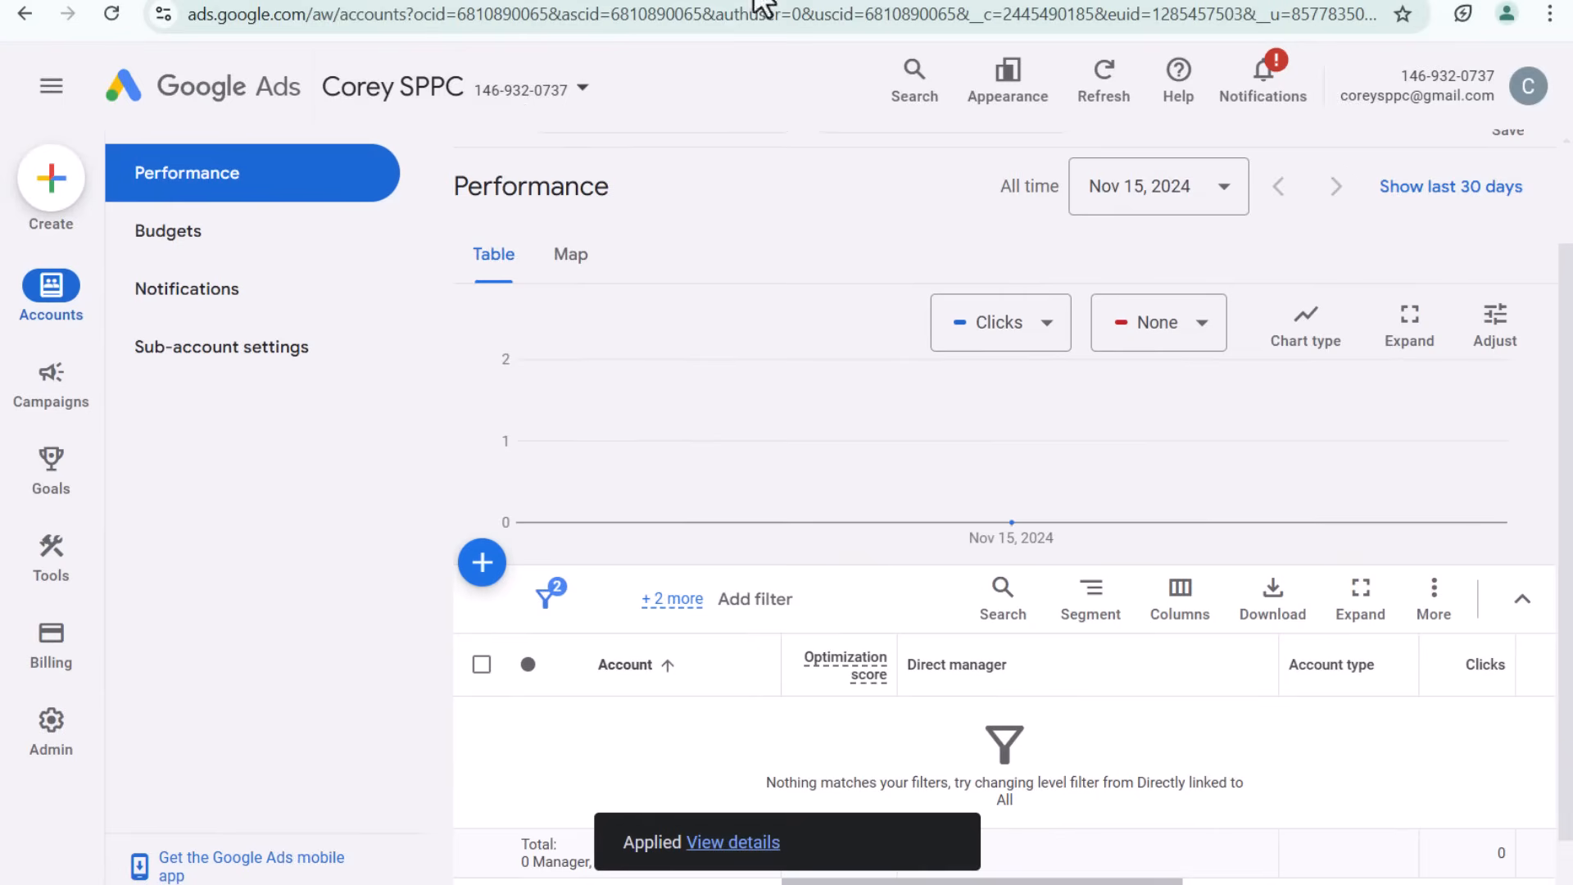
{"action": "mouse_move", "coordinate": [703, 100]}
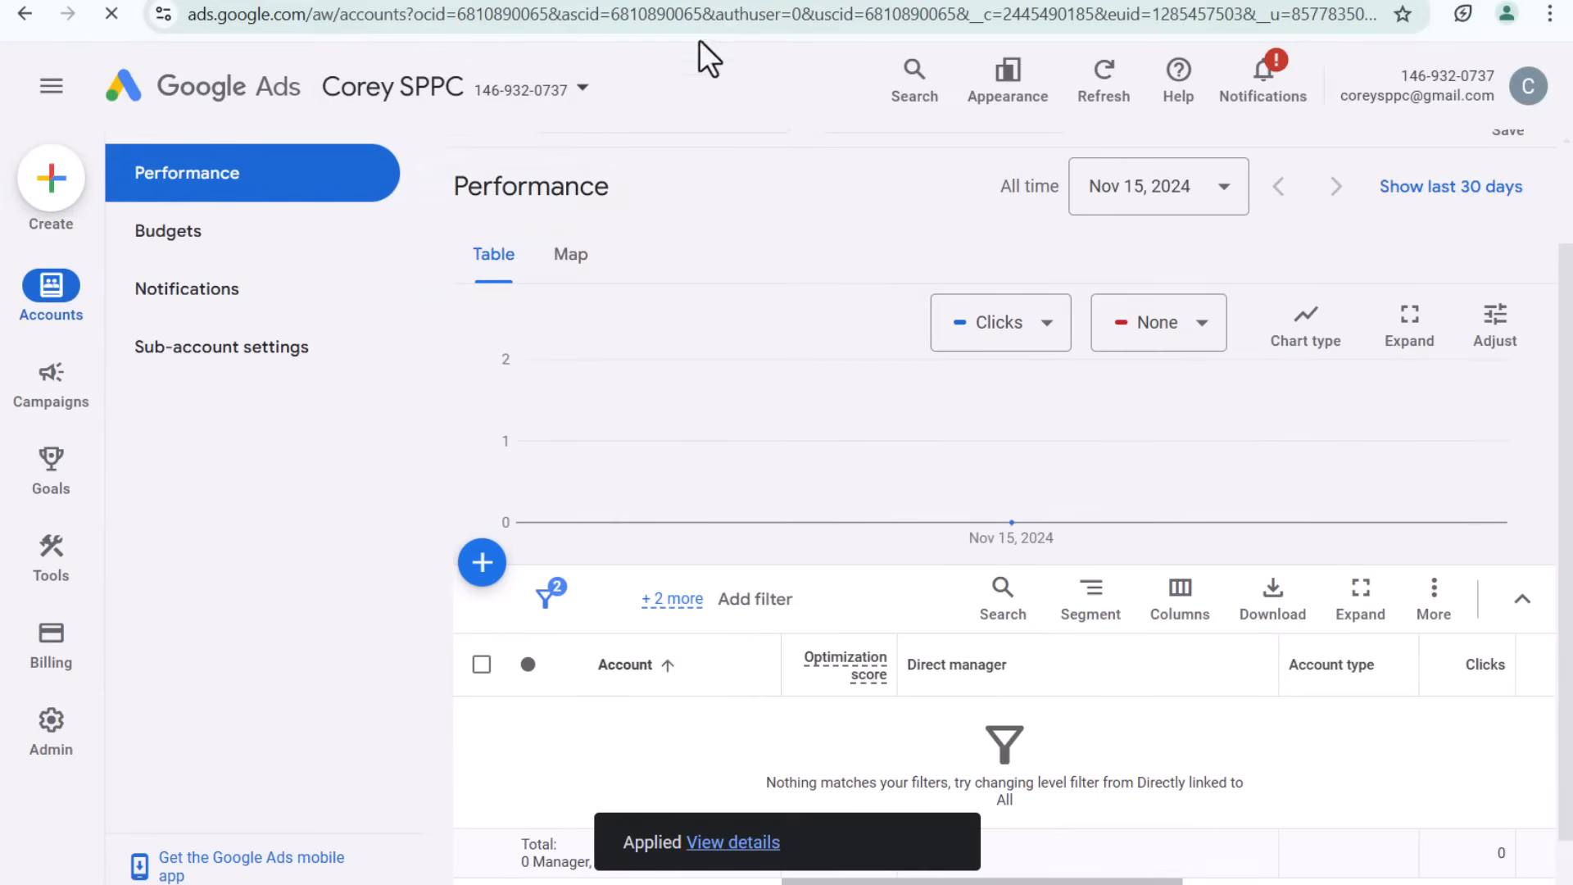
Return to the Corey SPPC Performance page, where the feature guide popup appears.
{"action": "left_click", "coordinate": [109, 15]}
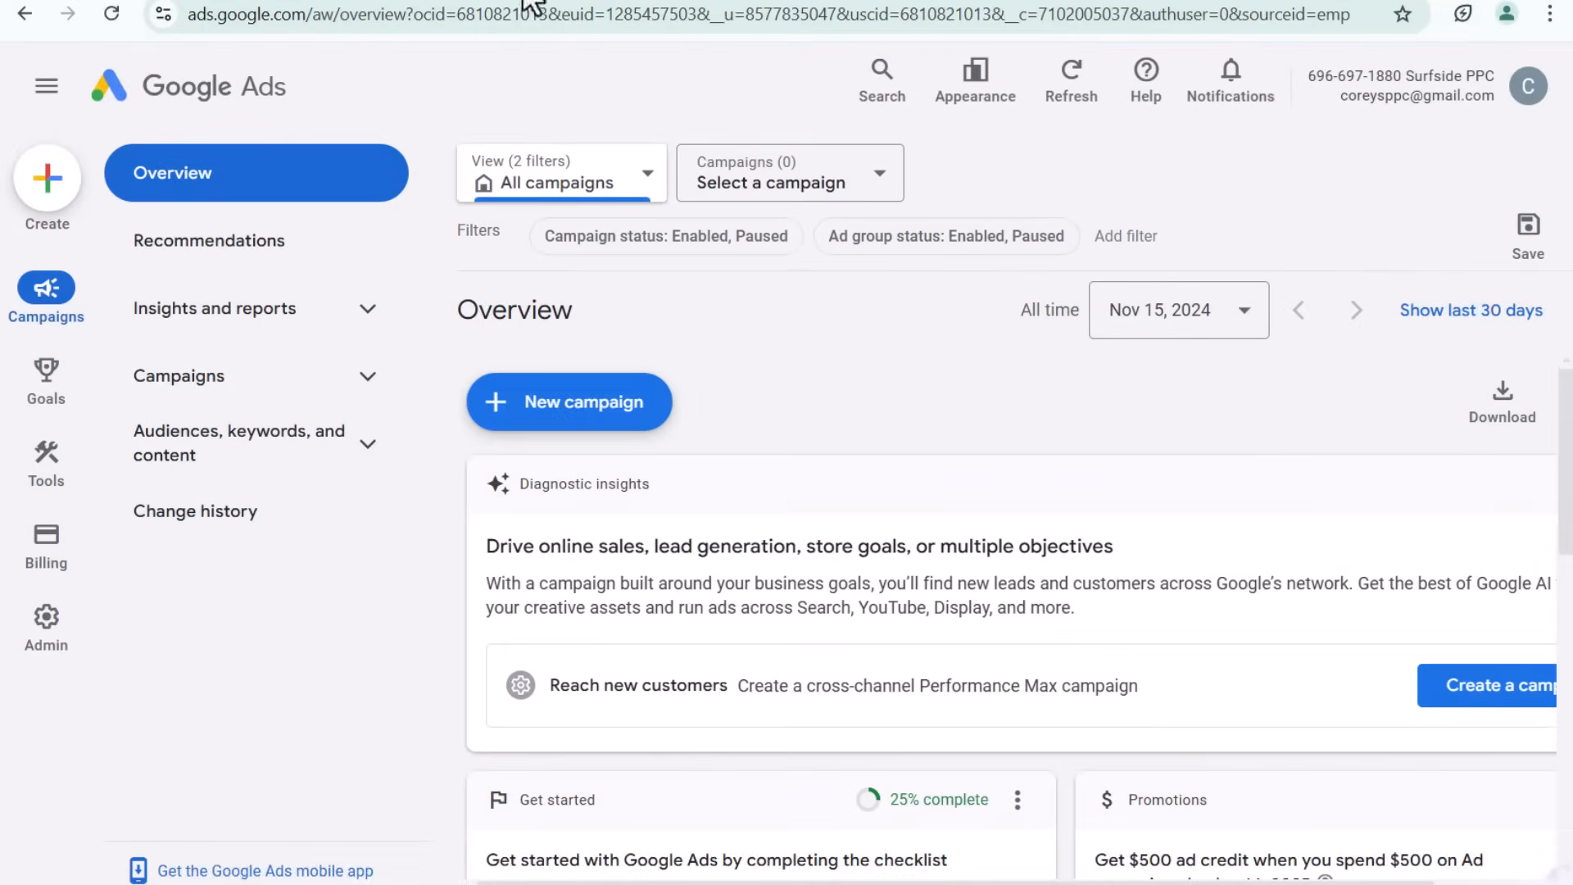
{"action": "mouse_move", "coordinate": [1241, 163]}
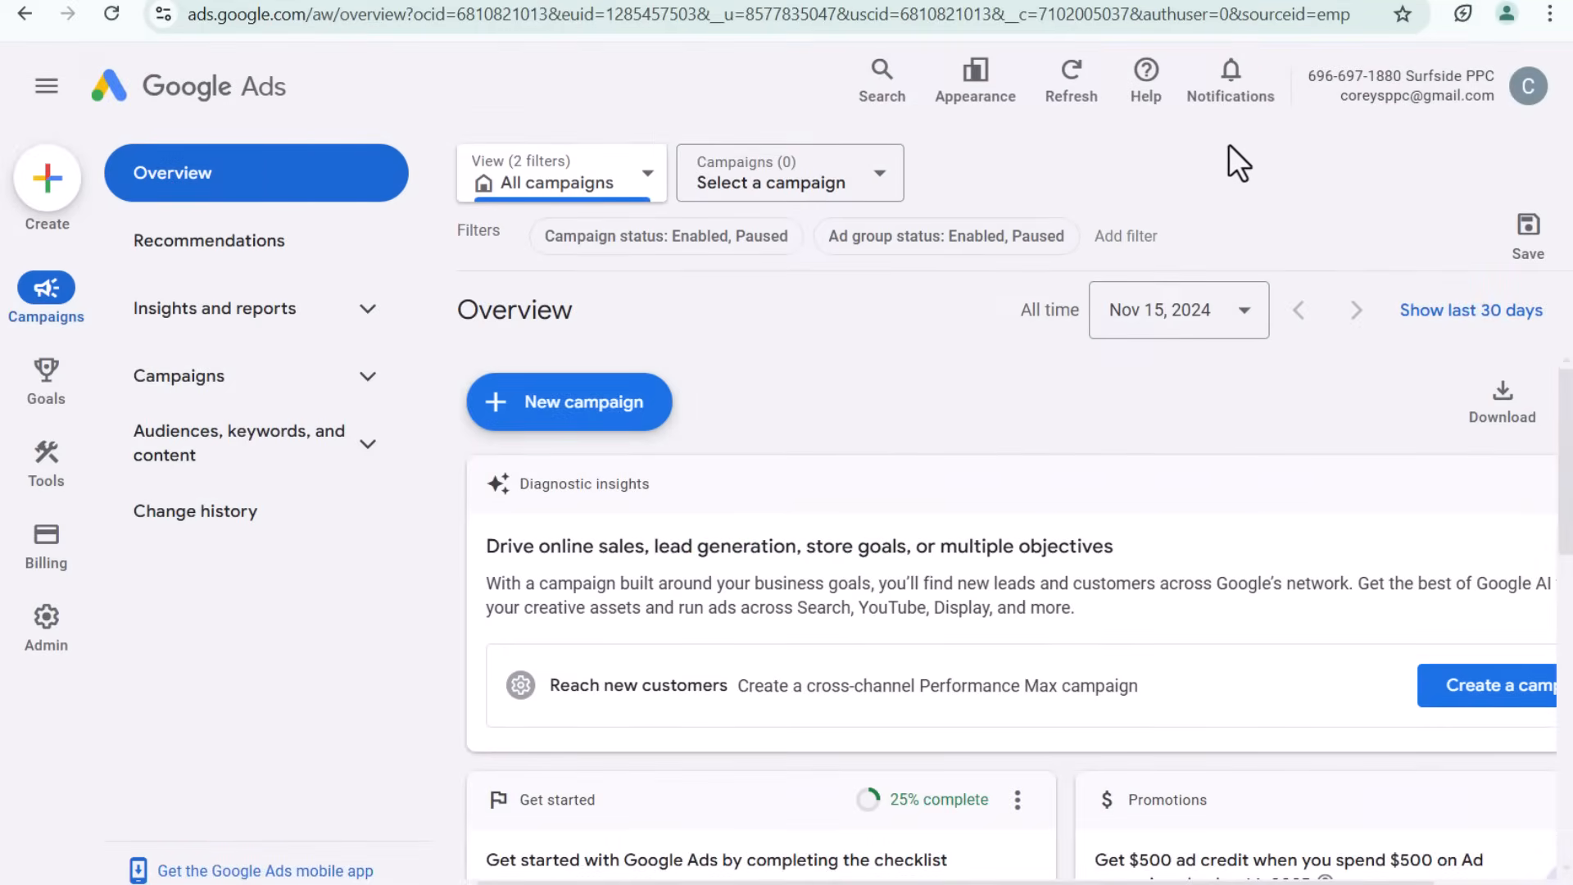
{"action": "left_click", "coordinate": [1230, 79]}
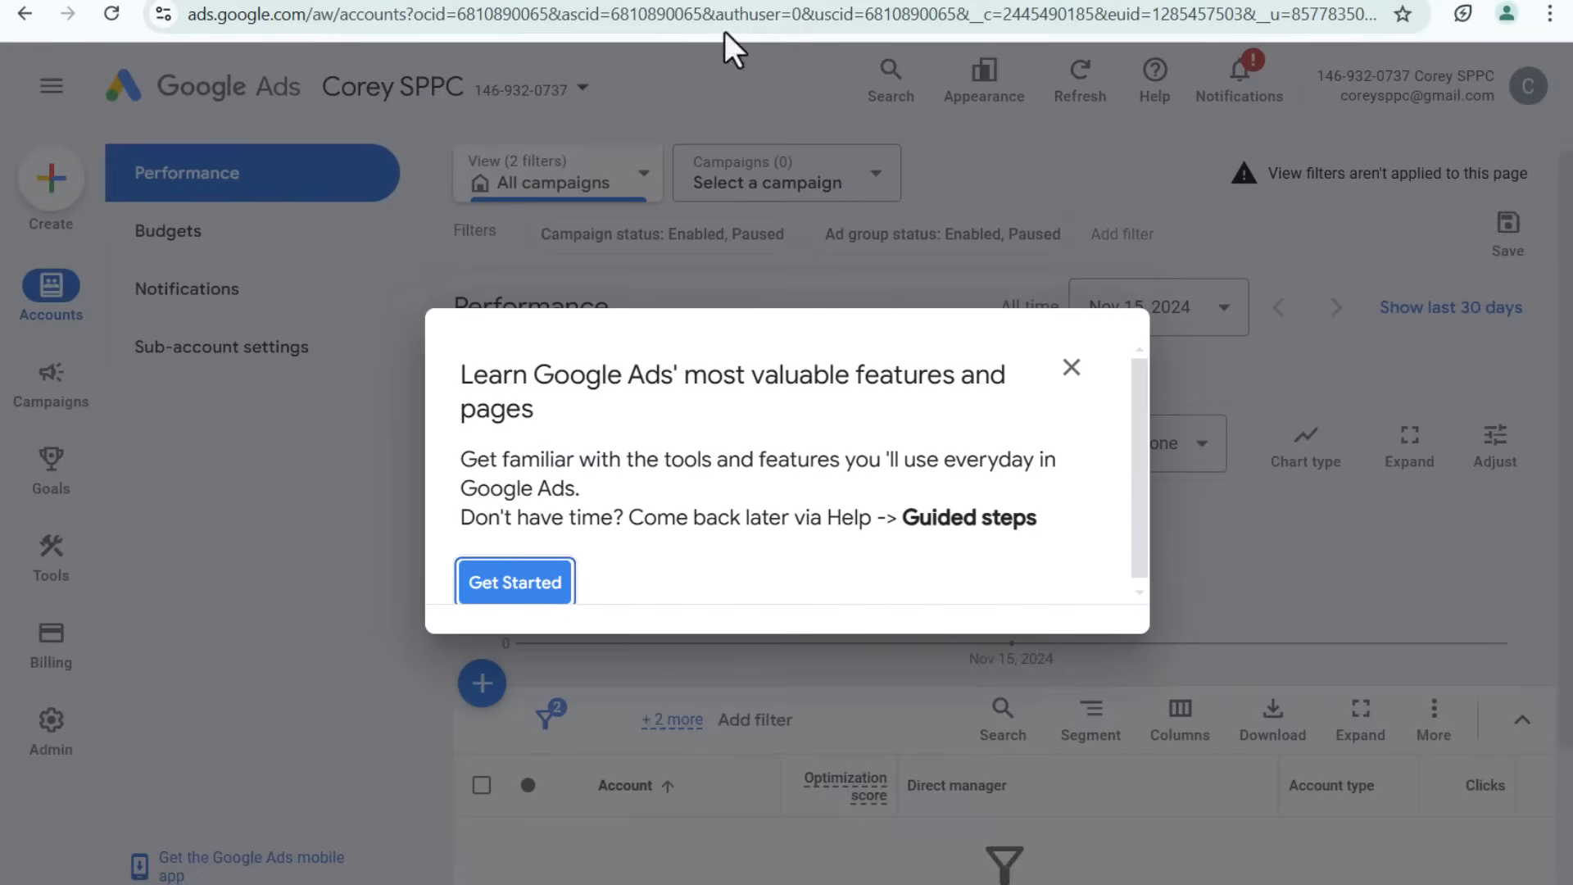
Exit the feature guide popup and confirm leaving it.
{"action": "left_click", "coordinate": [1070, 367]}
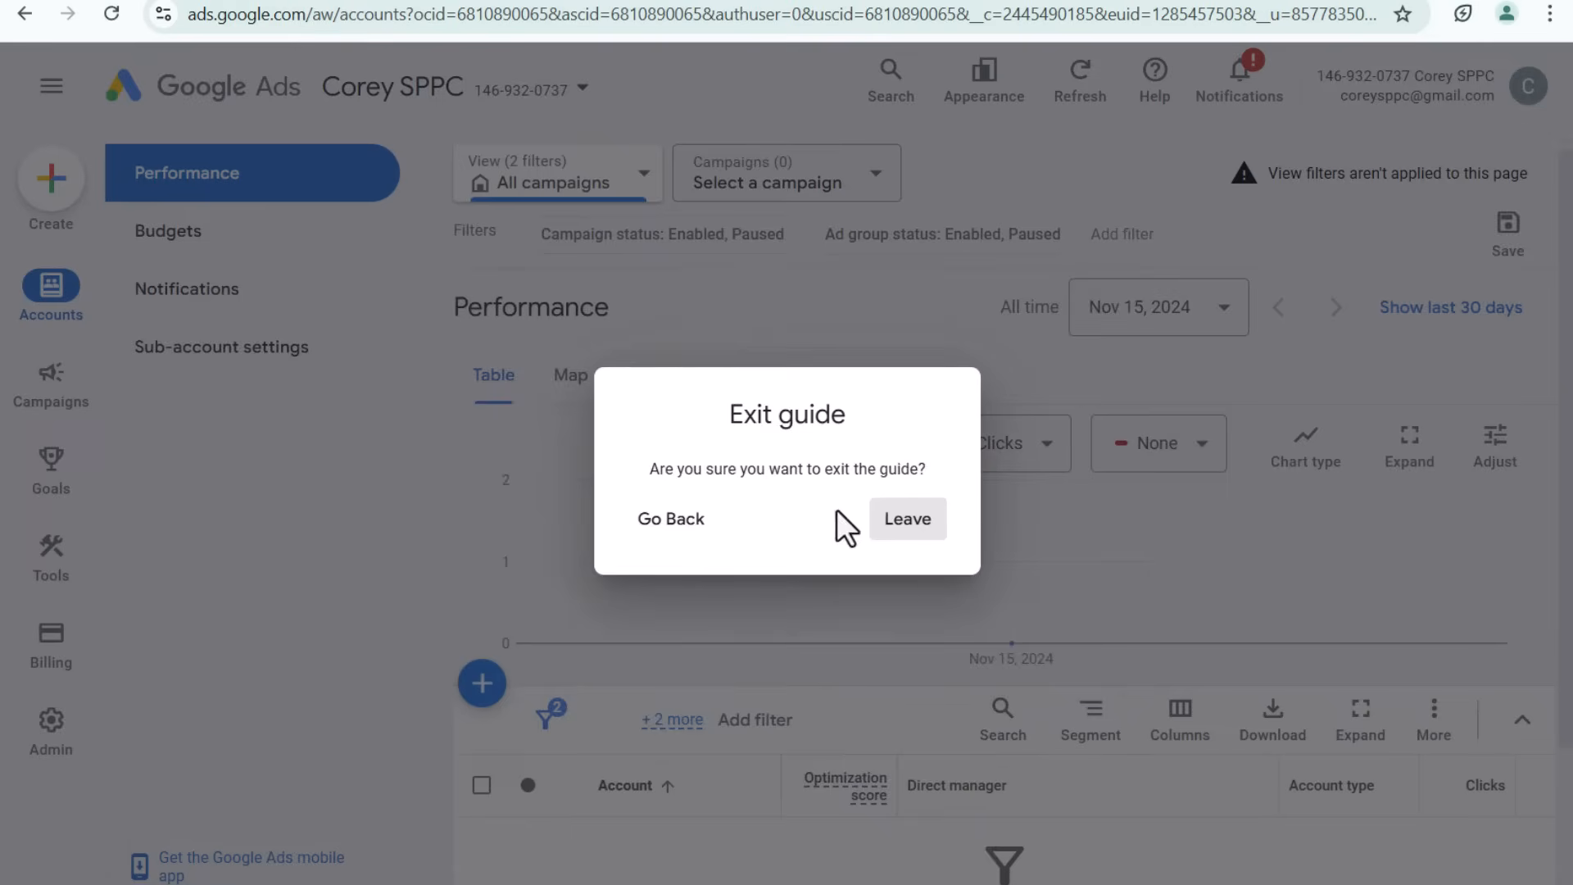
{"action": "left_click", "coordinate": [907, 519]}
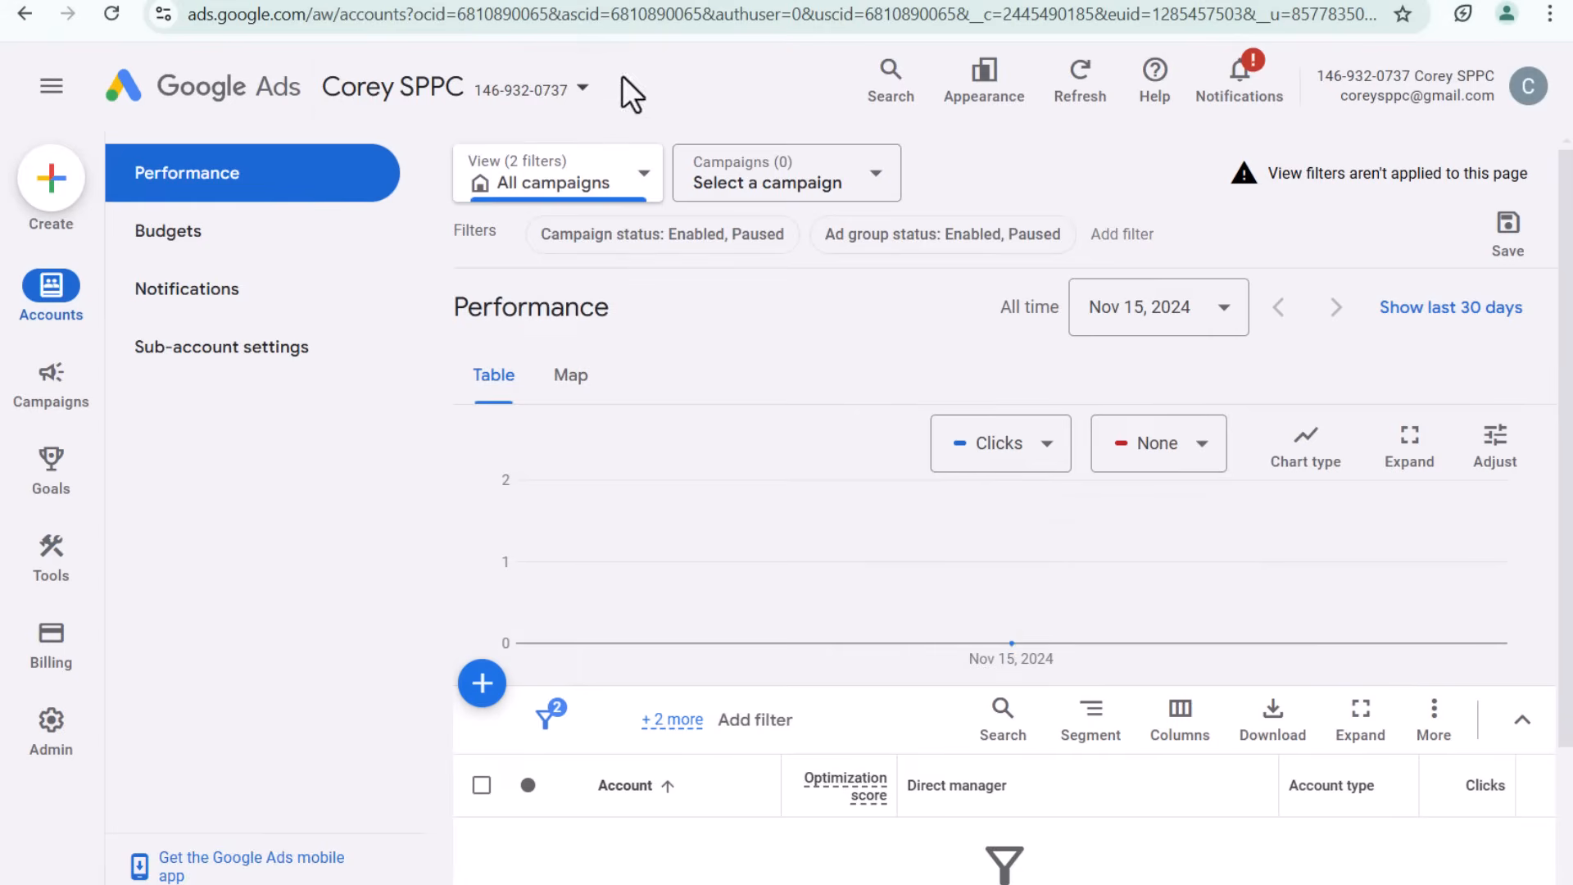
{"action": "mouse_move", "coordinate": [1239, 82]}
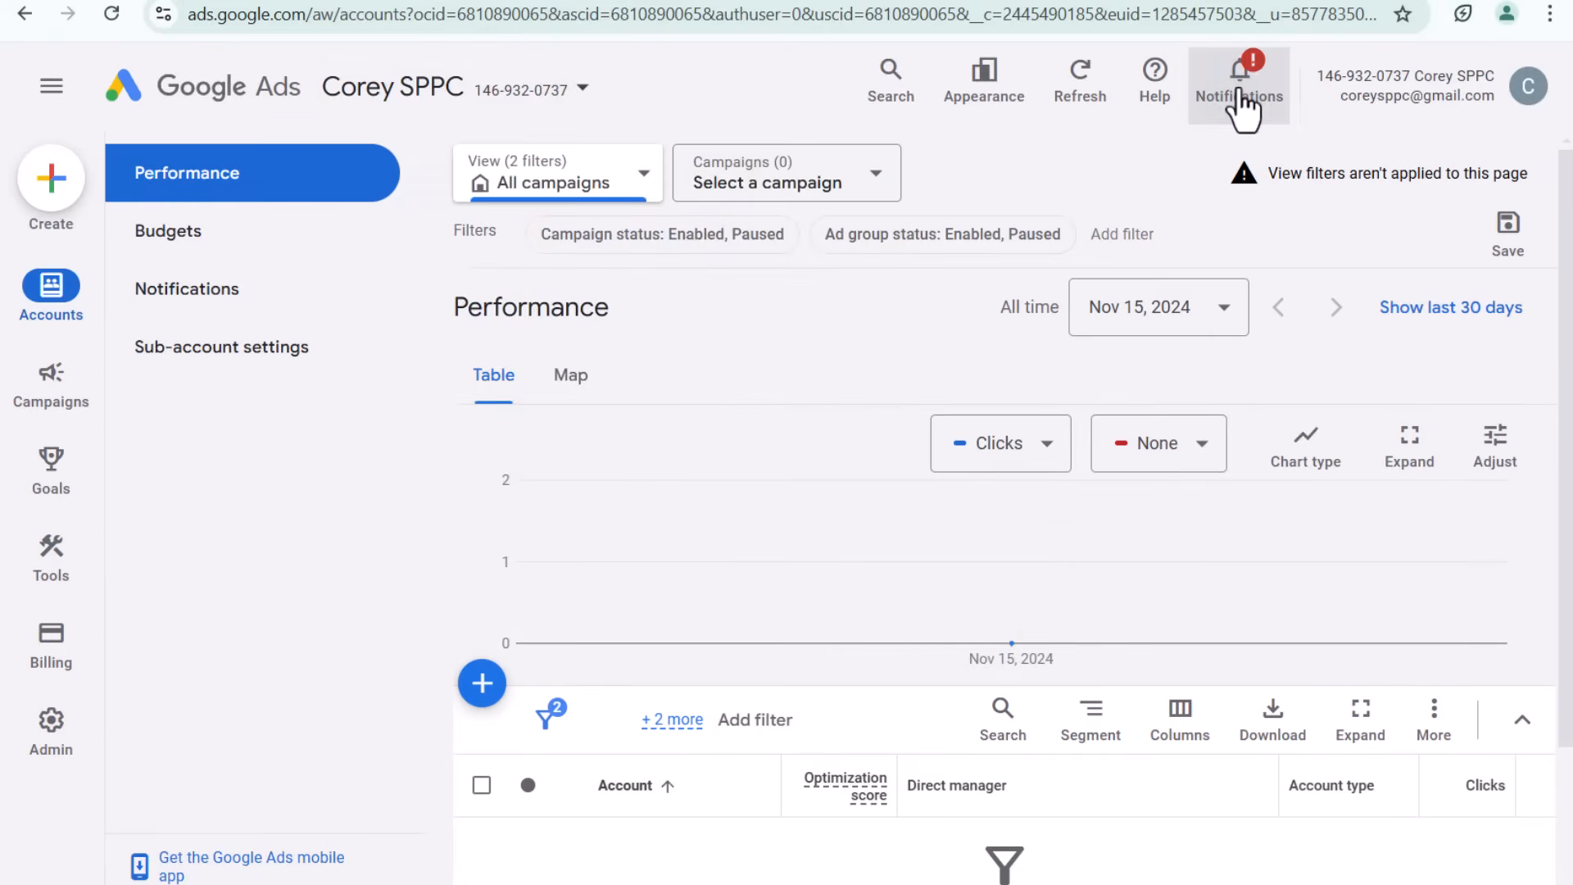
{"action": "mouse_move", "coordinate": [682, 82]}
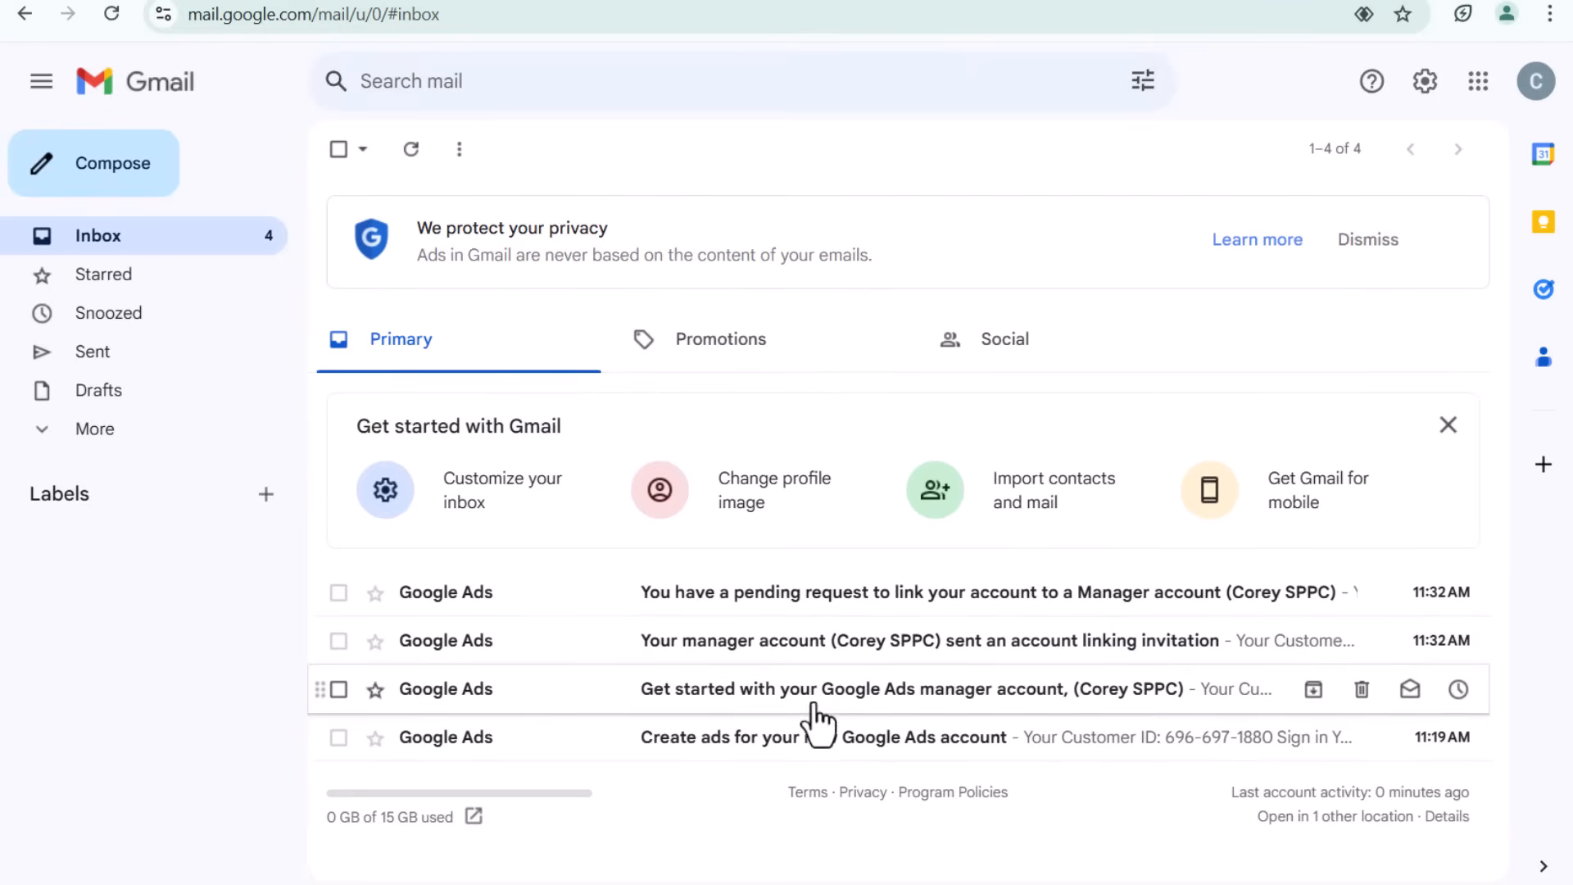
{"action": "mouse_move", "coordinate": [757, 747]}
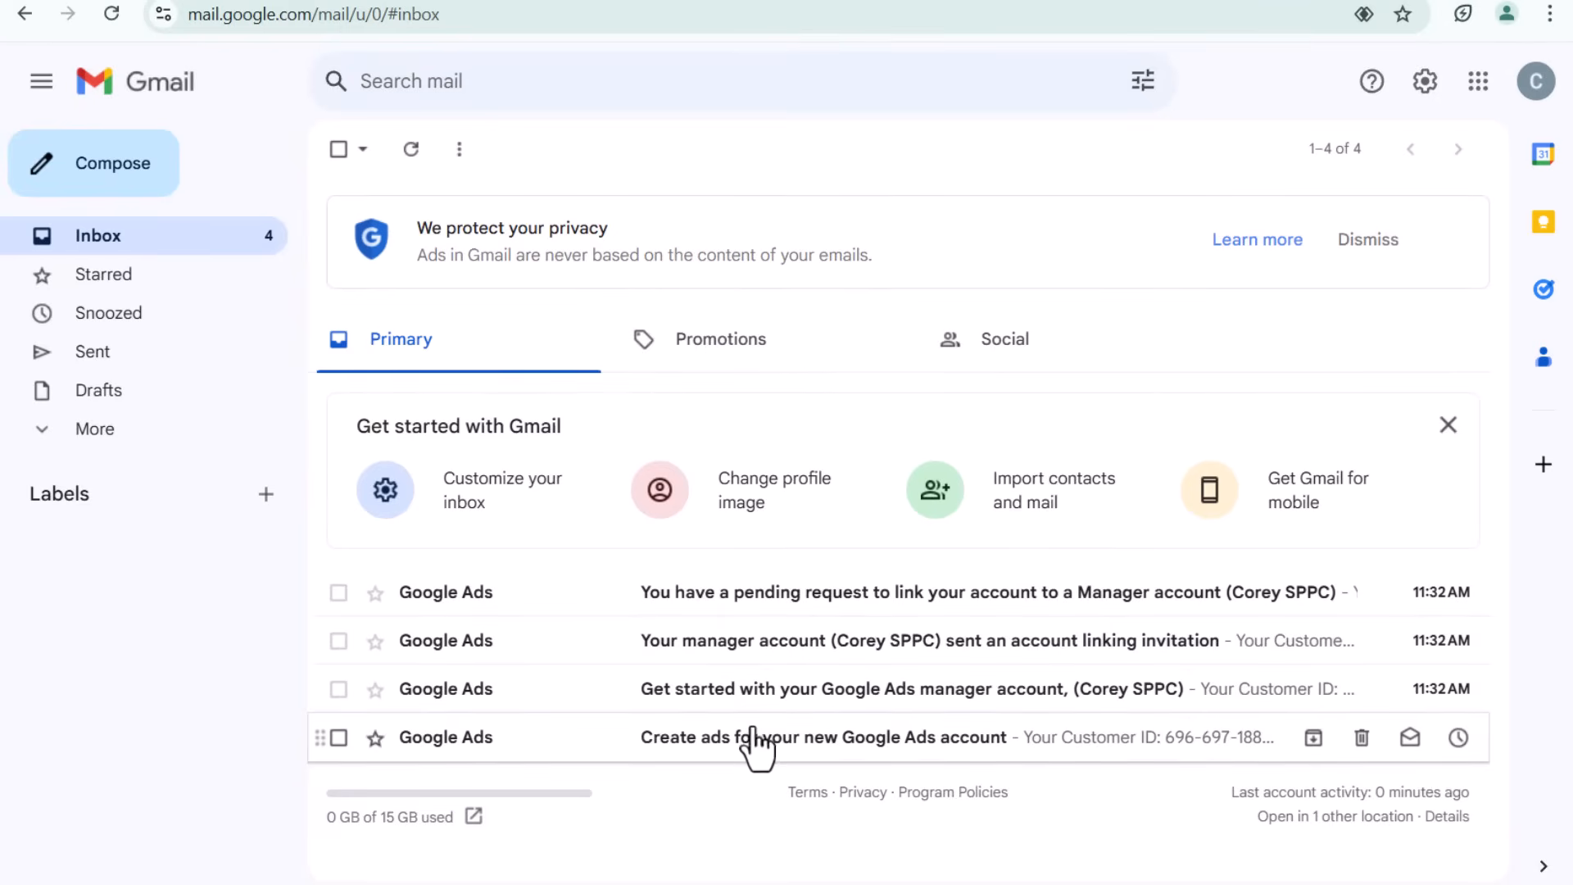
{"action": "mouse_move", "coordinate": [691, 703]}
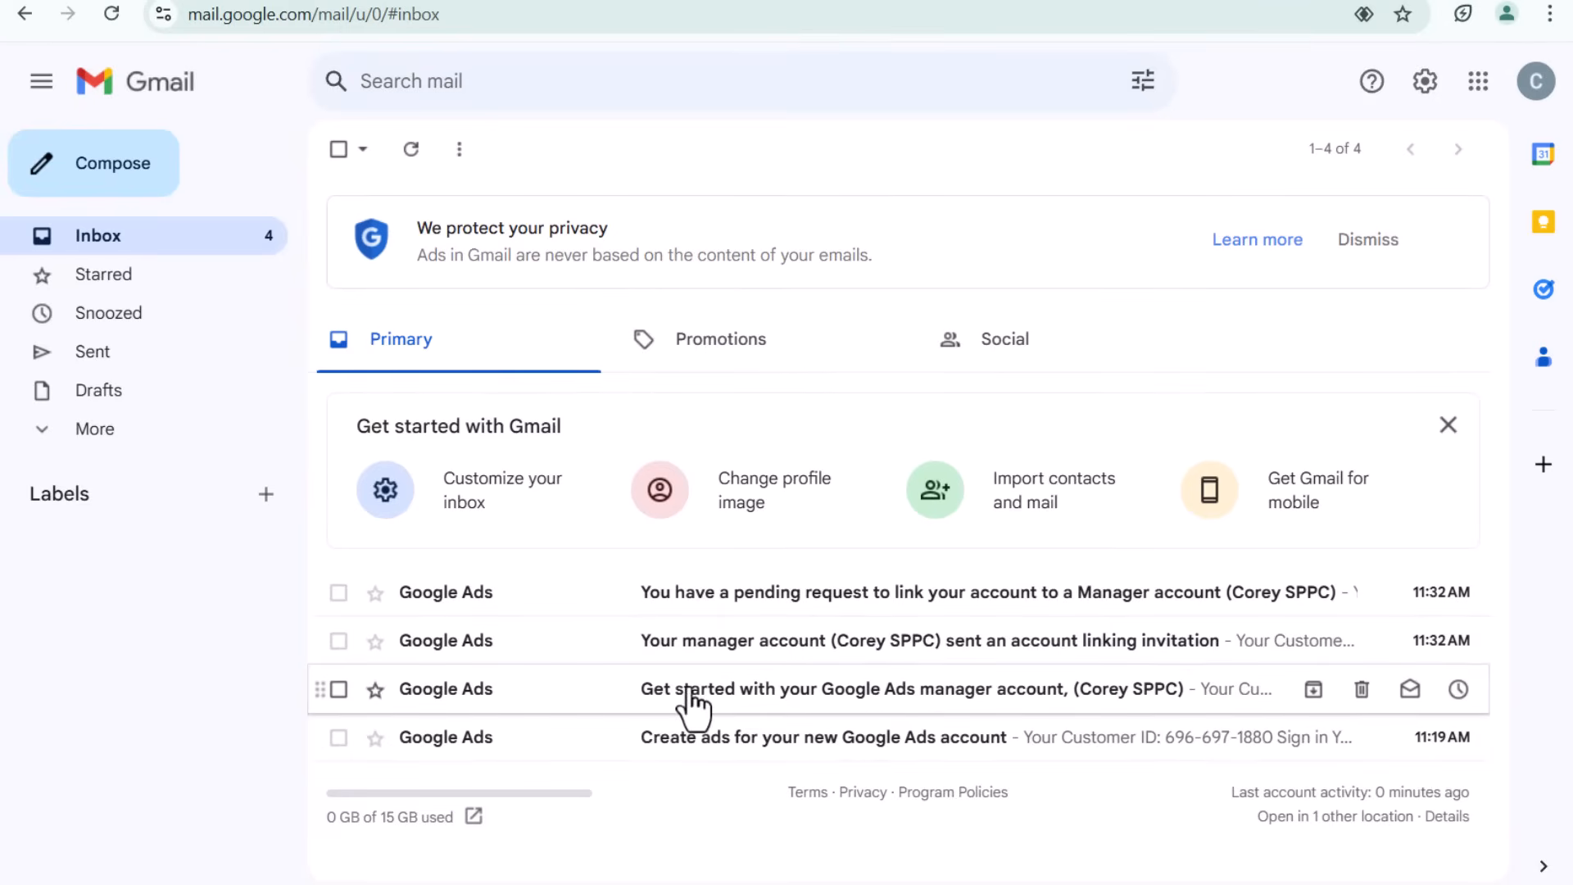
{"action": "mouse_move", "coordinate": [1459, 690]}
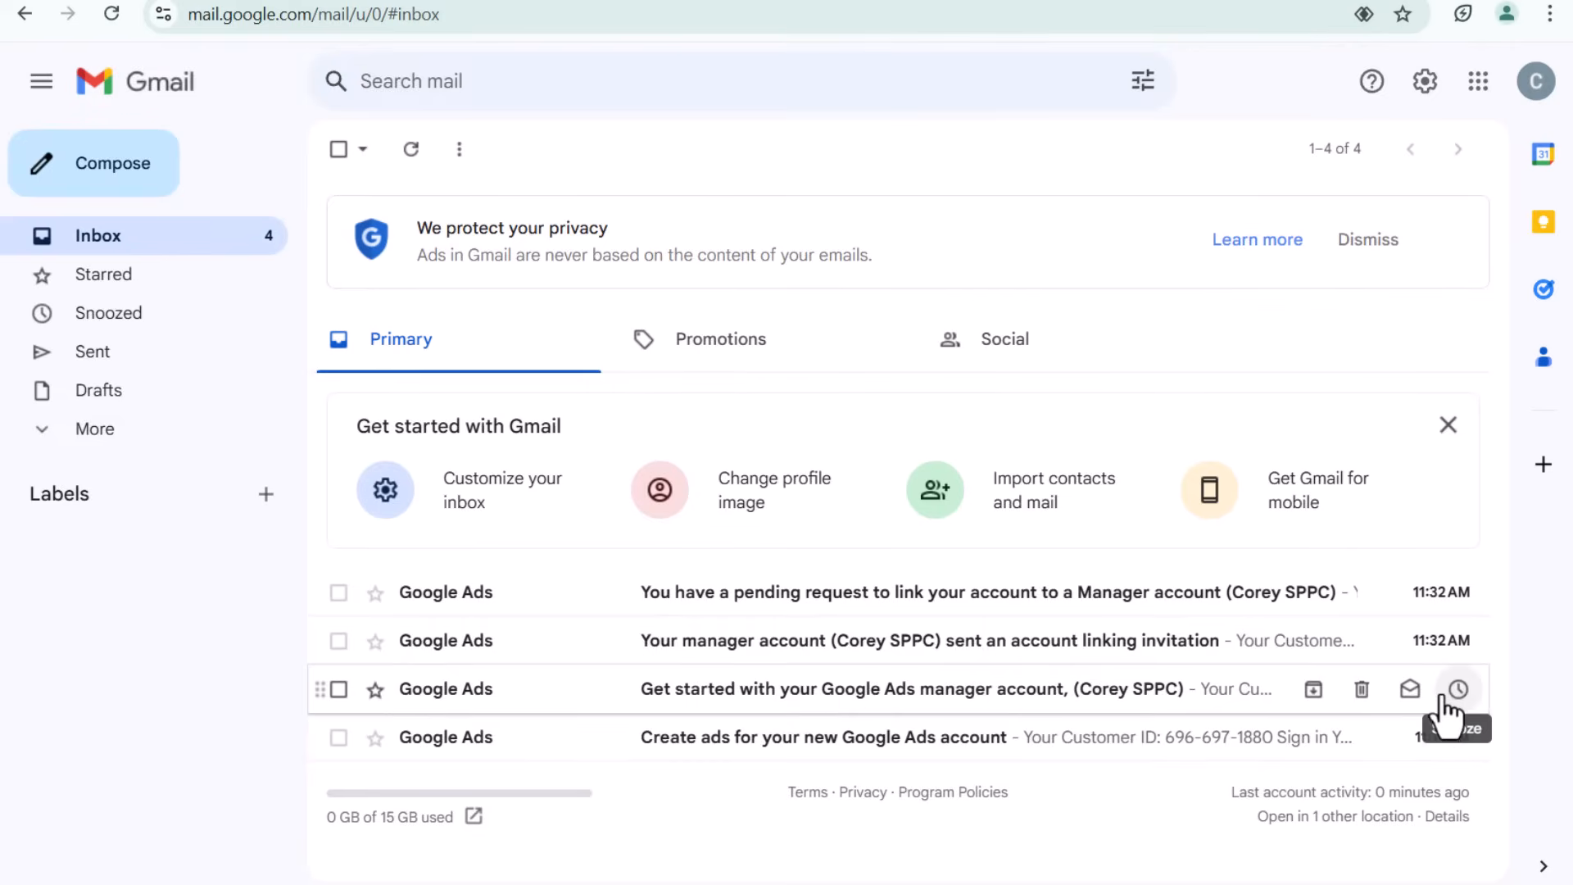
{"action": "mouse_move", "coordinate": [1139, 662]}
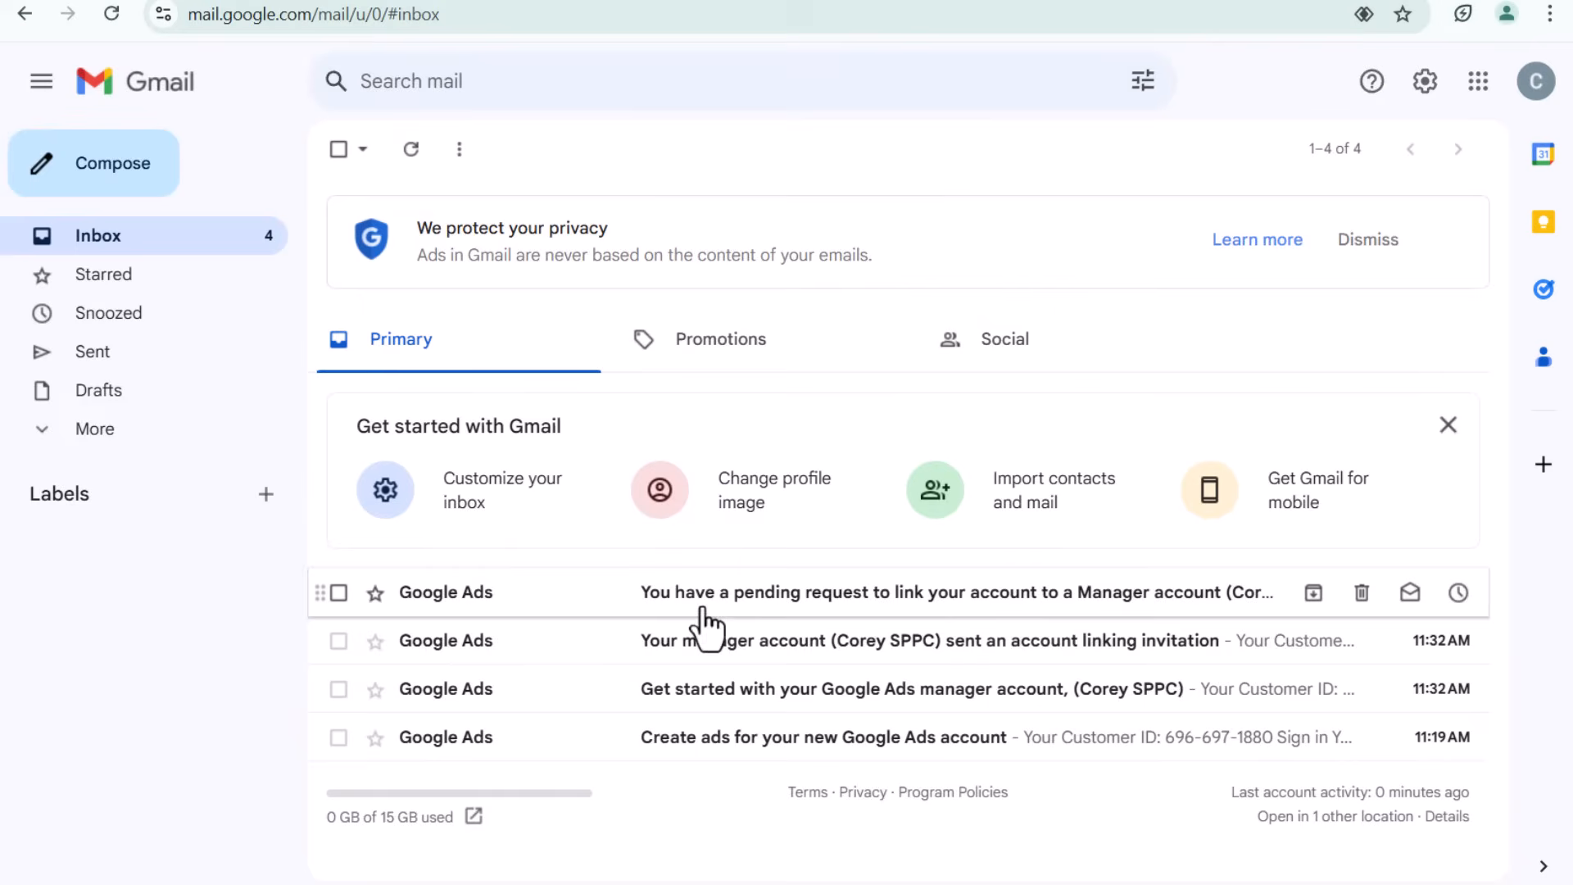
{"action": "mouse_move", "coordinate": [747, 611]}
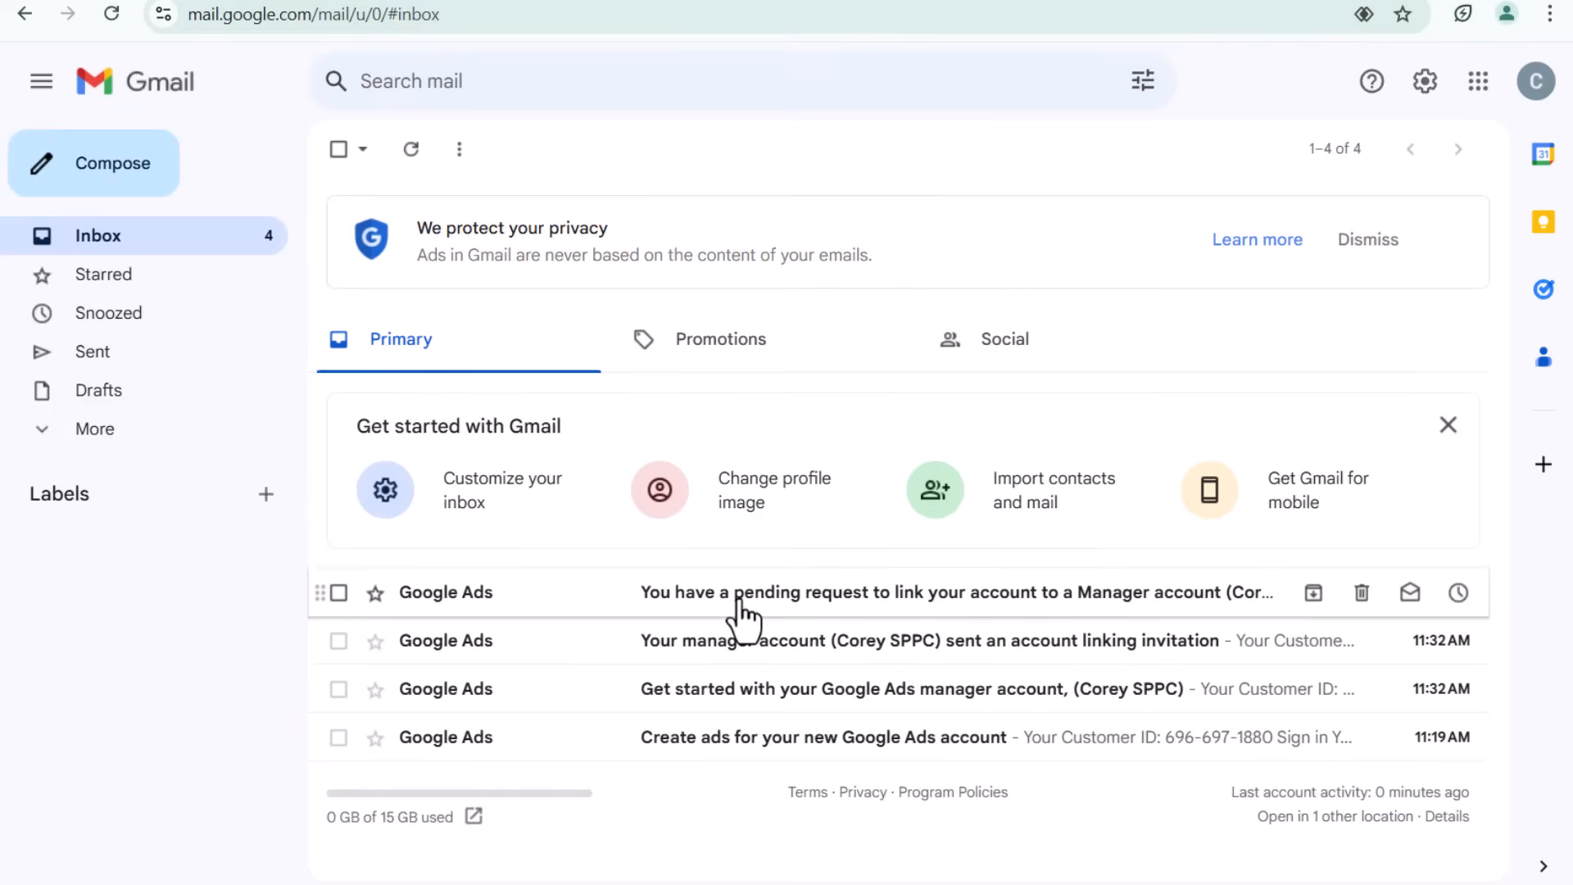
Accept the Gmail request to link Surfside PPC to manager account Corey SPPC.
{"action": "left_click", "coordinate": [949, 591]}
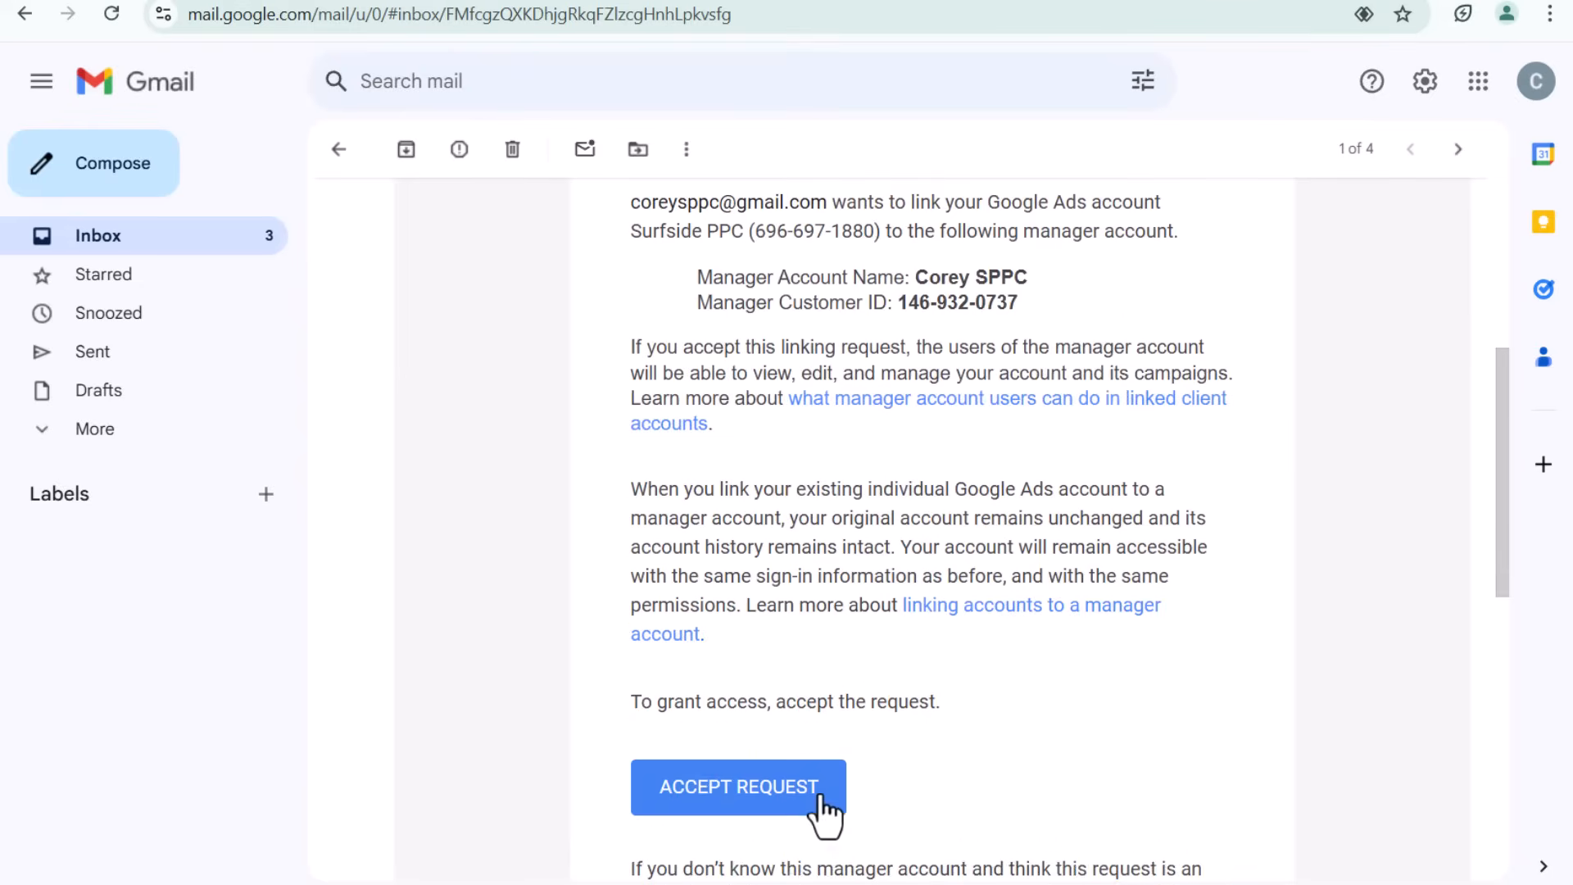
{"action": "left_click", "coordinate": [737, 787]}
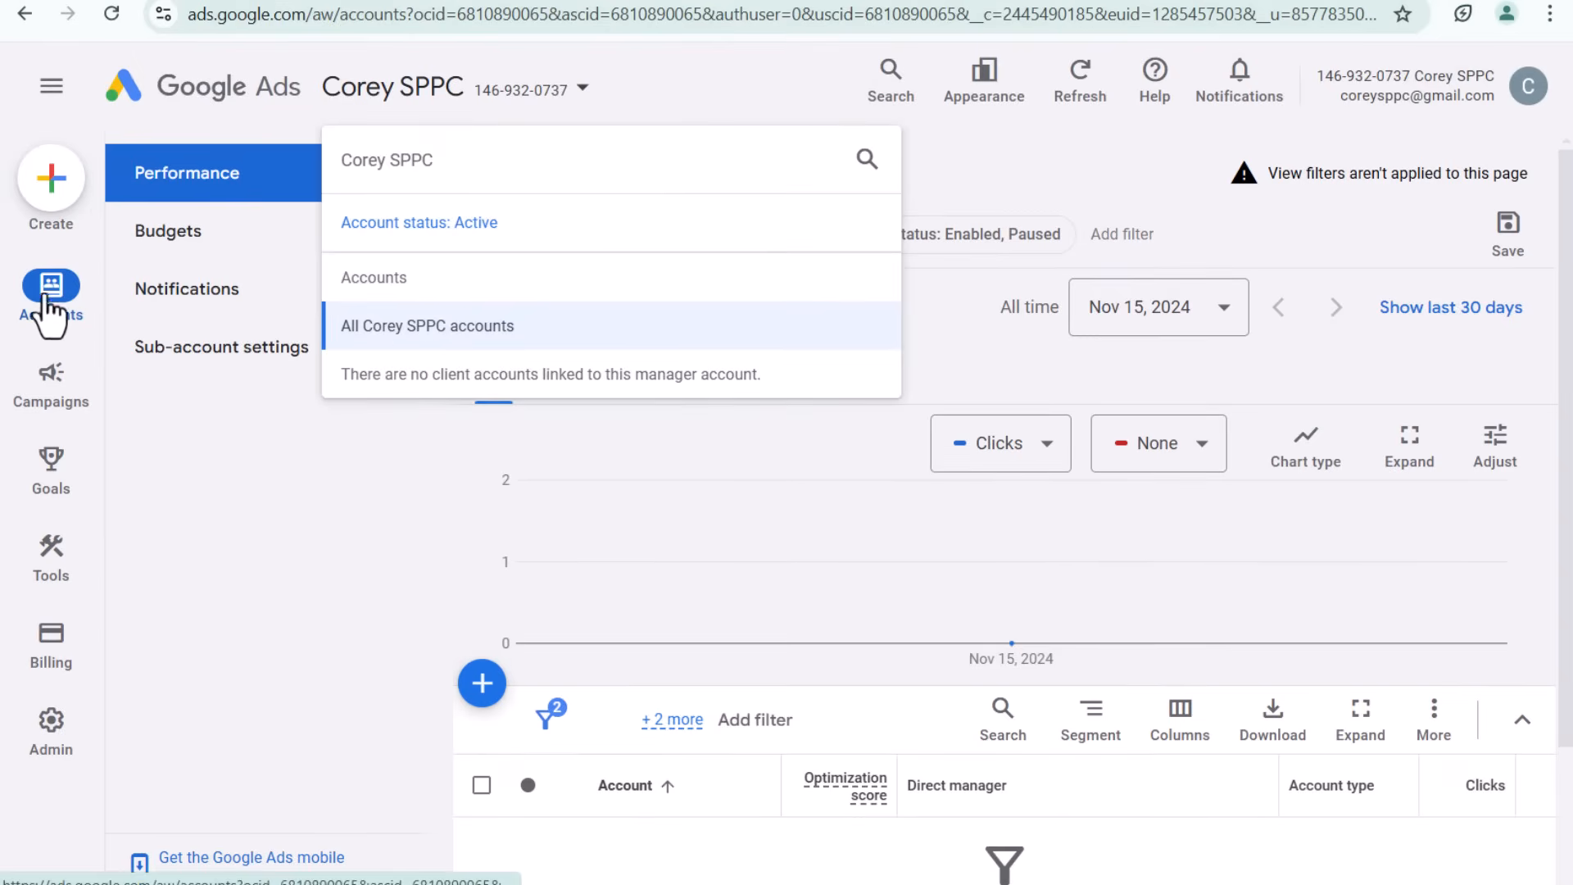
{"action": "left_click", "coordinate": [482, 683]}
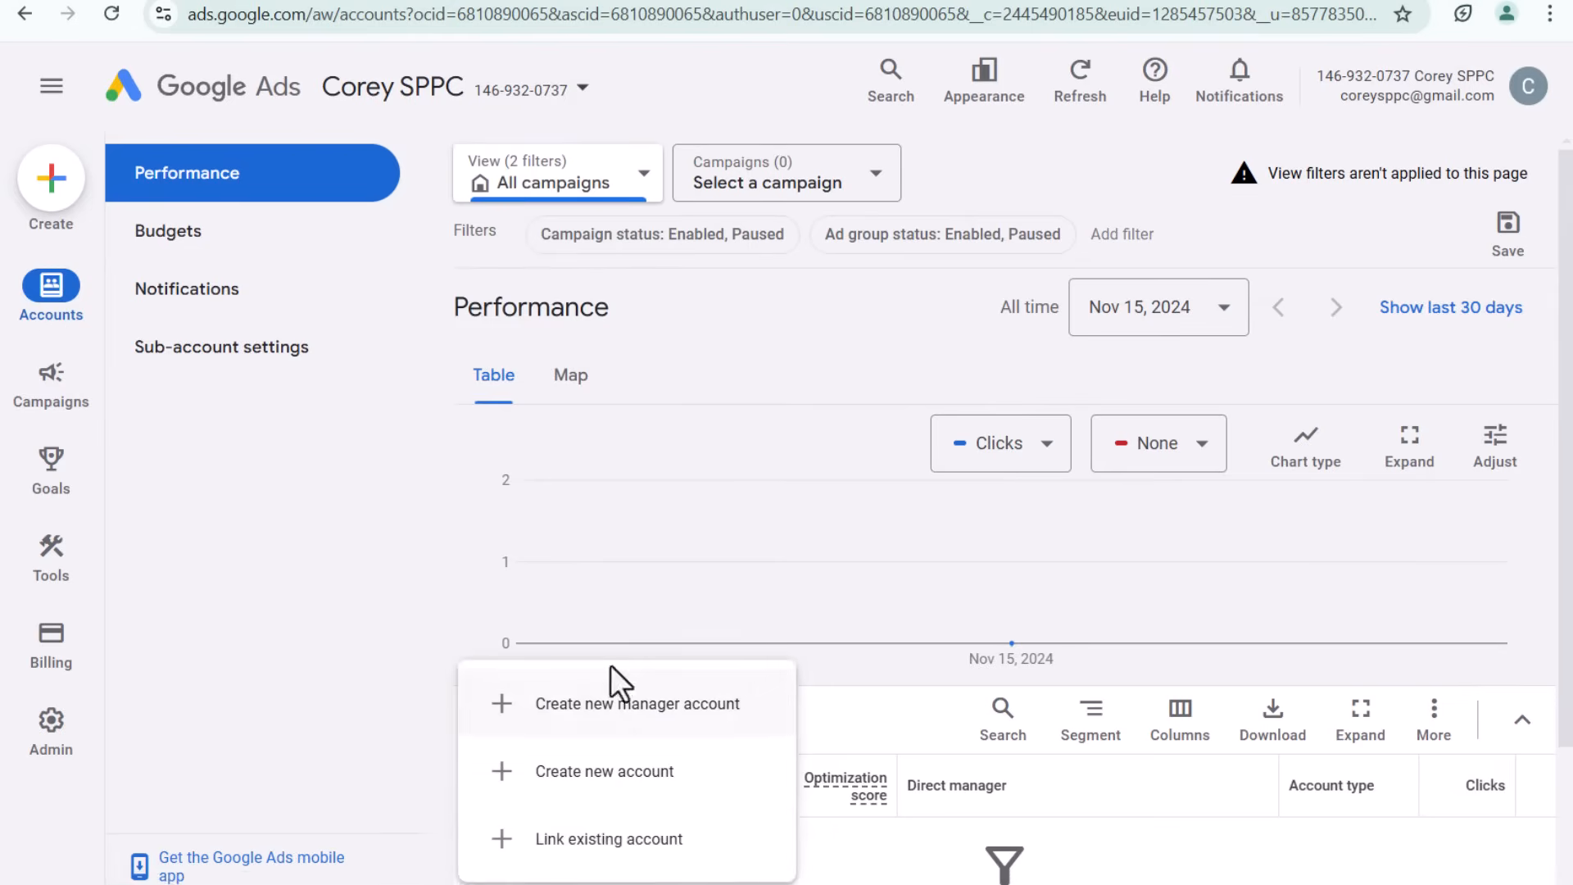
{"action": "left_click", "coordinate": [609, 839]}
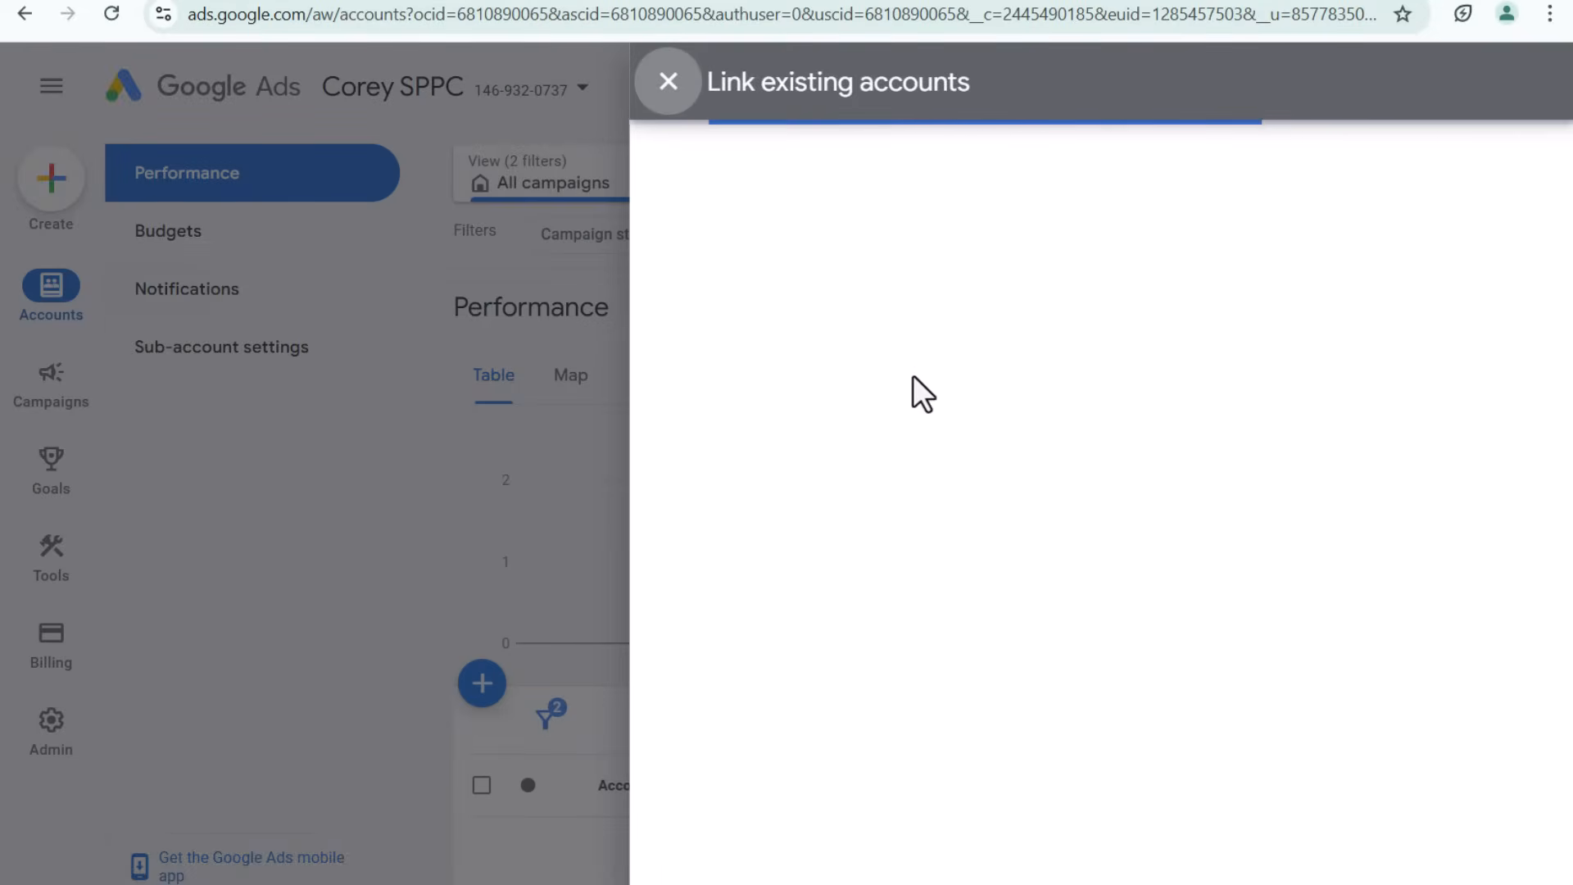
{"action": "mouse_move", "coordinate": [937, 259]}
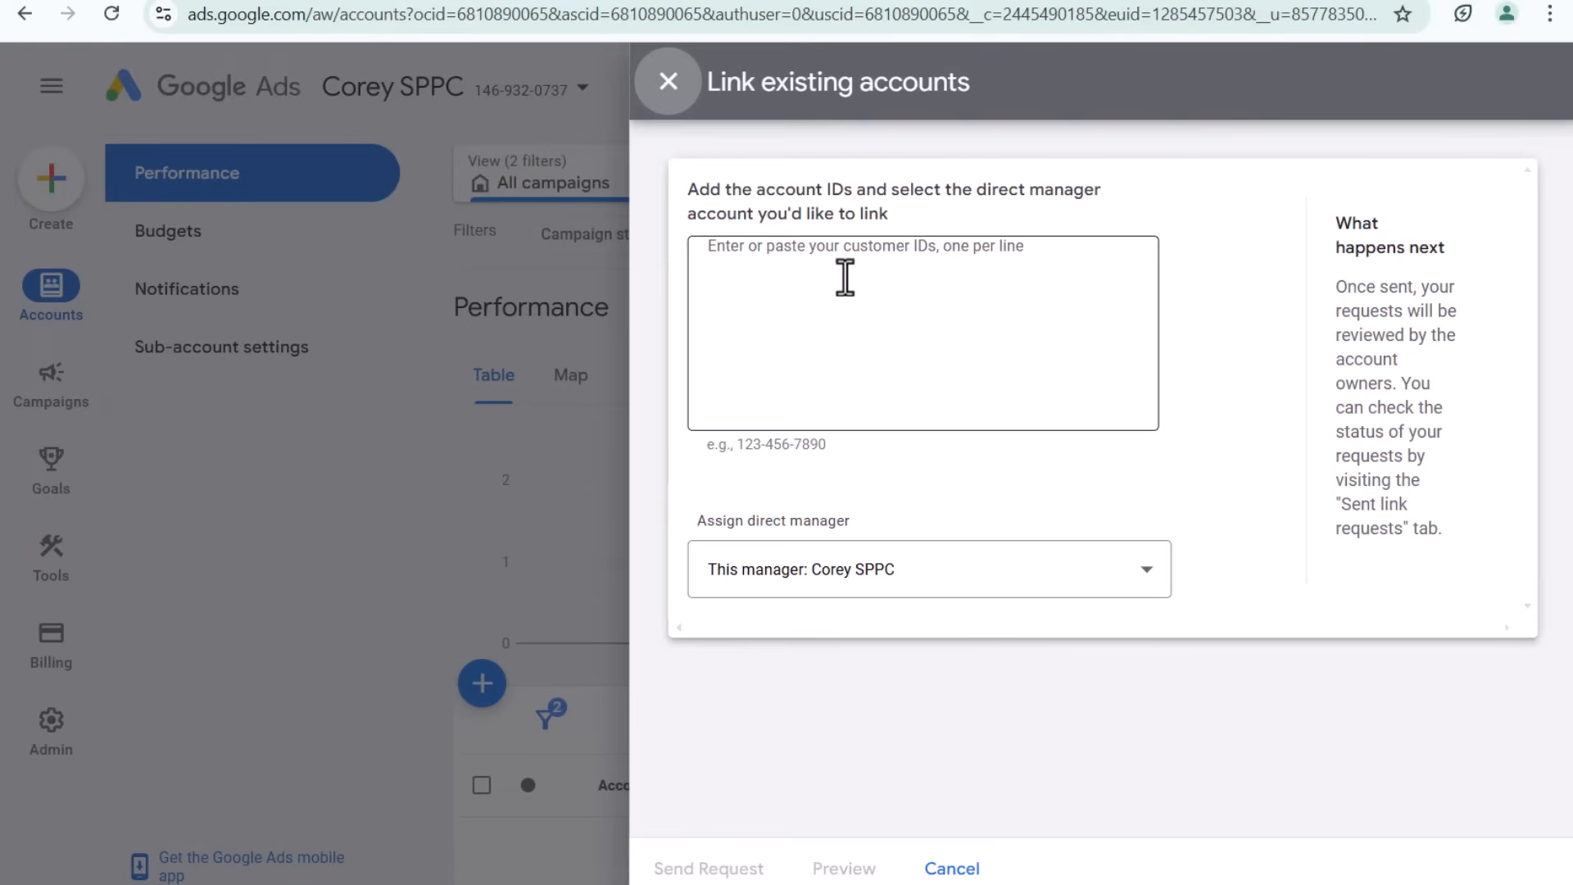
{"action": "mouse_move", "coordinate": [796, 585]}
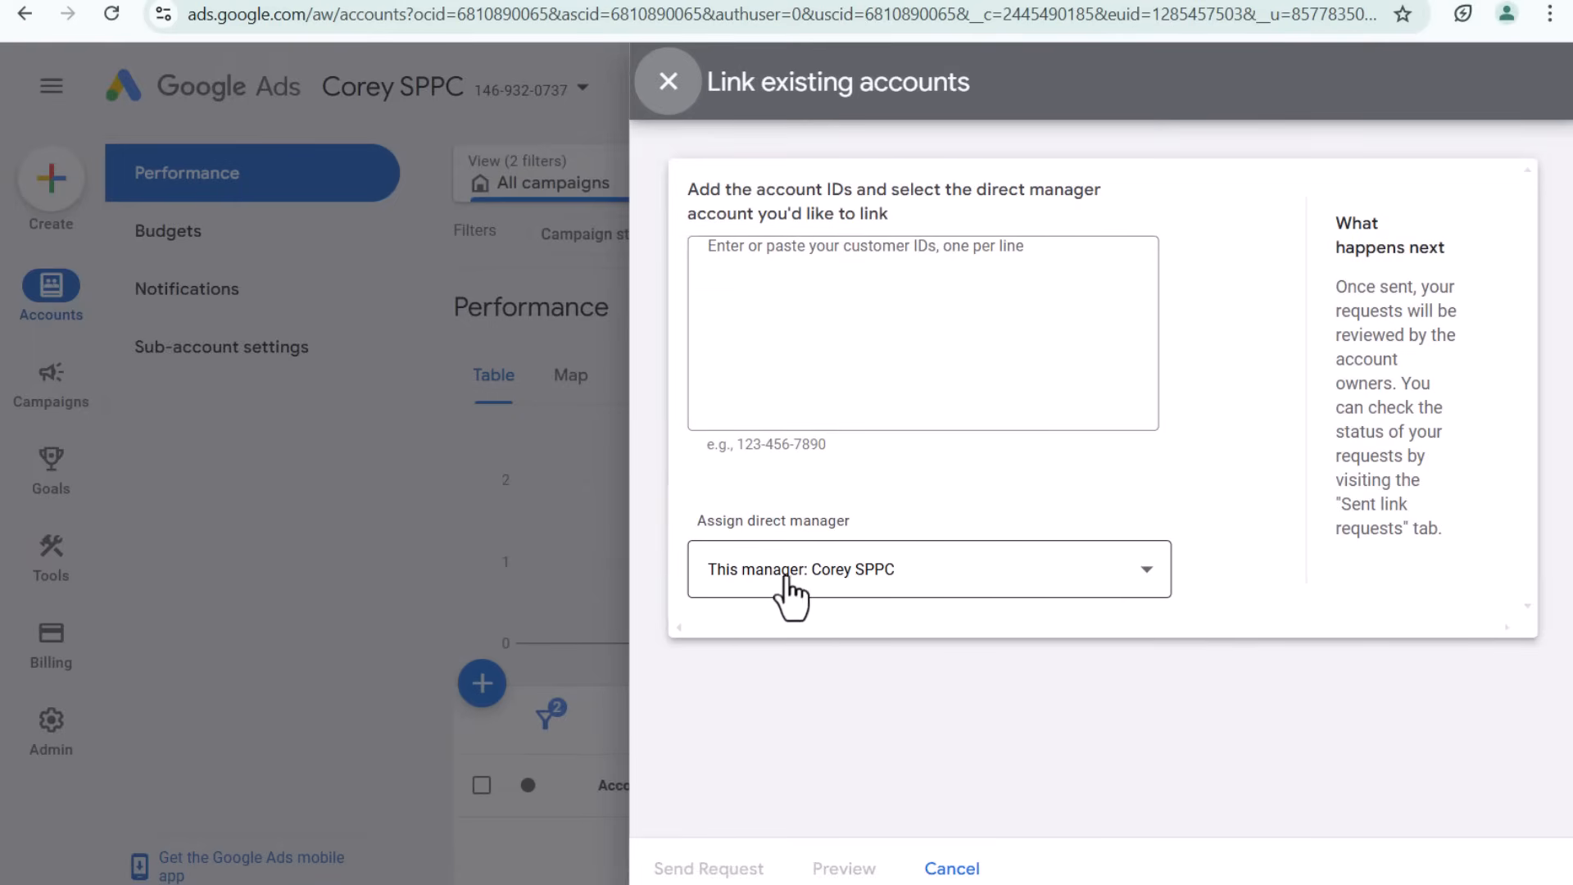
{"action": "left_click", "coordinate": [667, 82]}
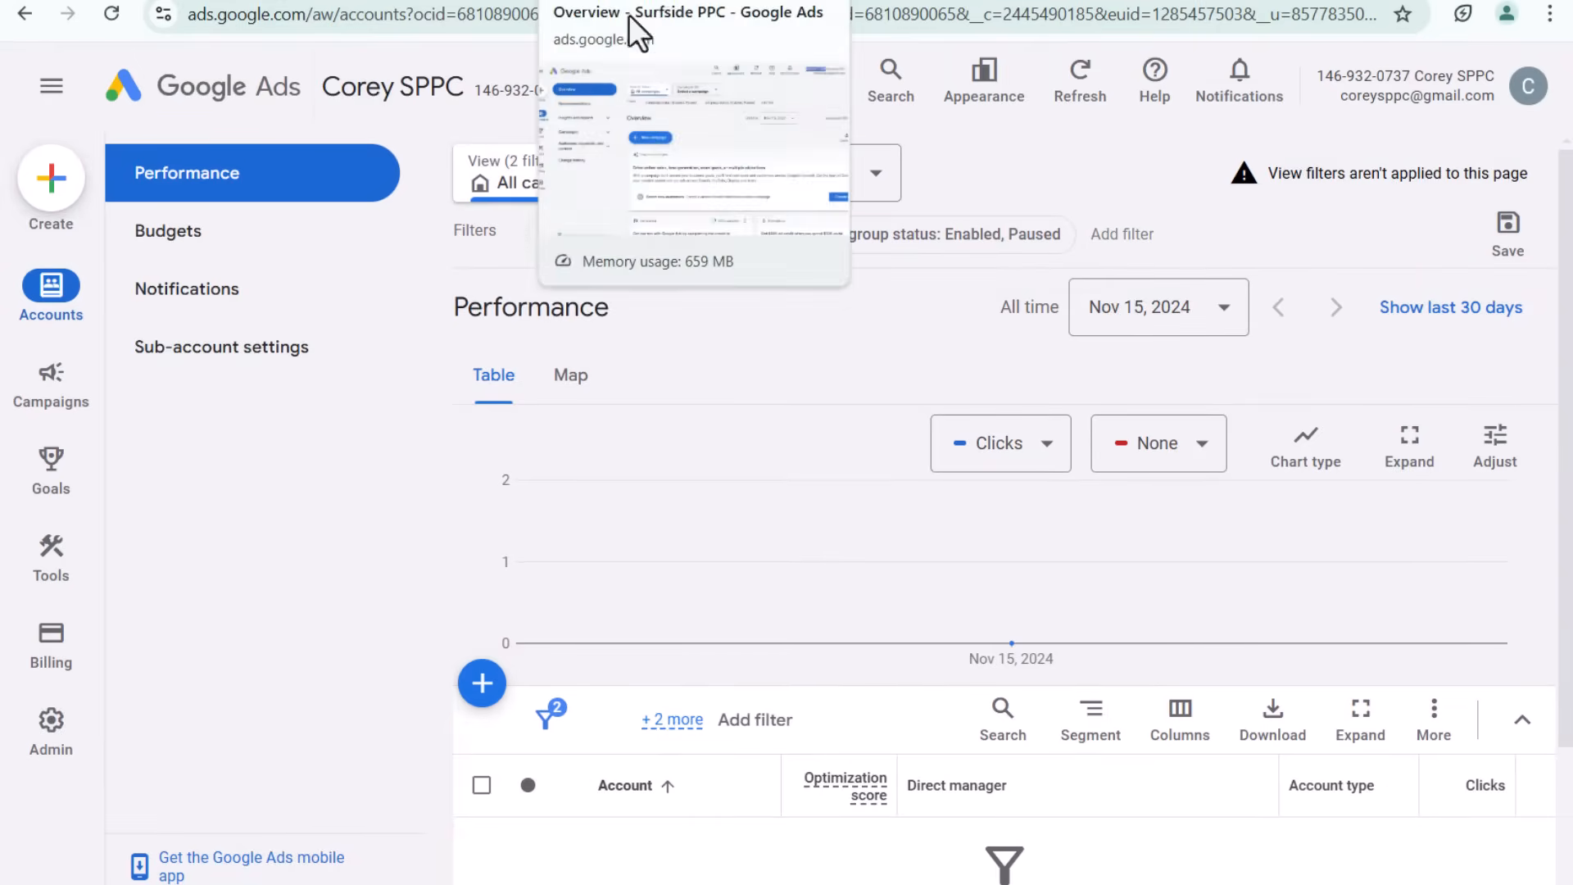
{"action": "left_click", "coordinate": [51, 387]}
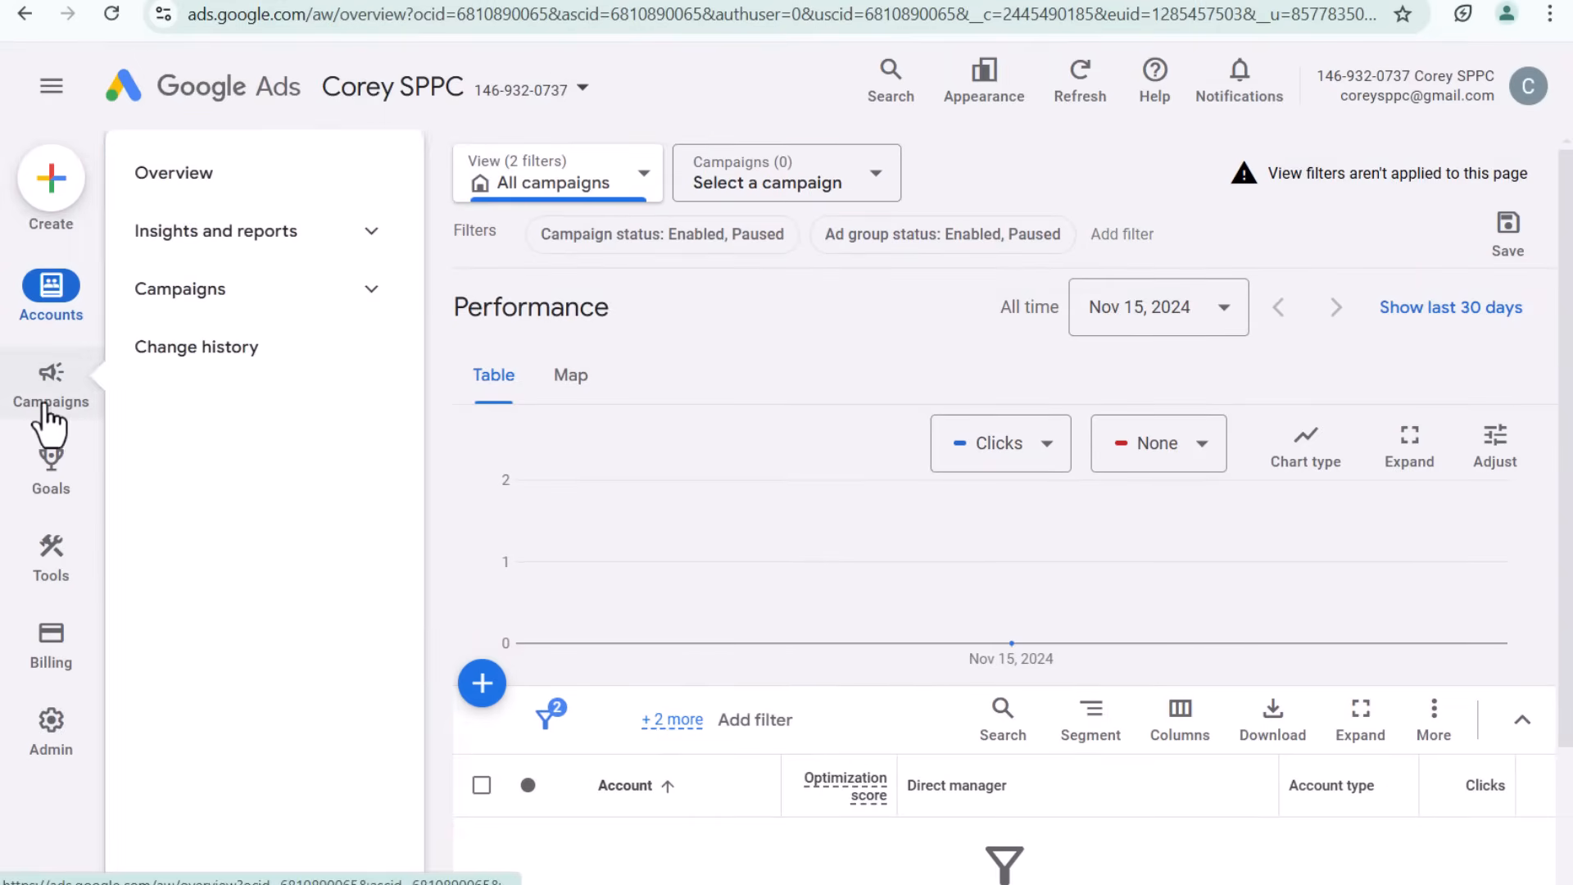
{"action": "left_click", "coordinate": [173, 172]}
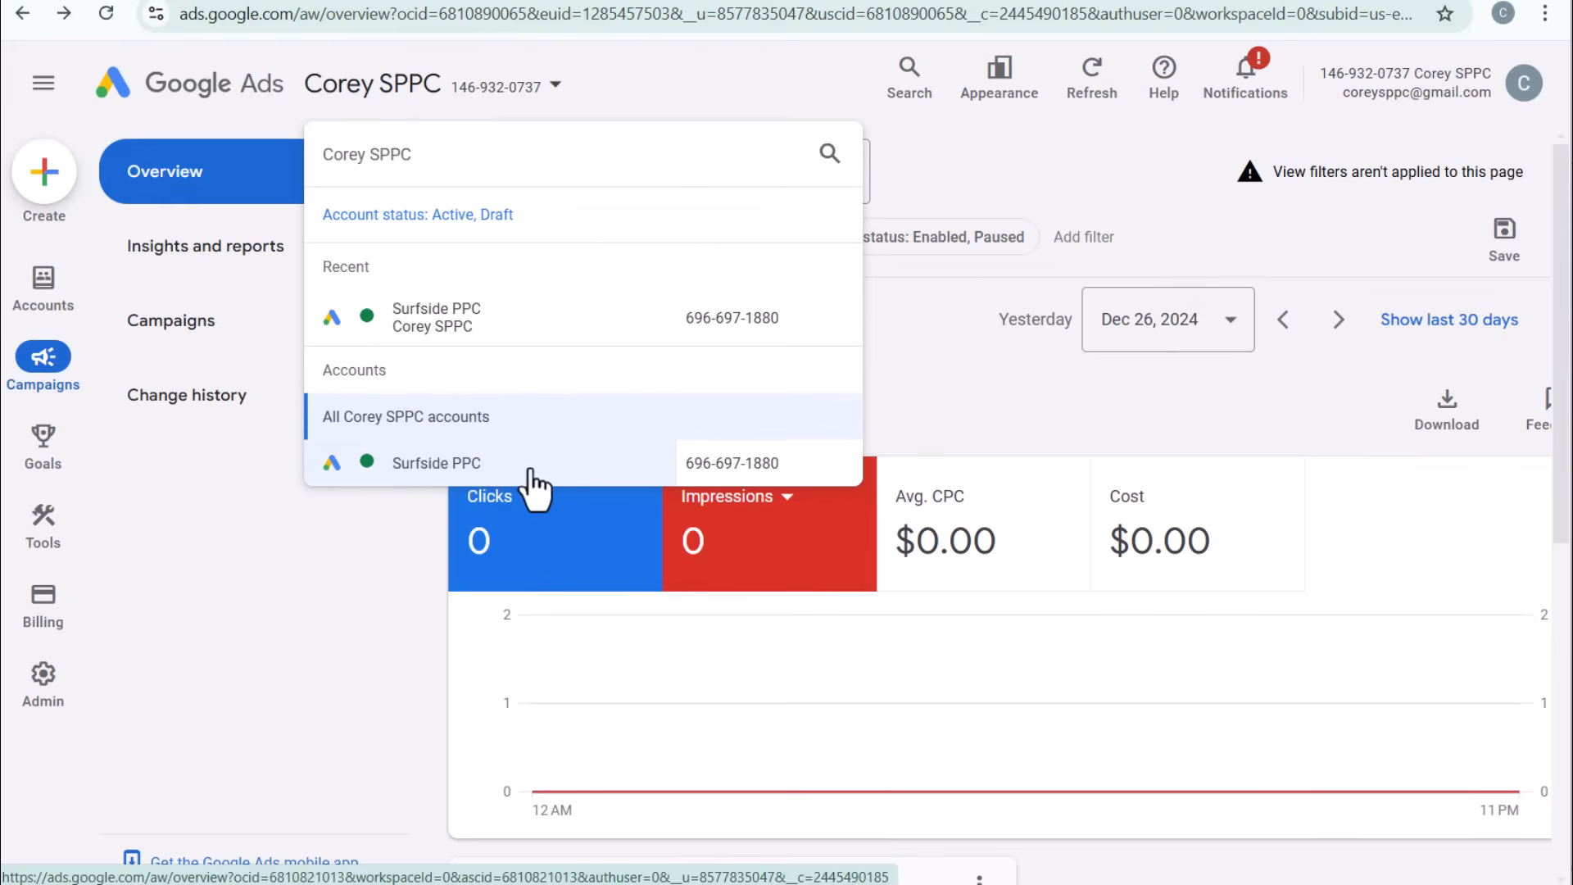
Switch into the Surfside PPC client account's overview, paused pending advertiser verification.
{"action": "left_click", "coordinate": [436, 462]}
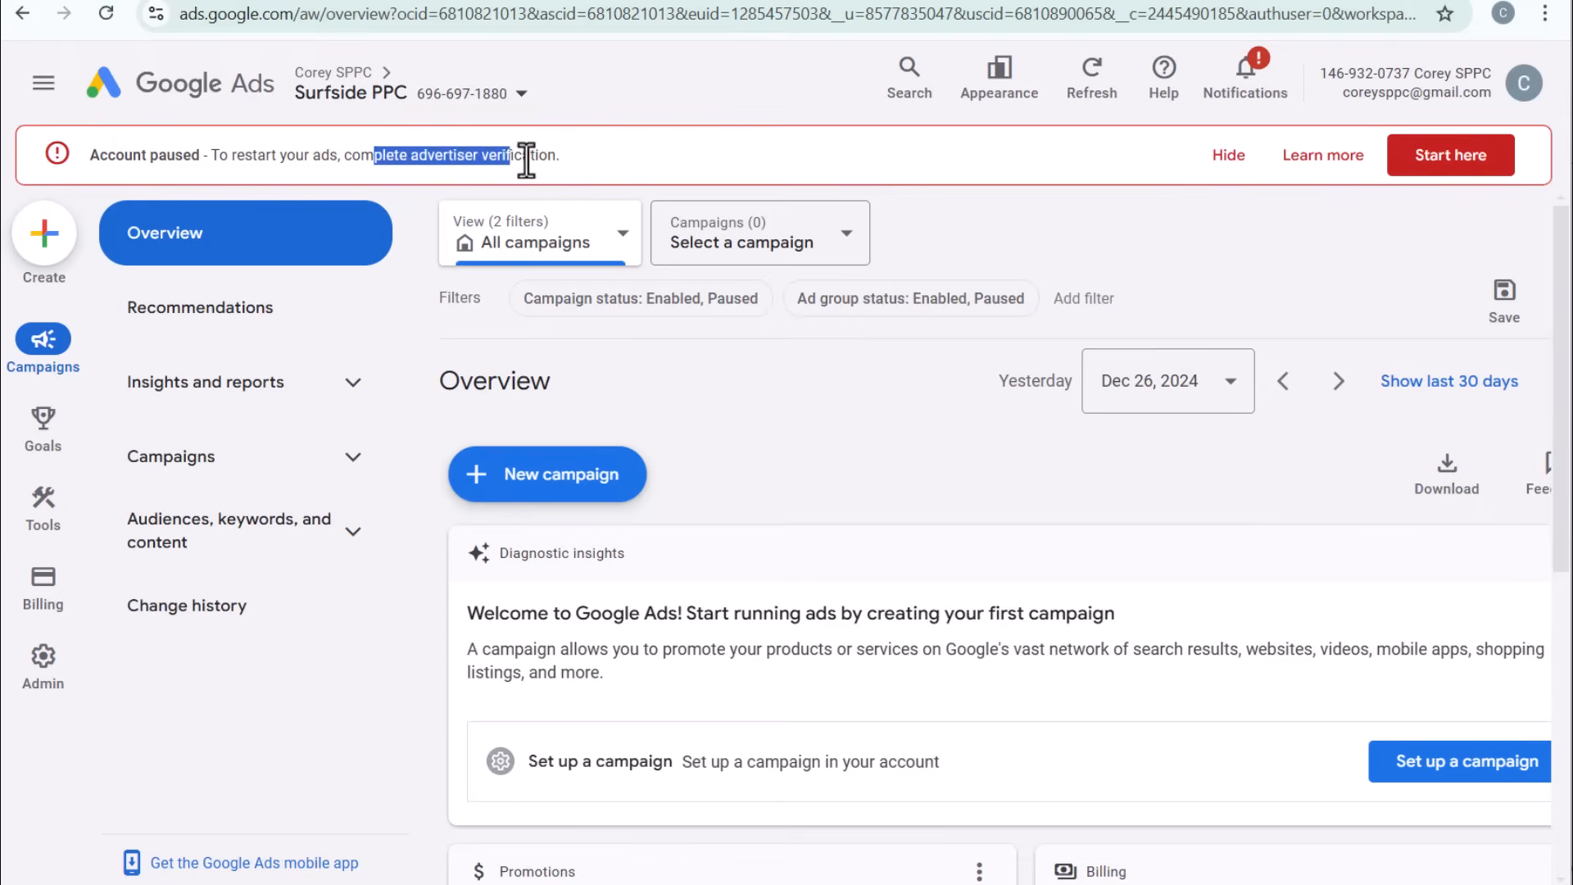
{"action": "mouse_move", "coordinate": [662, 171]}
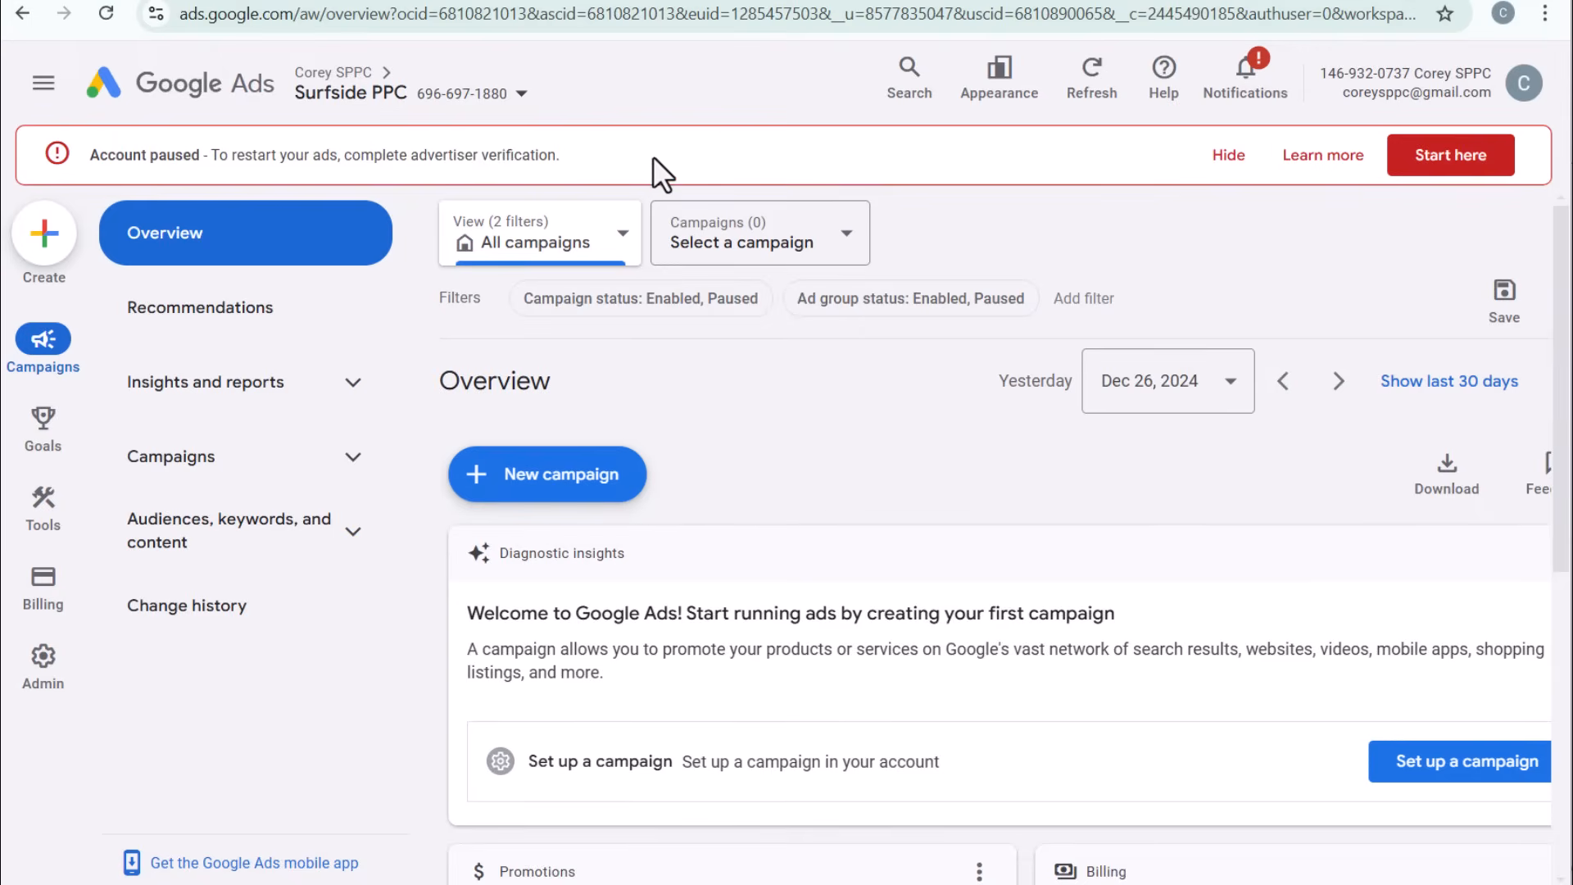
{"action": "mouse_move", "coordinate": [526, 156]}
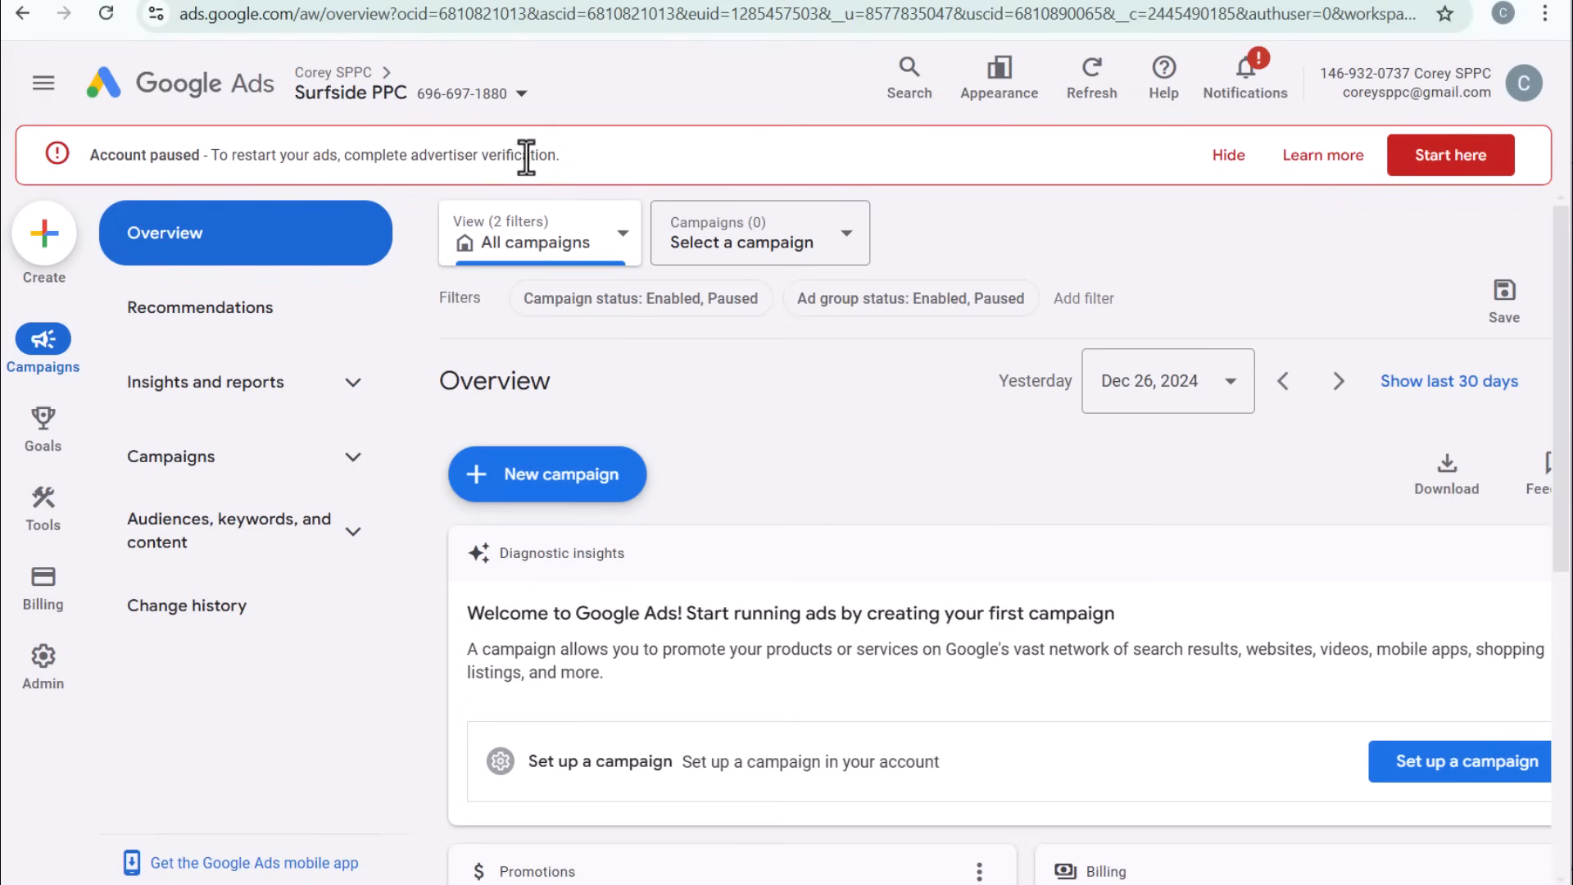
{"action": "mouse_move", "coordinate": [509, 206]}
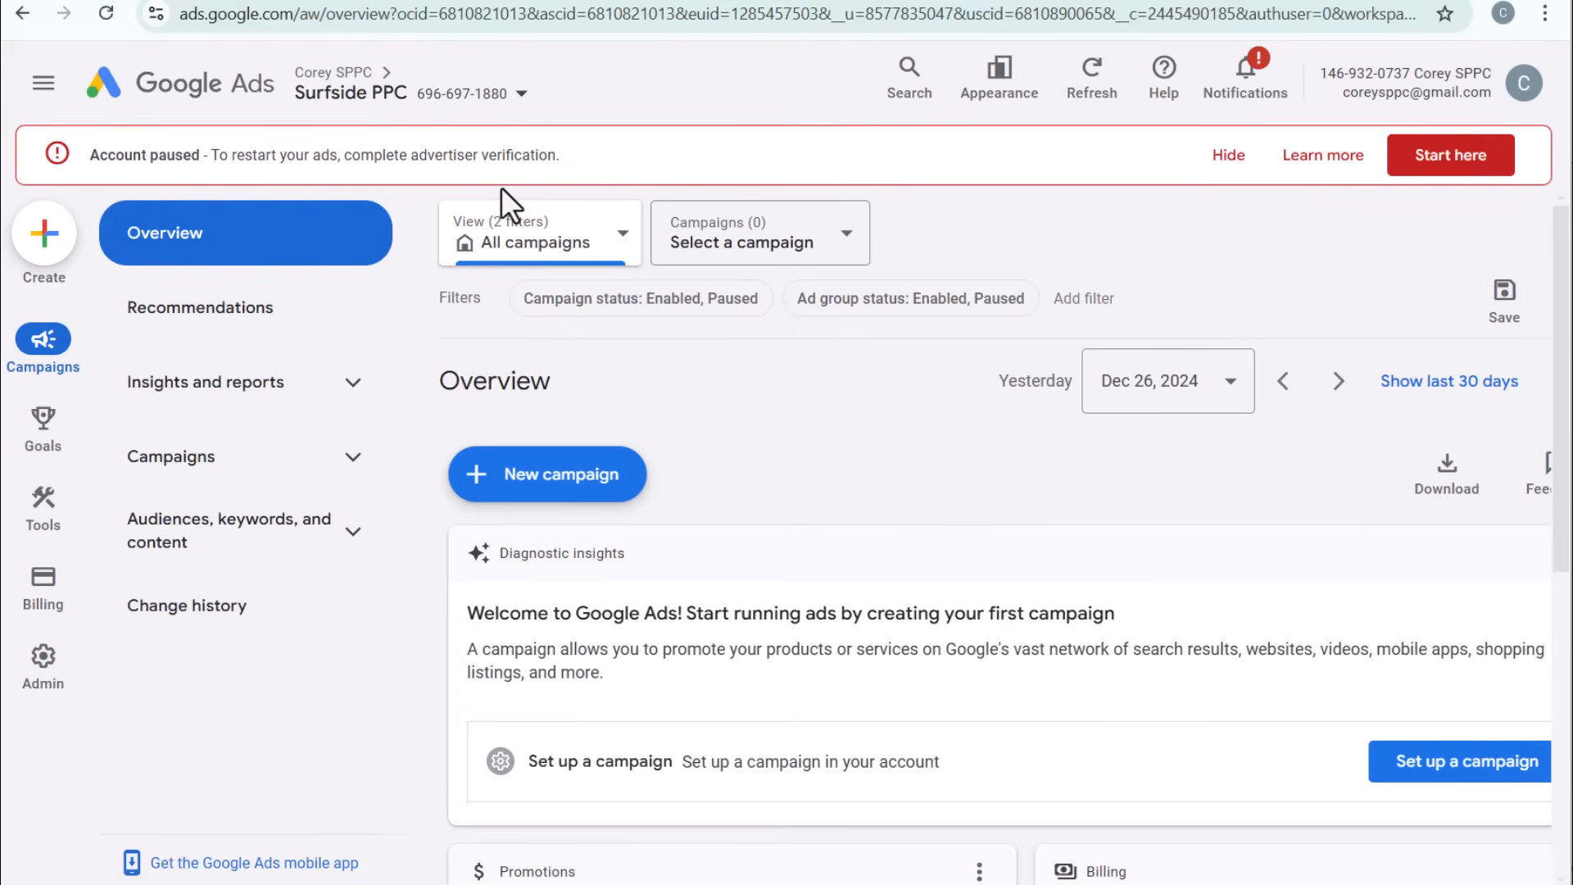
{"action": "mouse_move", "coordinate": [505, 382]}
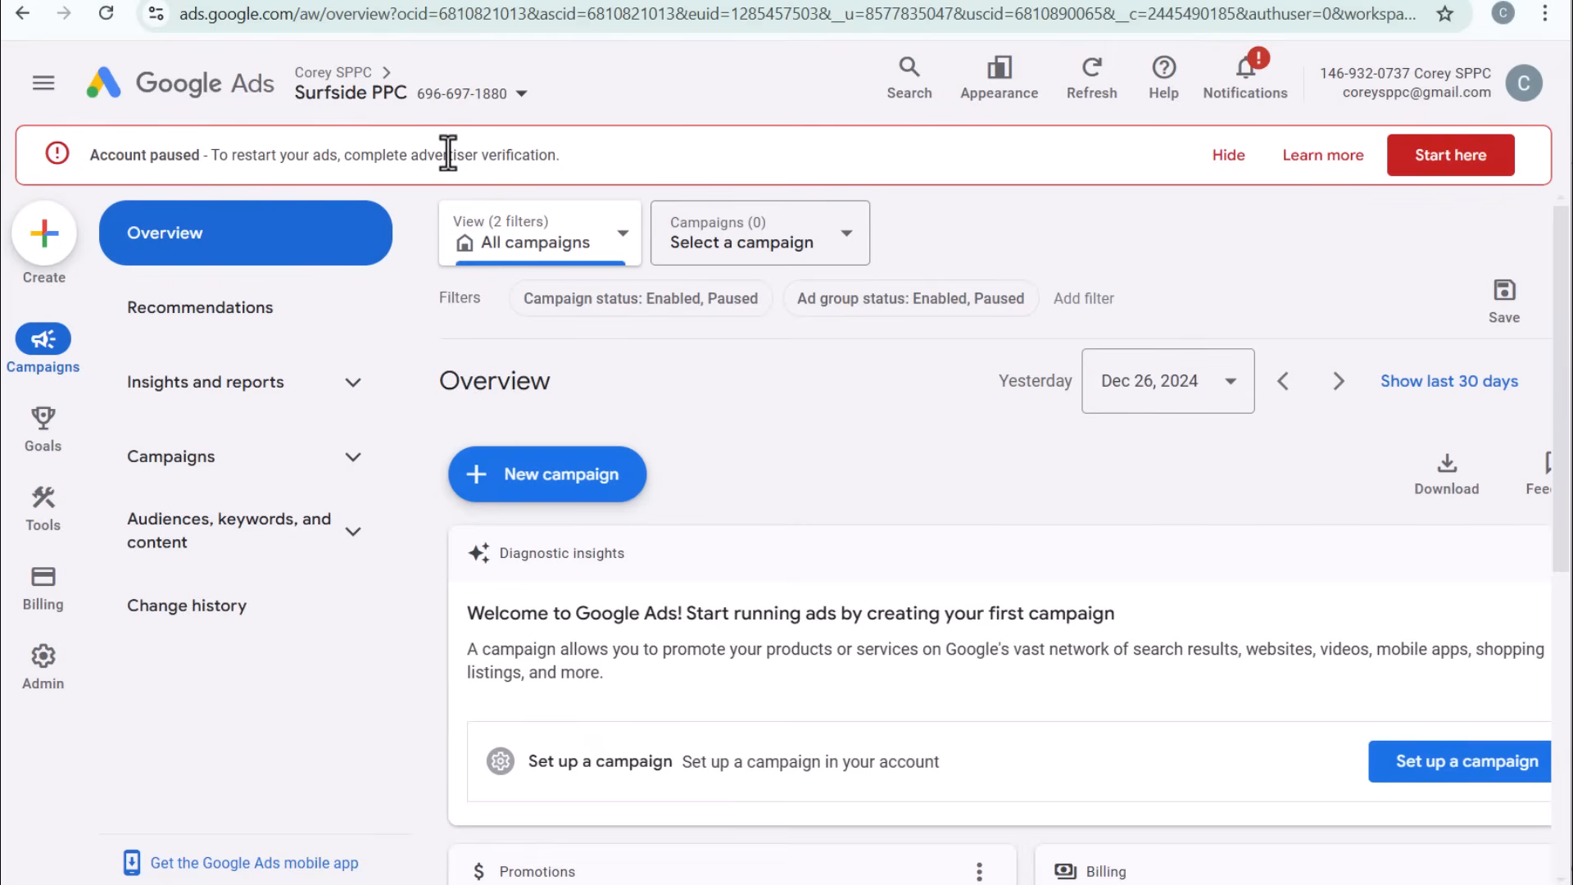
{"action": "mouse_move", "coordinate": [1186, 198]}
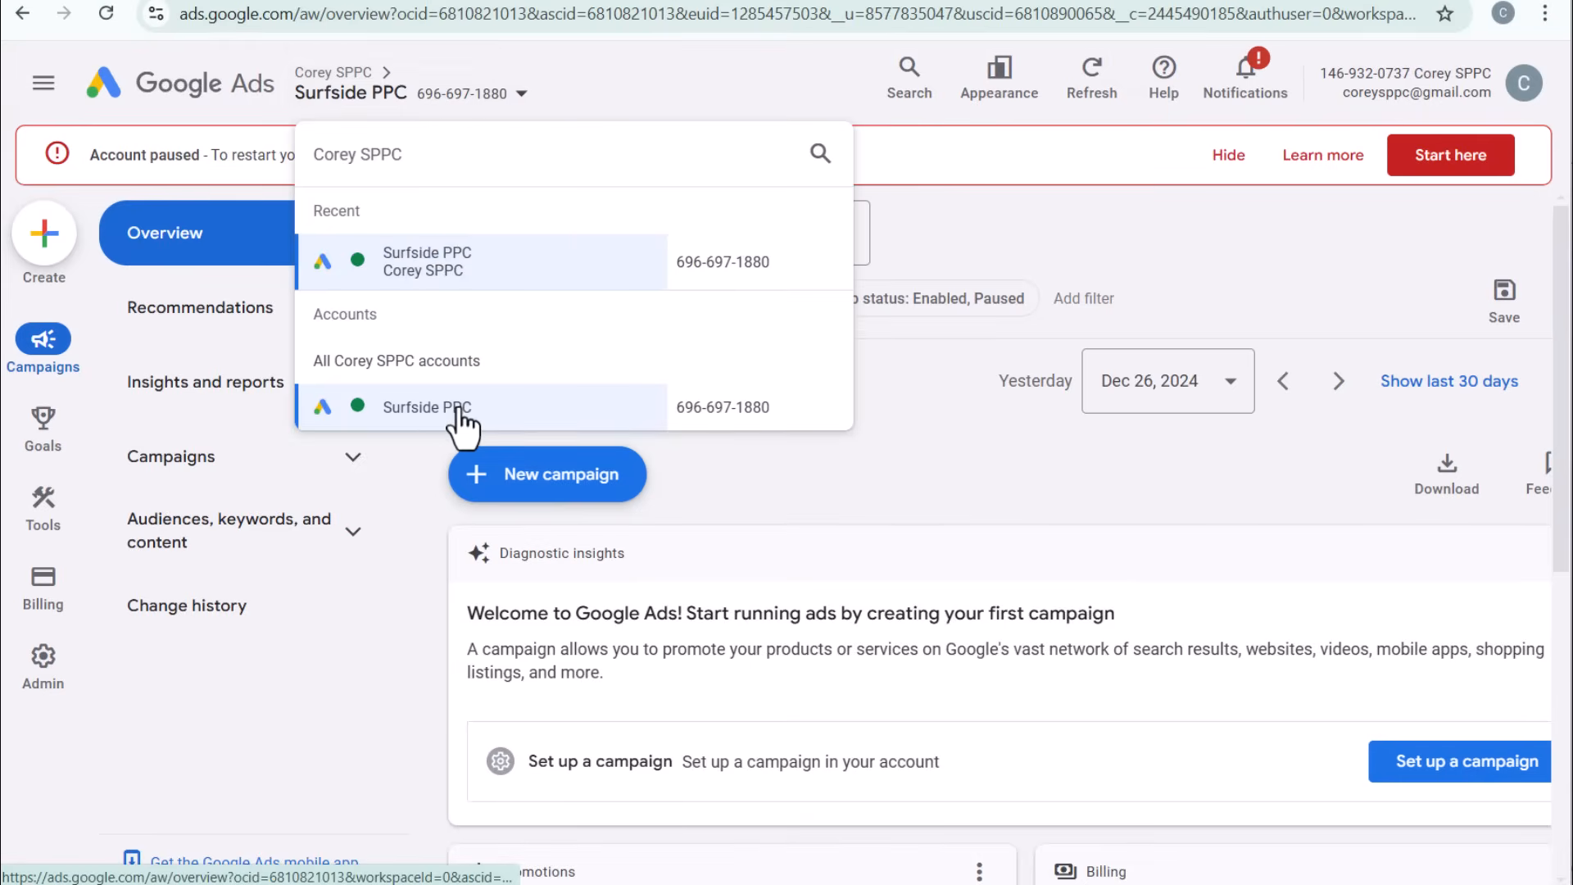
{"action": "left_click", "coordinate": [426, 406]}
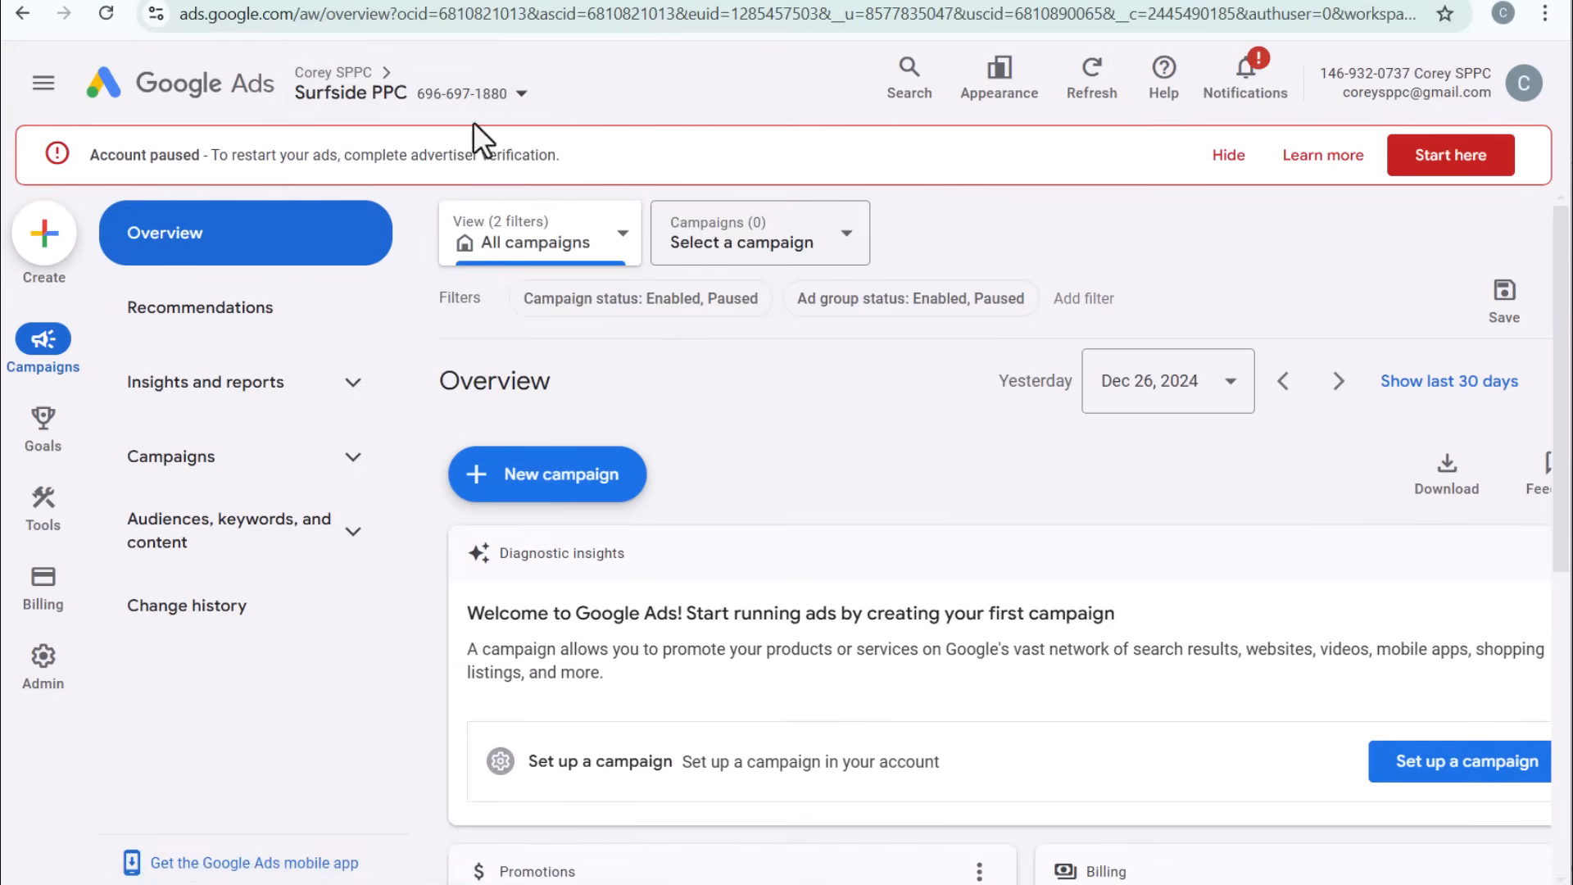
Return to Corey SPPC's accounts table listing Surfside PPC and reveal the create/link account options.
{"action": "left_click", "coordinate": [43, 285]}
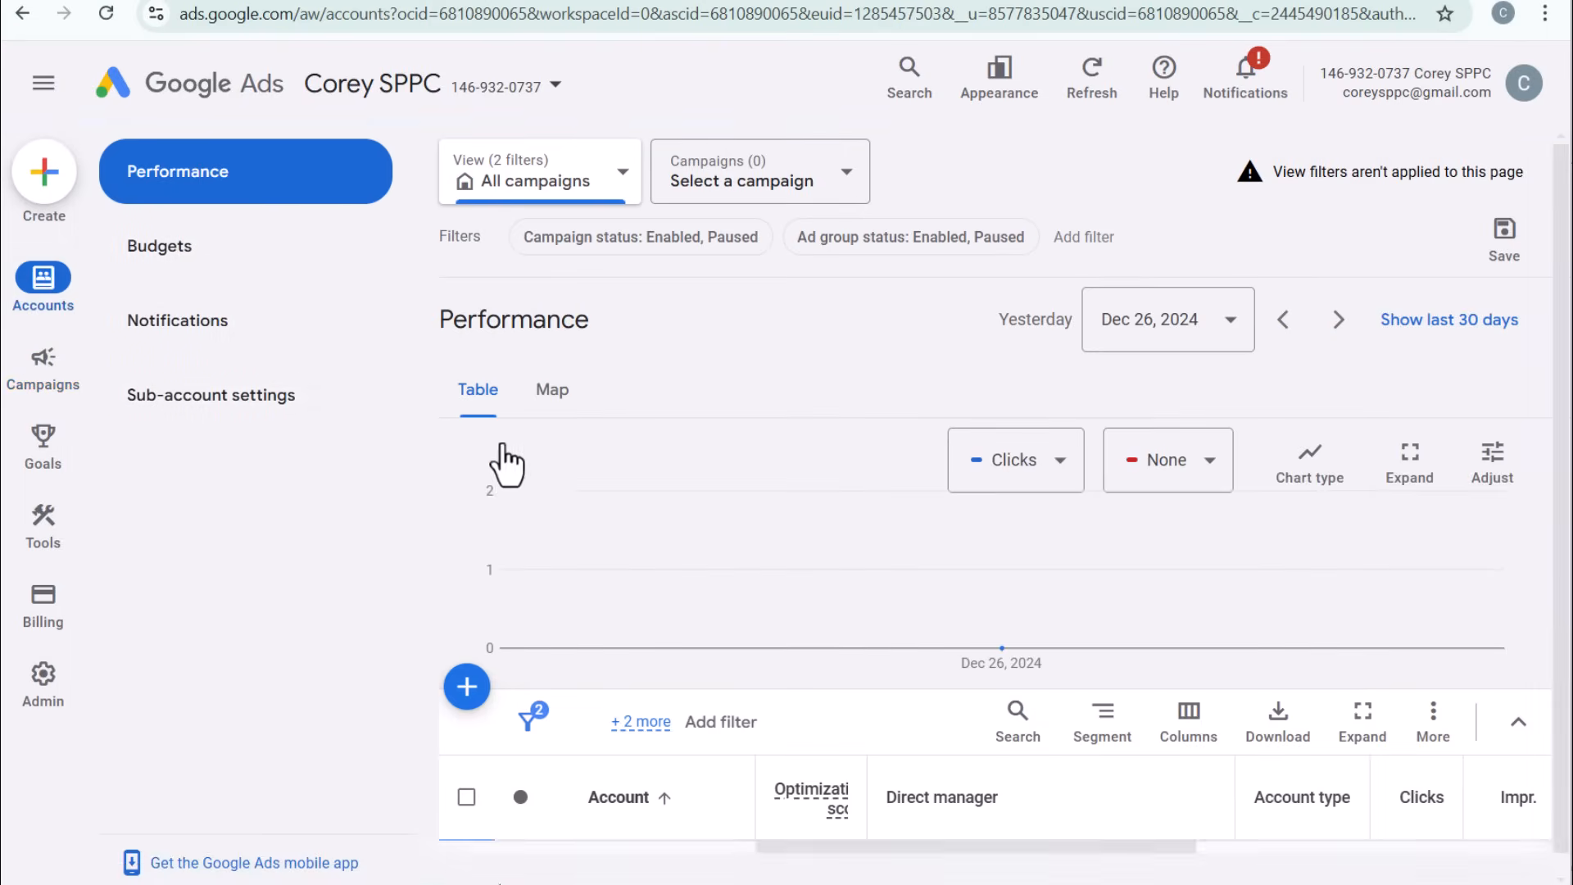
{"action": "scroll", "scroll_direction": "down", "scroll_amount": 3}
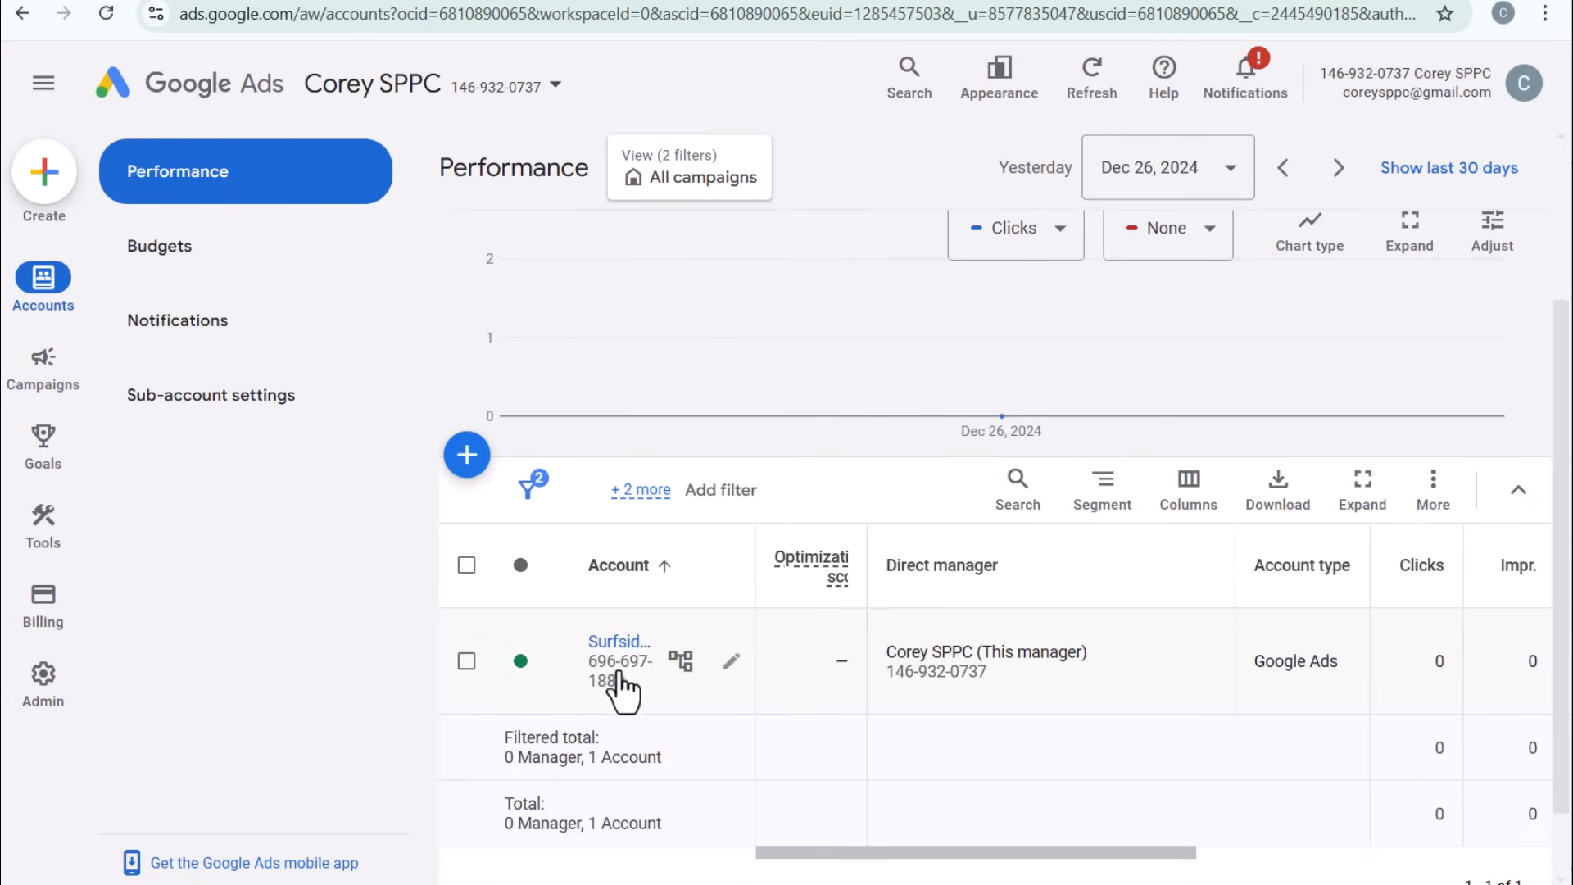
{"action": "mouse_move", "coordinate": [619, 660]}
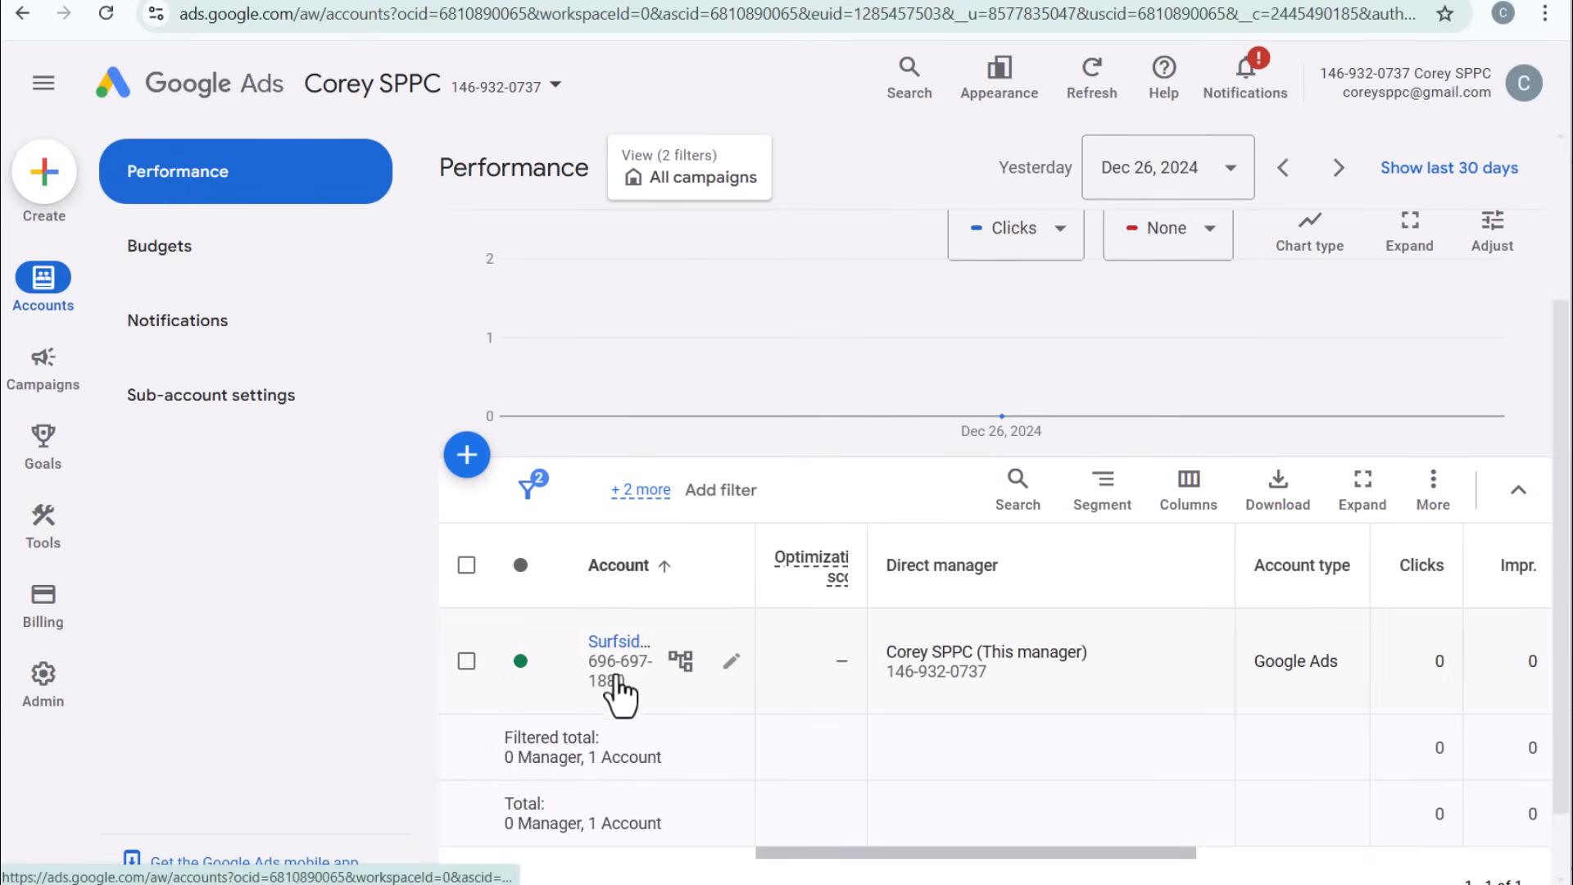
{"action": "left_click", "coordinate": [467, 454]}
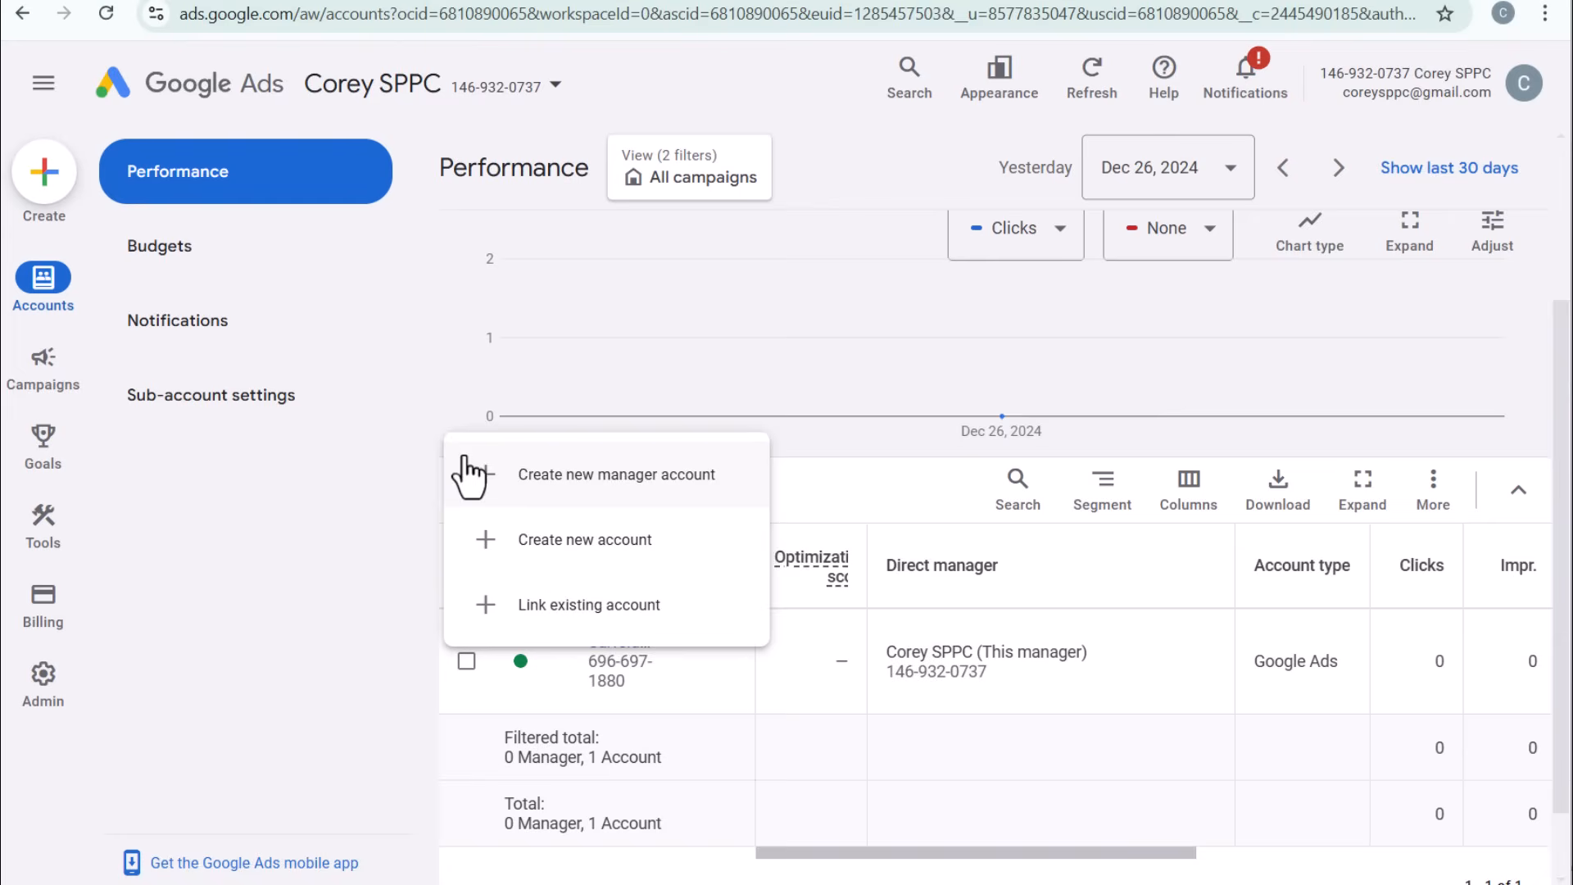
{"action": "mouse_move", "coordinate": [501, 550]}
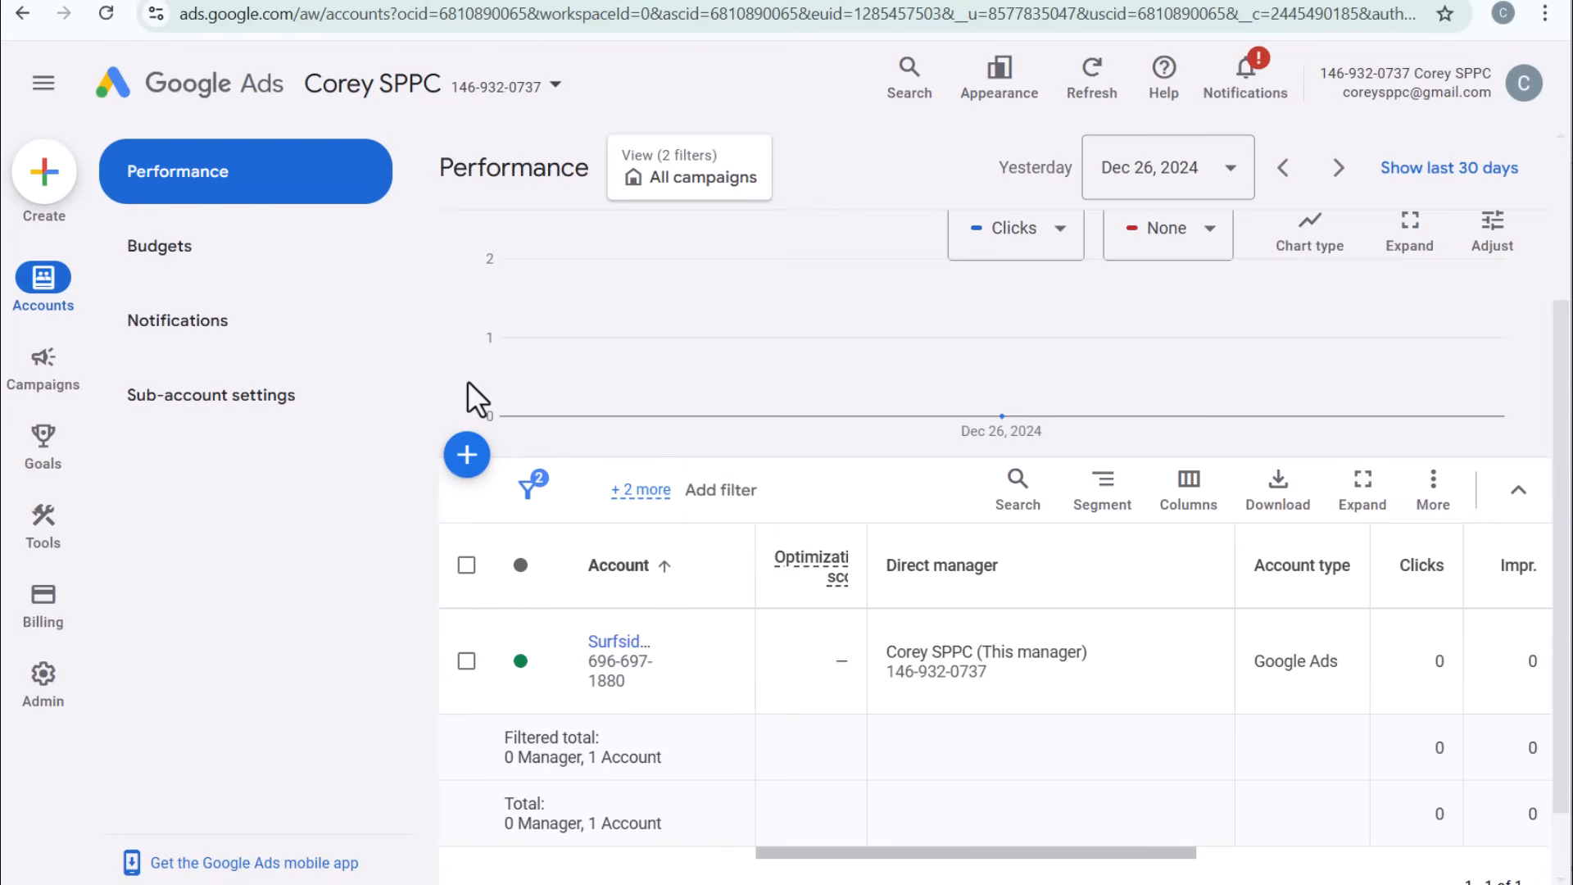
{"action": "left_click", "coordinate": [686, 167]}
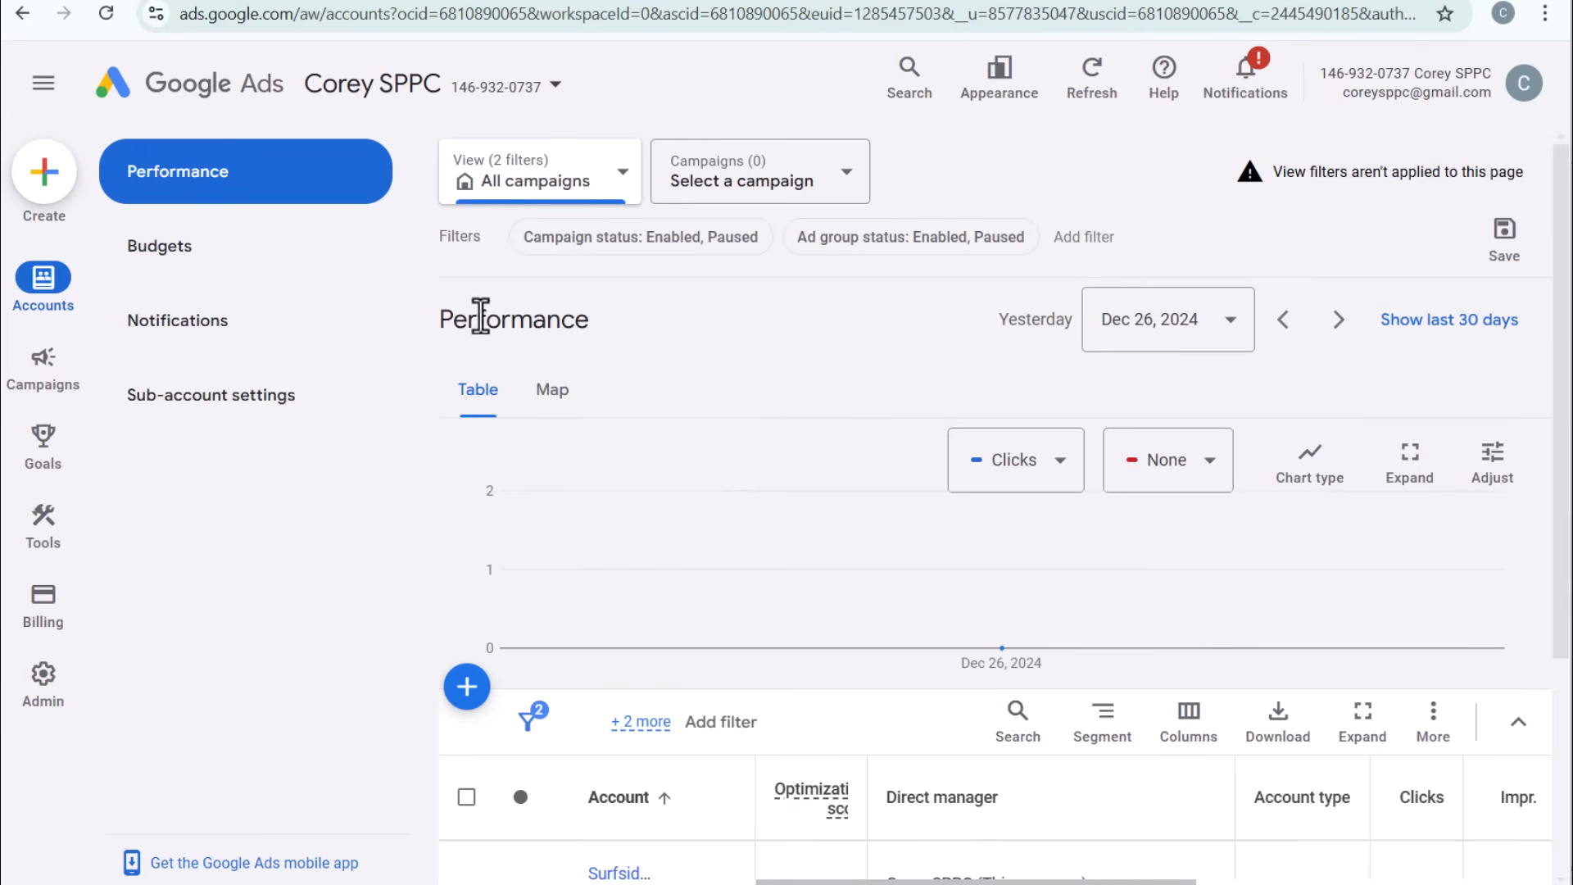
{"action": "mouse_move", "coordinate": [708, 326]}
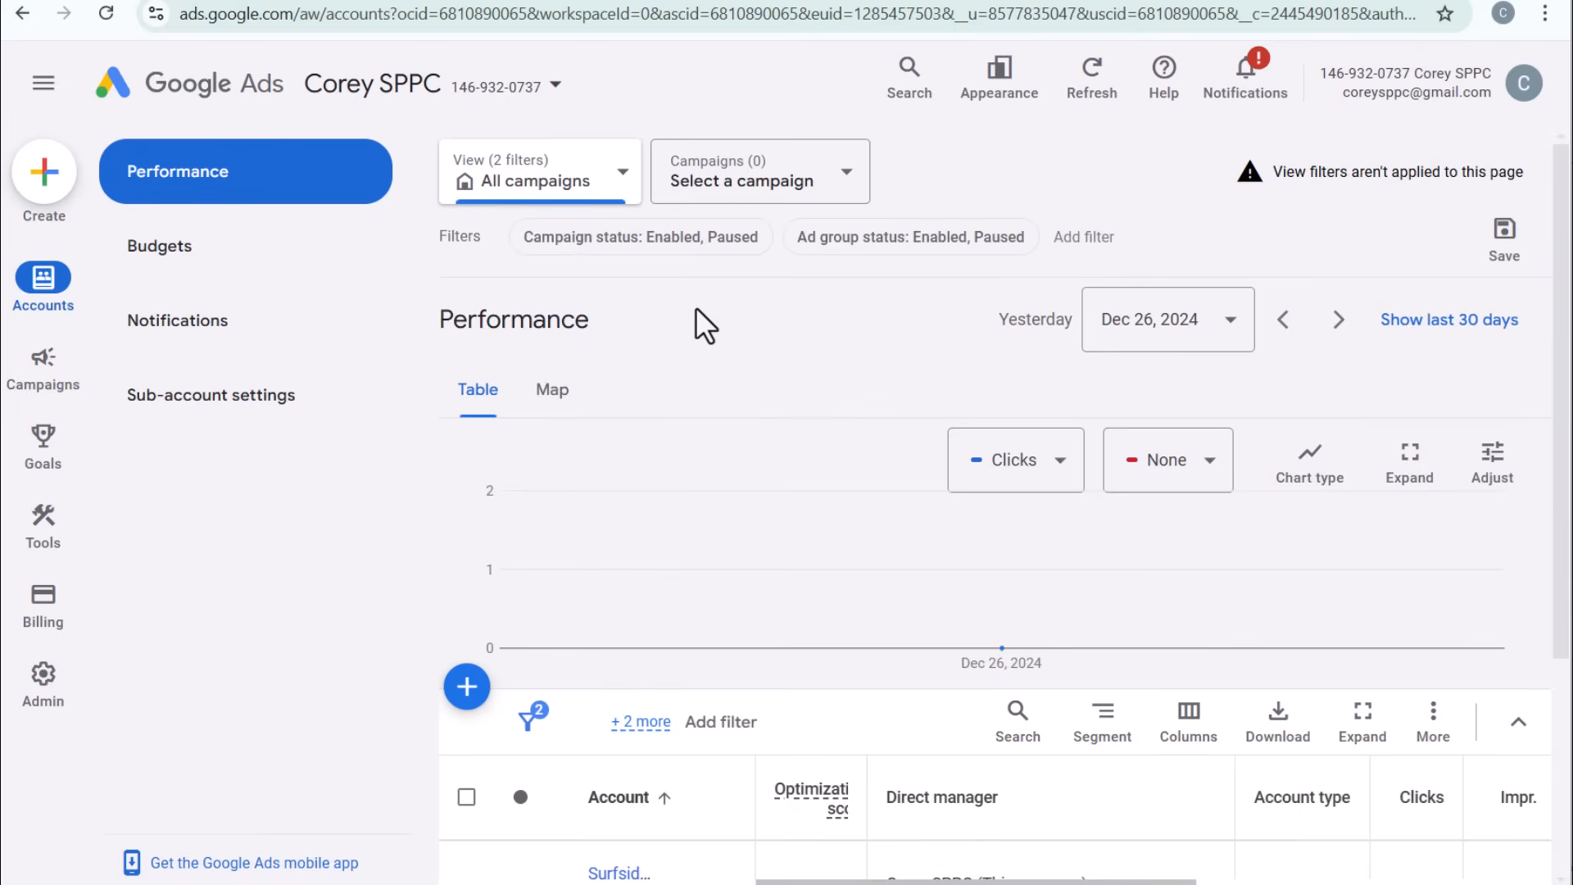
{"action": "mouse_move", "coordinate": [892, 329]}
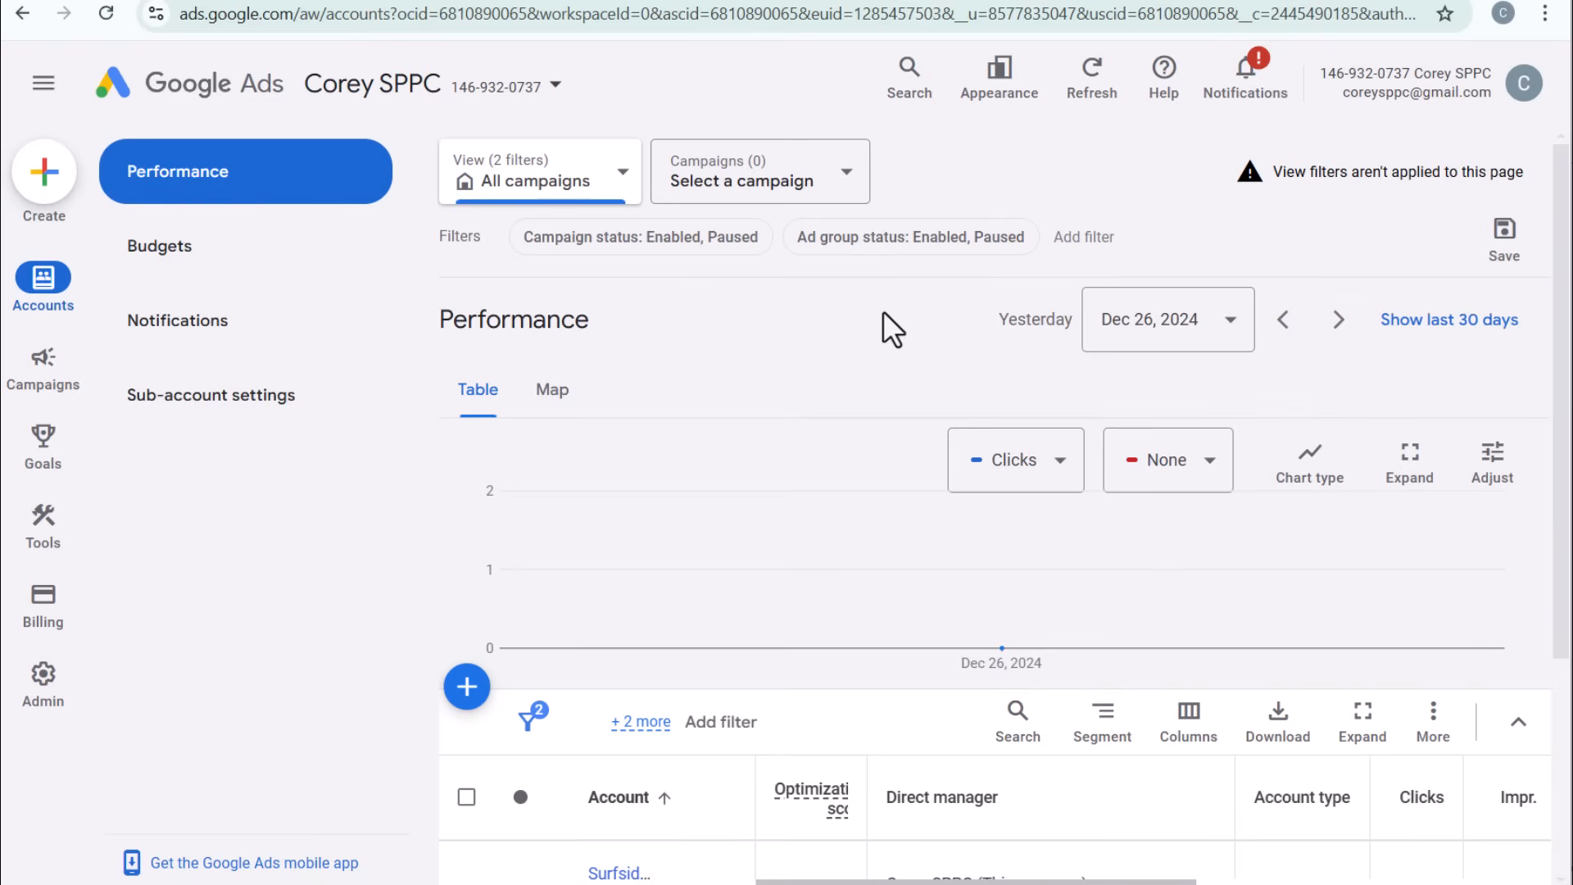
{"action": "mouse_move", "coordinate": [542, 364]}
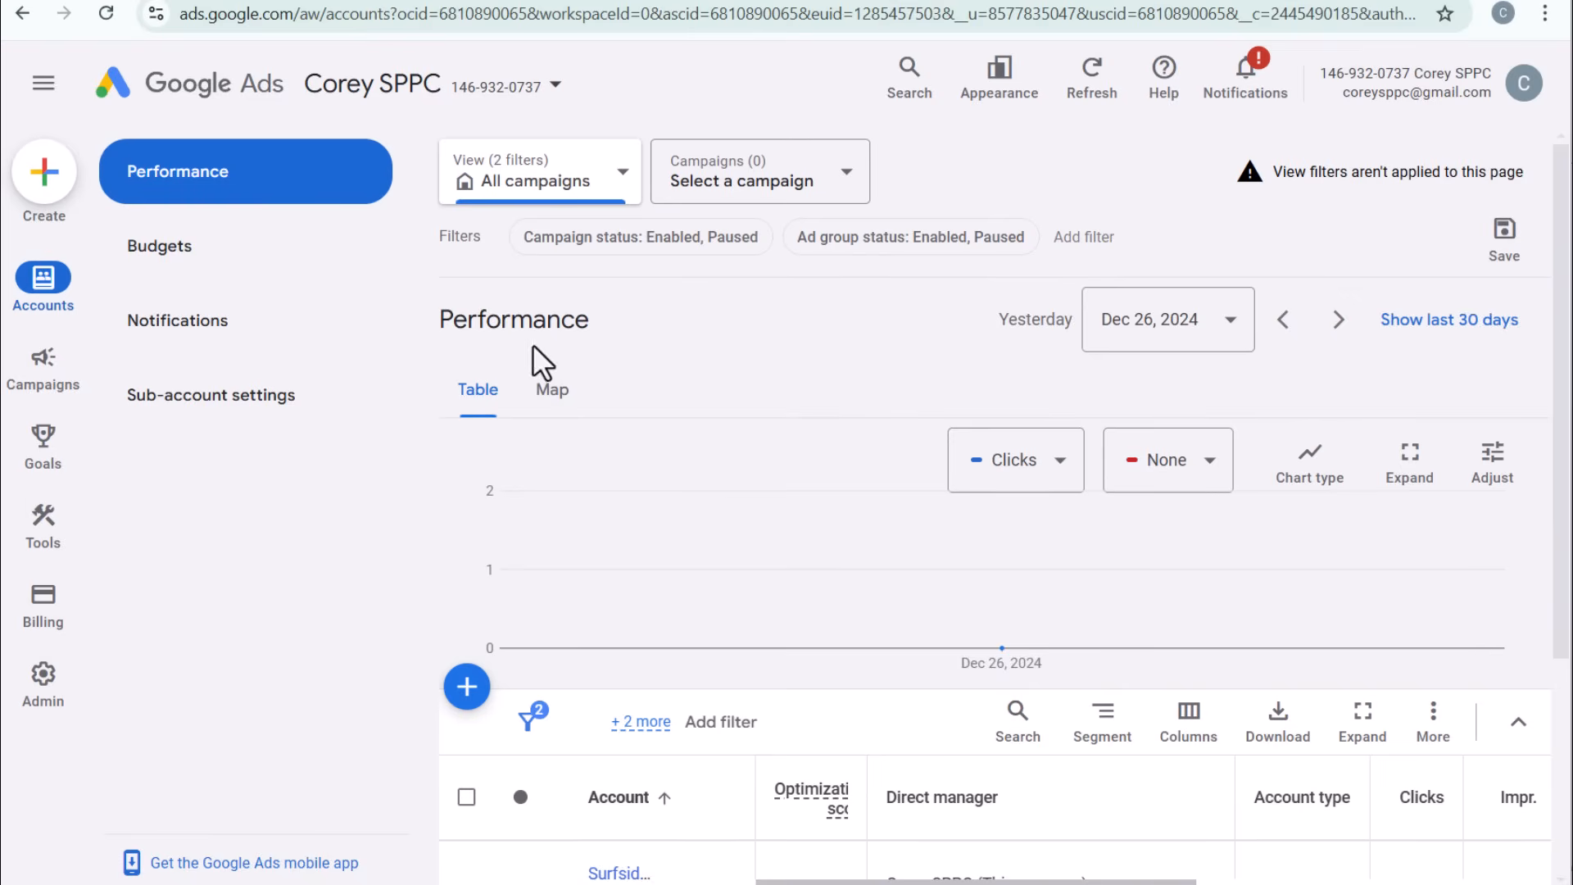
{"action": "mouse_move", "coordinate": [677, 359]}
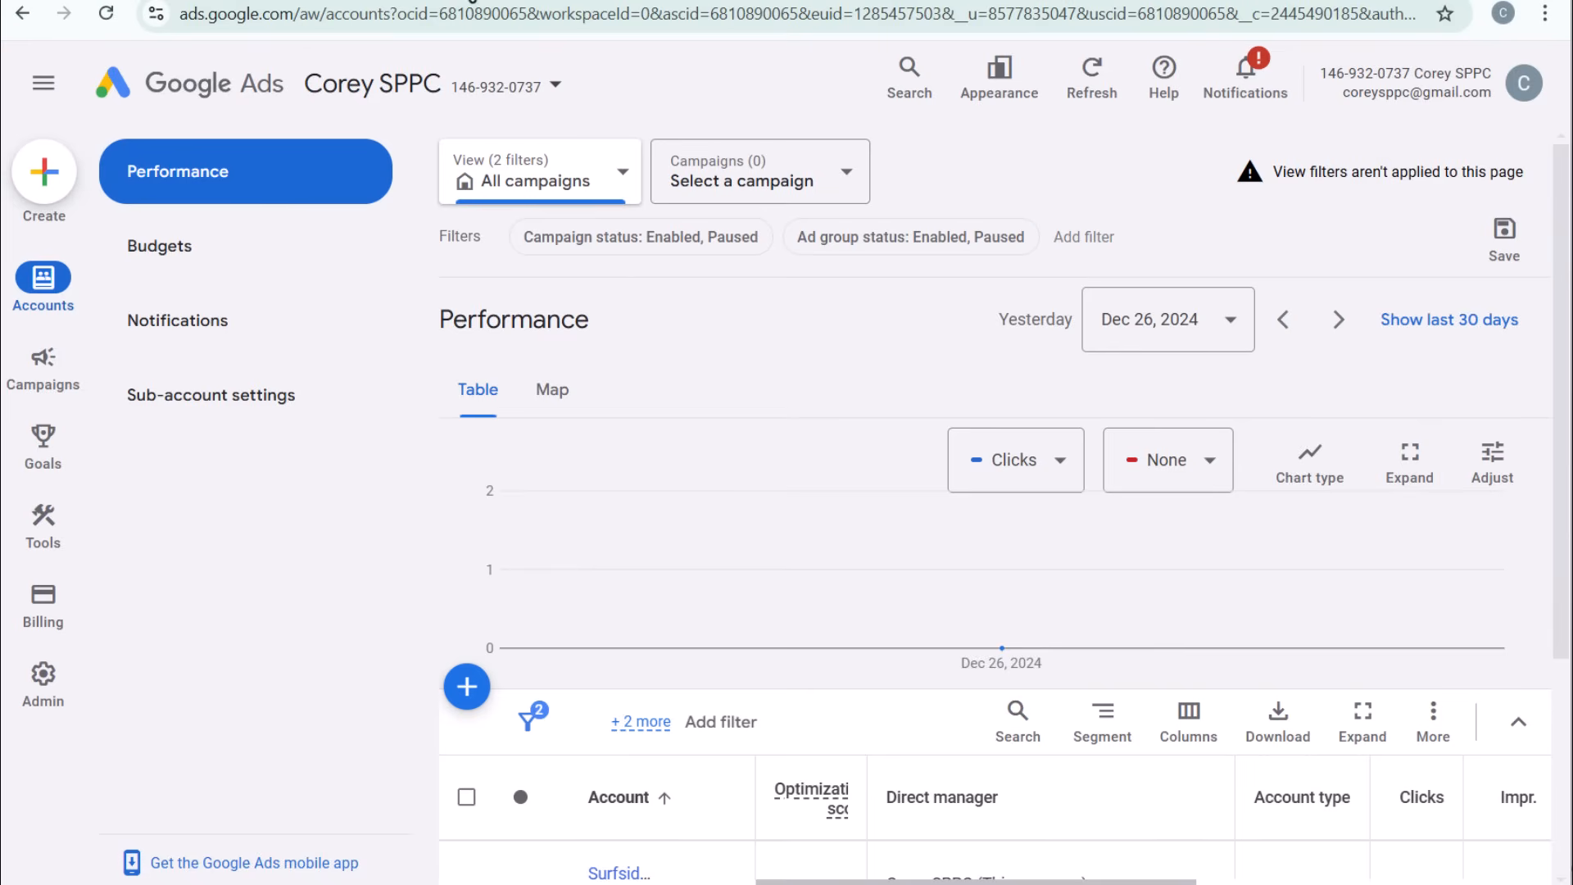
{"action": "mouse_move", "coordinate": [777, 97]}
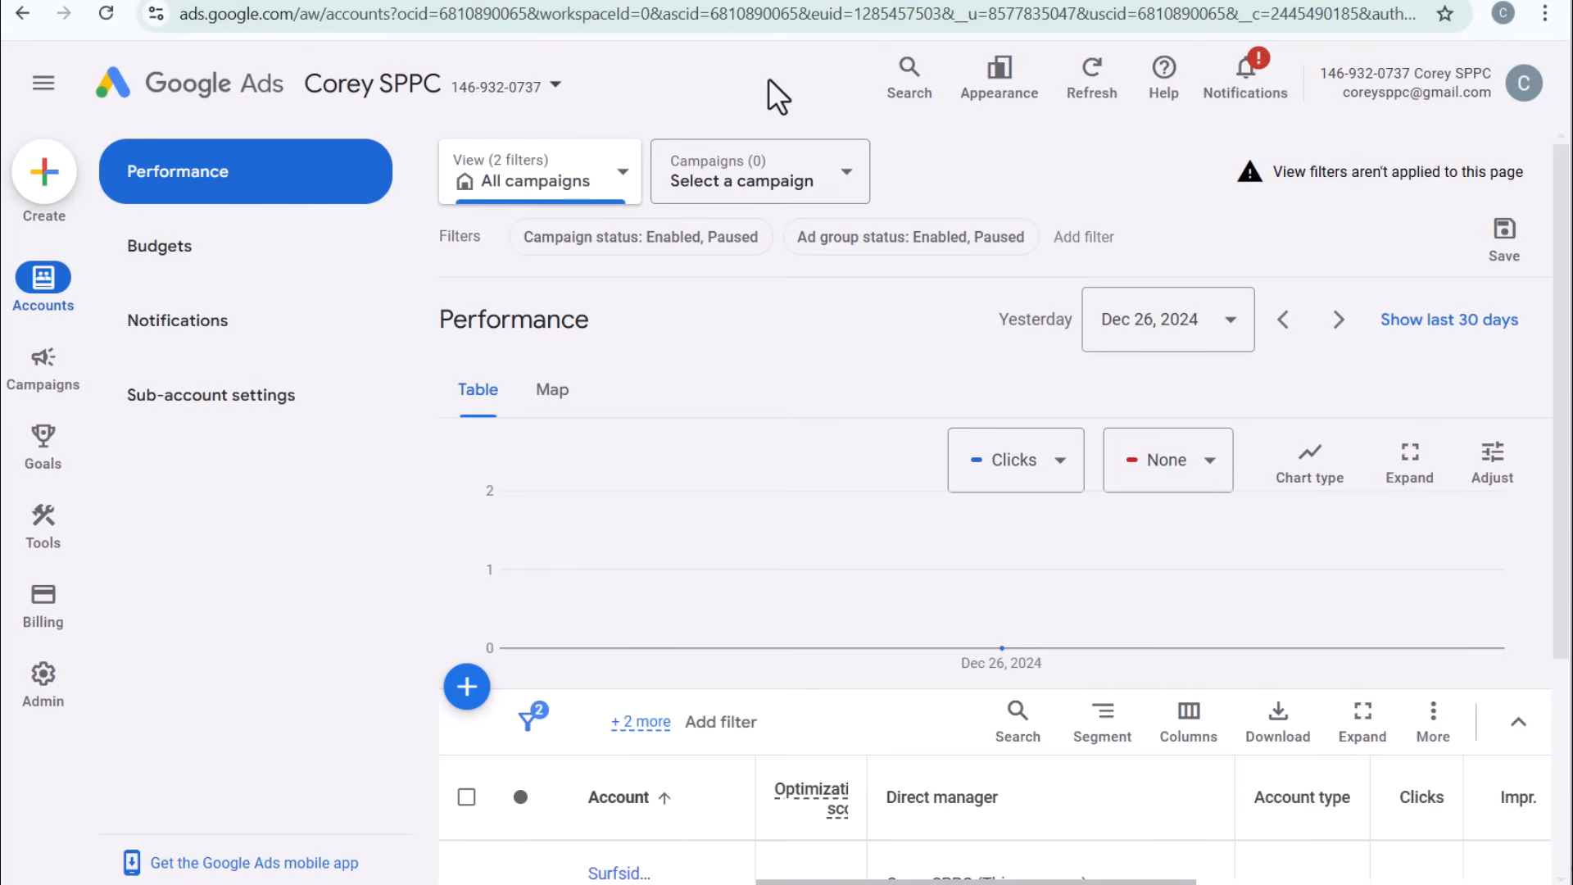
{"action": "mouse_move", "coordinate": [819, 110]}
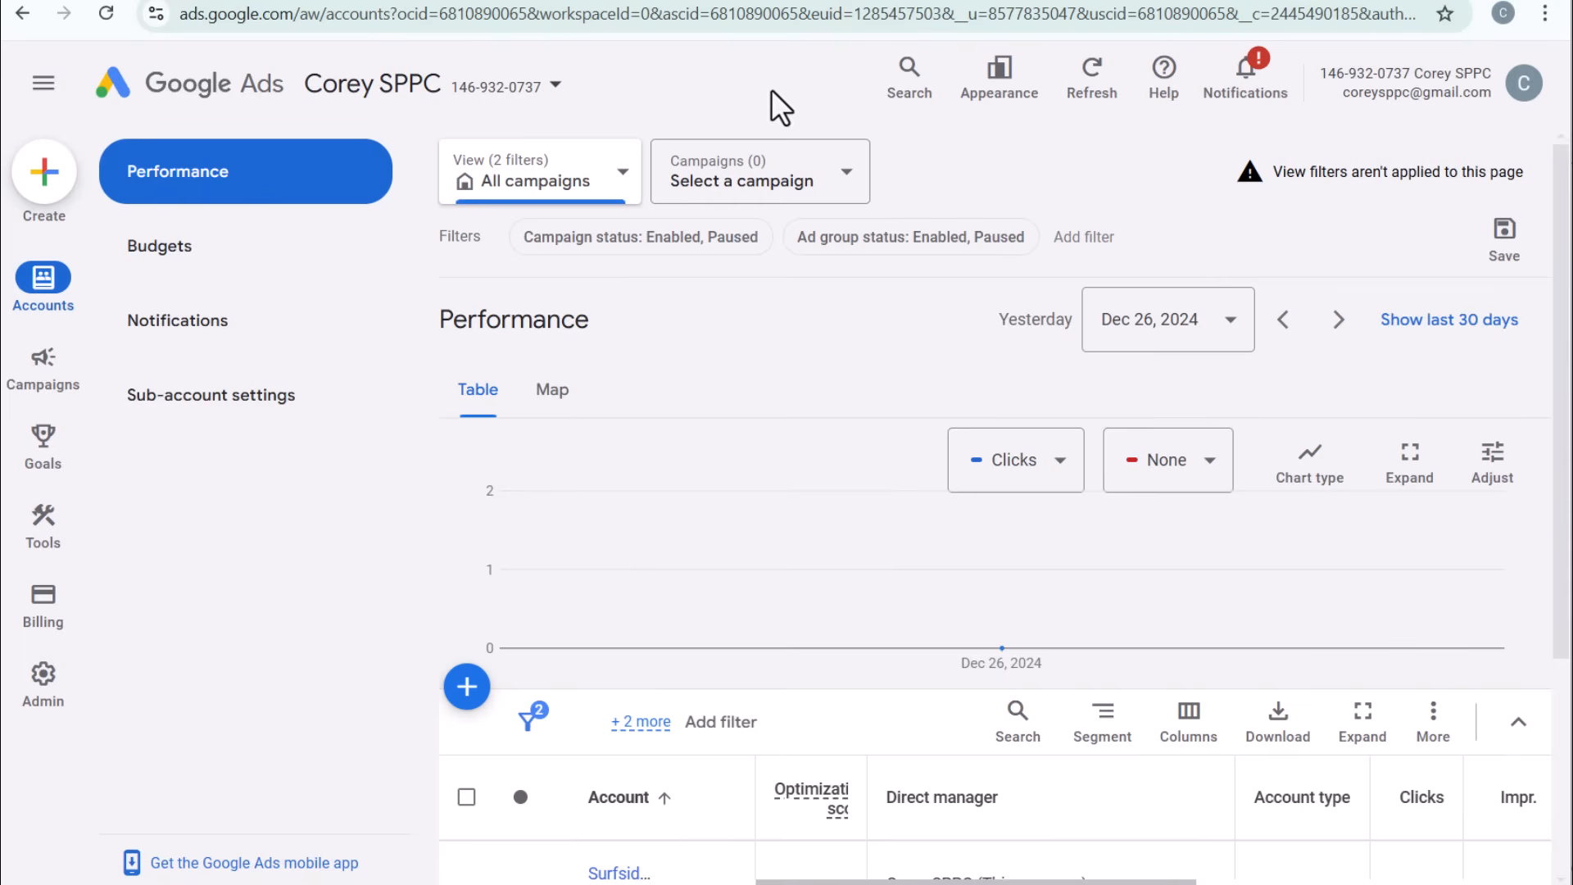
{"action": "mouse_move", "coordinate": [793, 103]}
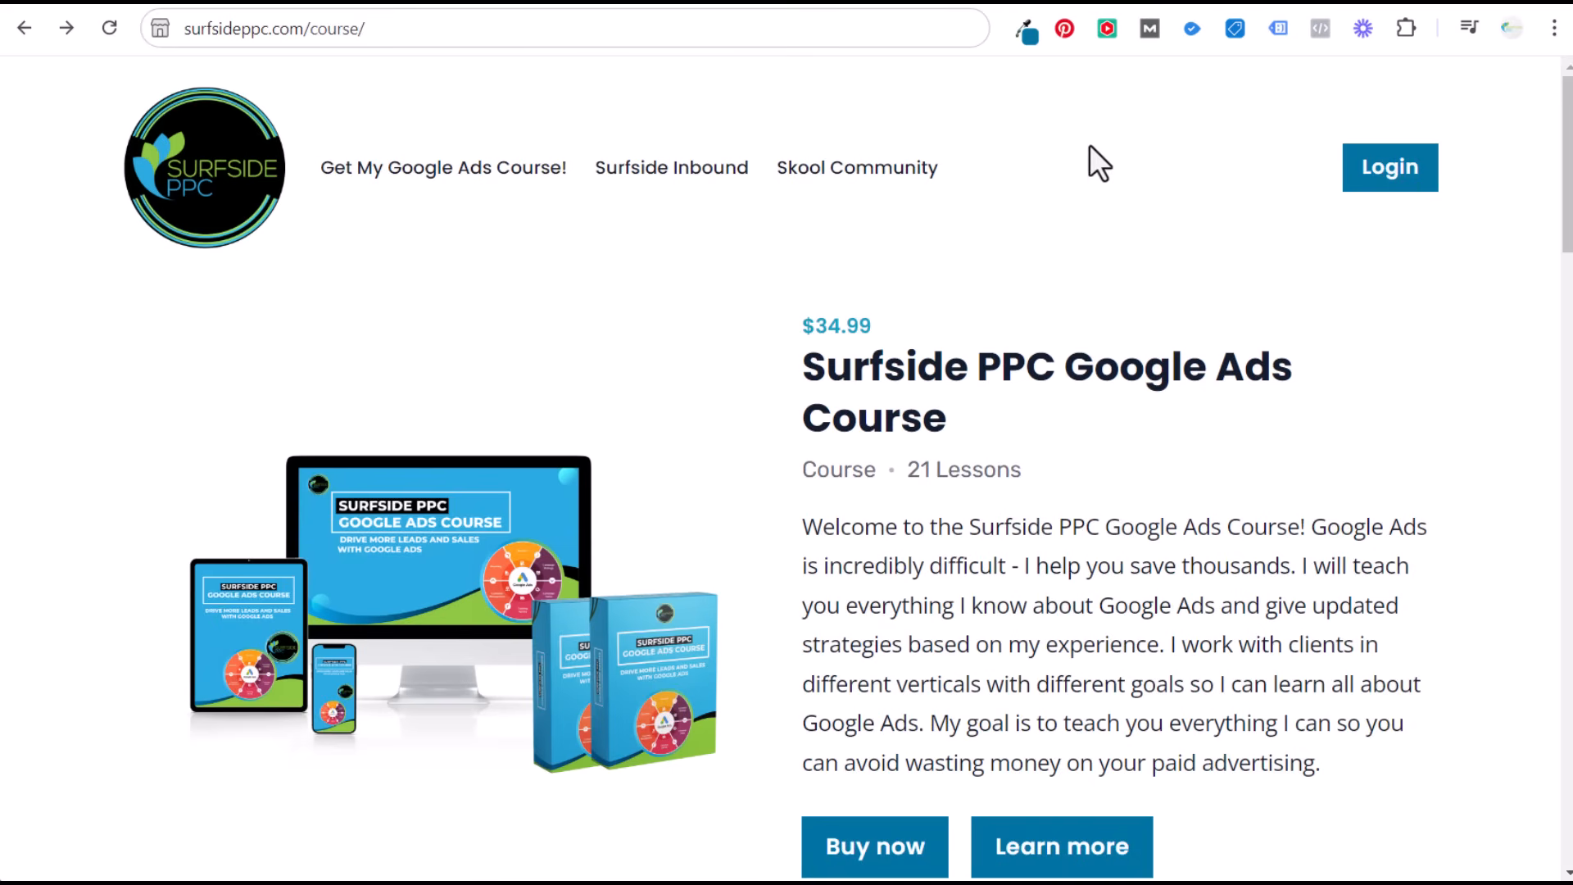
{"action": "mouse_move", "coordinate": [1103, 266]}
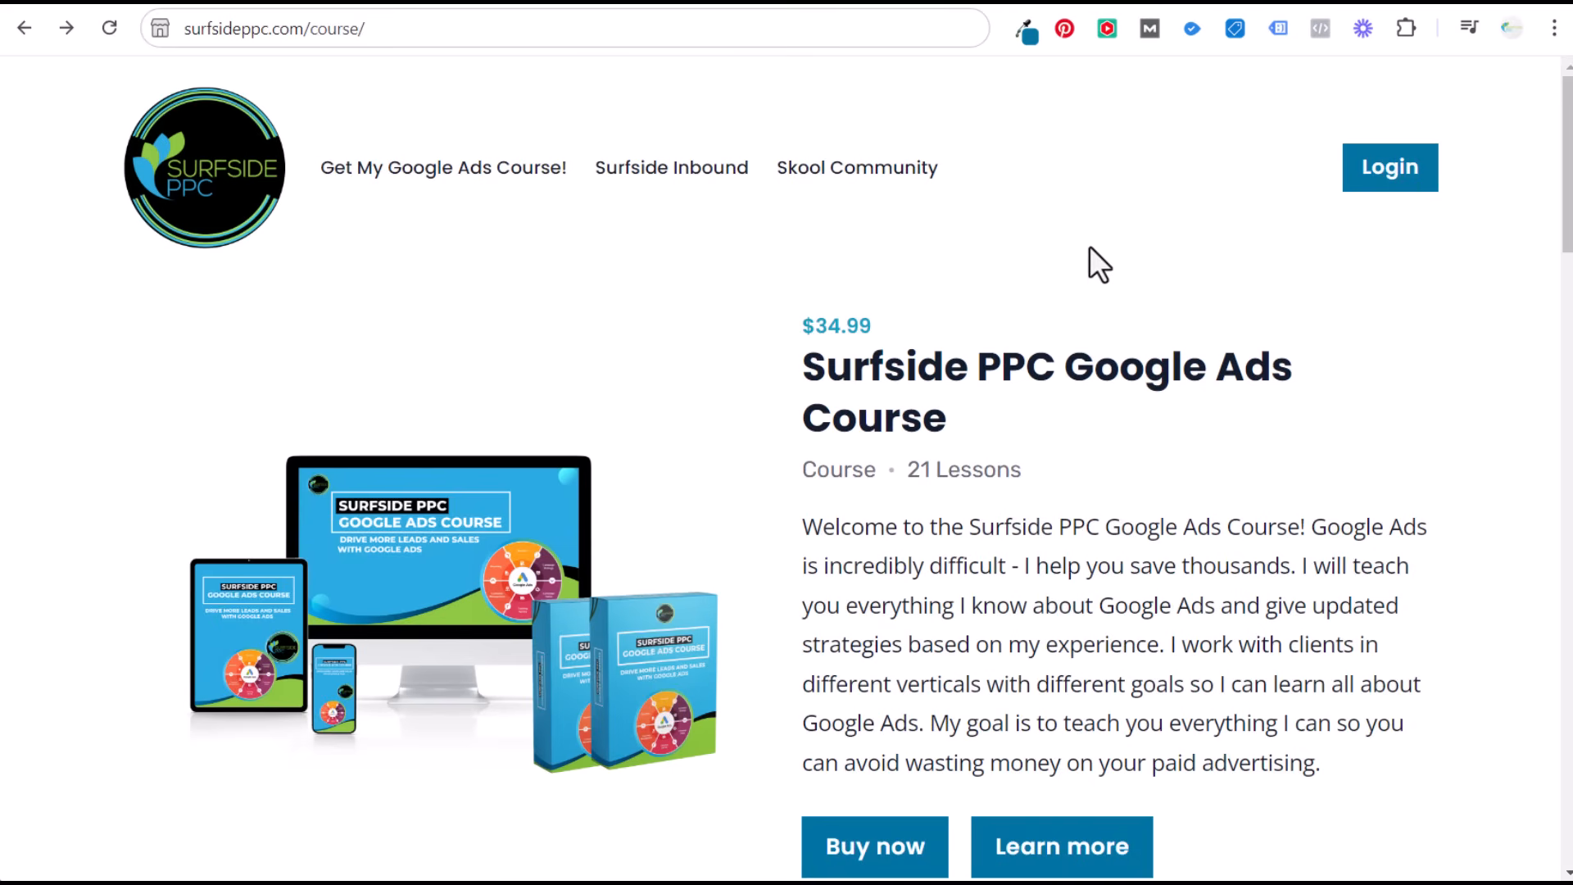
{"action": "mouse_move", "coordinate": [842, 324]}
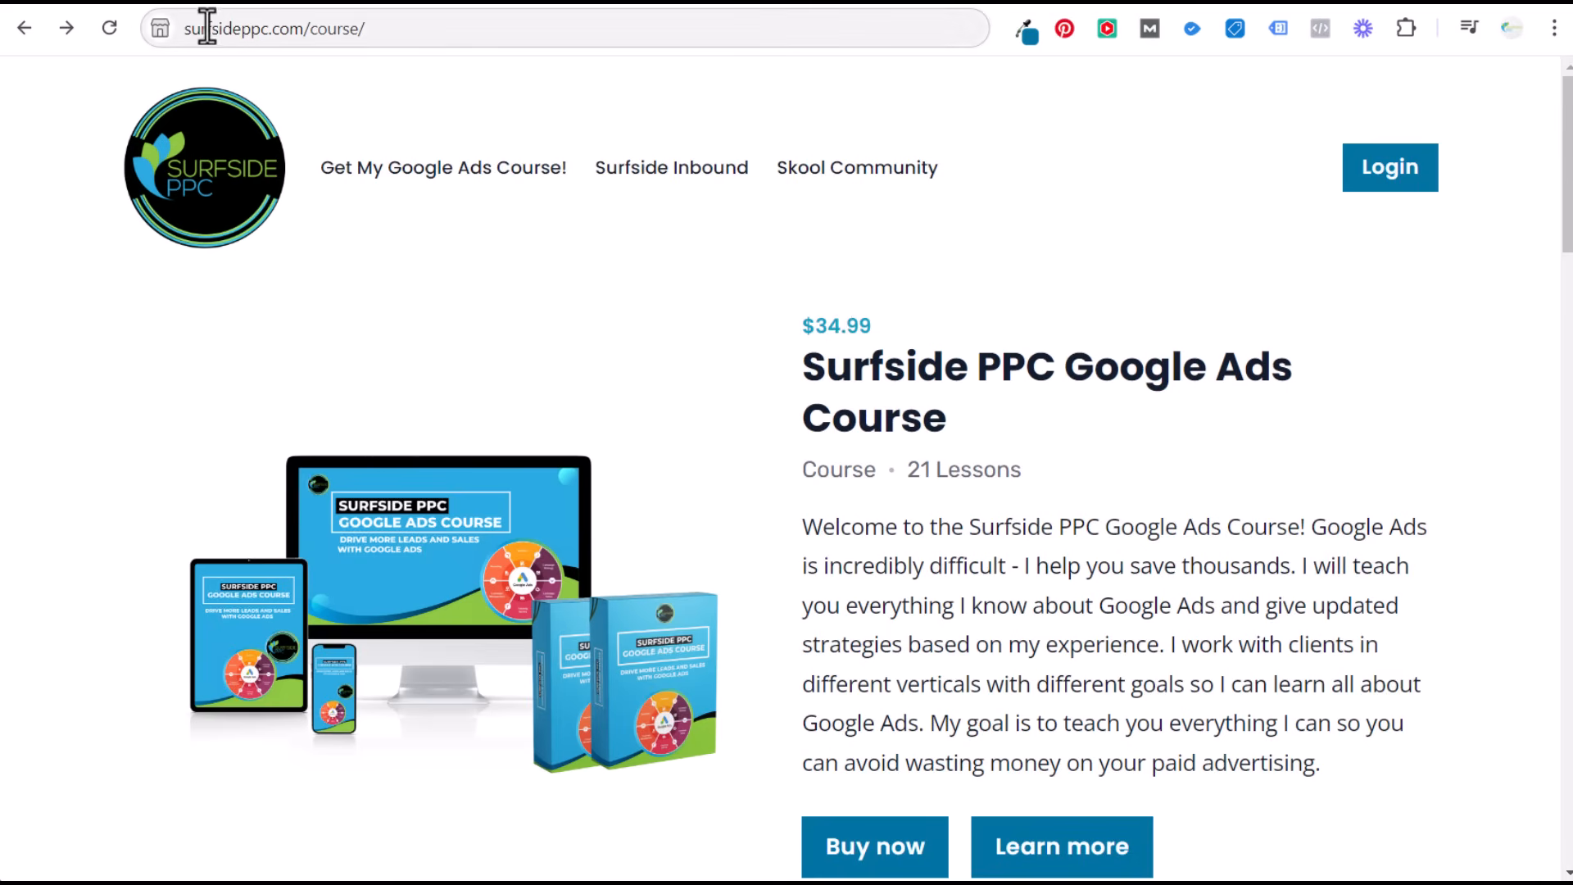
{"action": "mouse_move", "coordinate": [366, 28]}
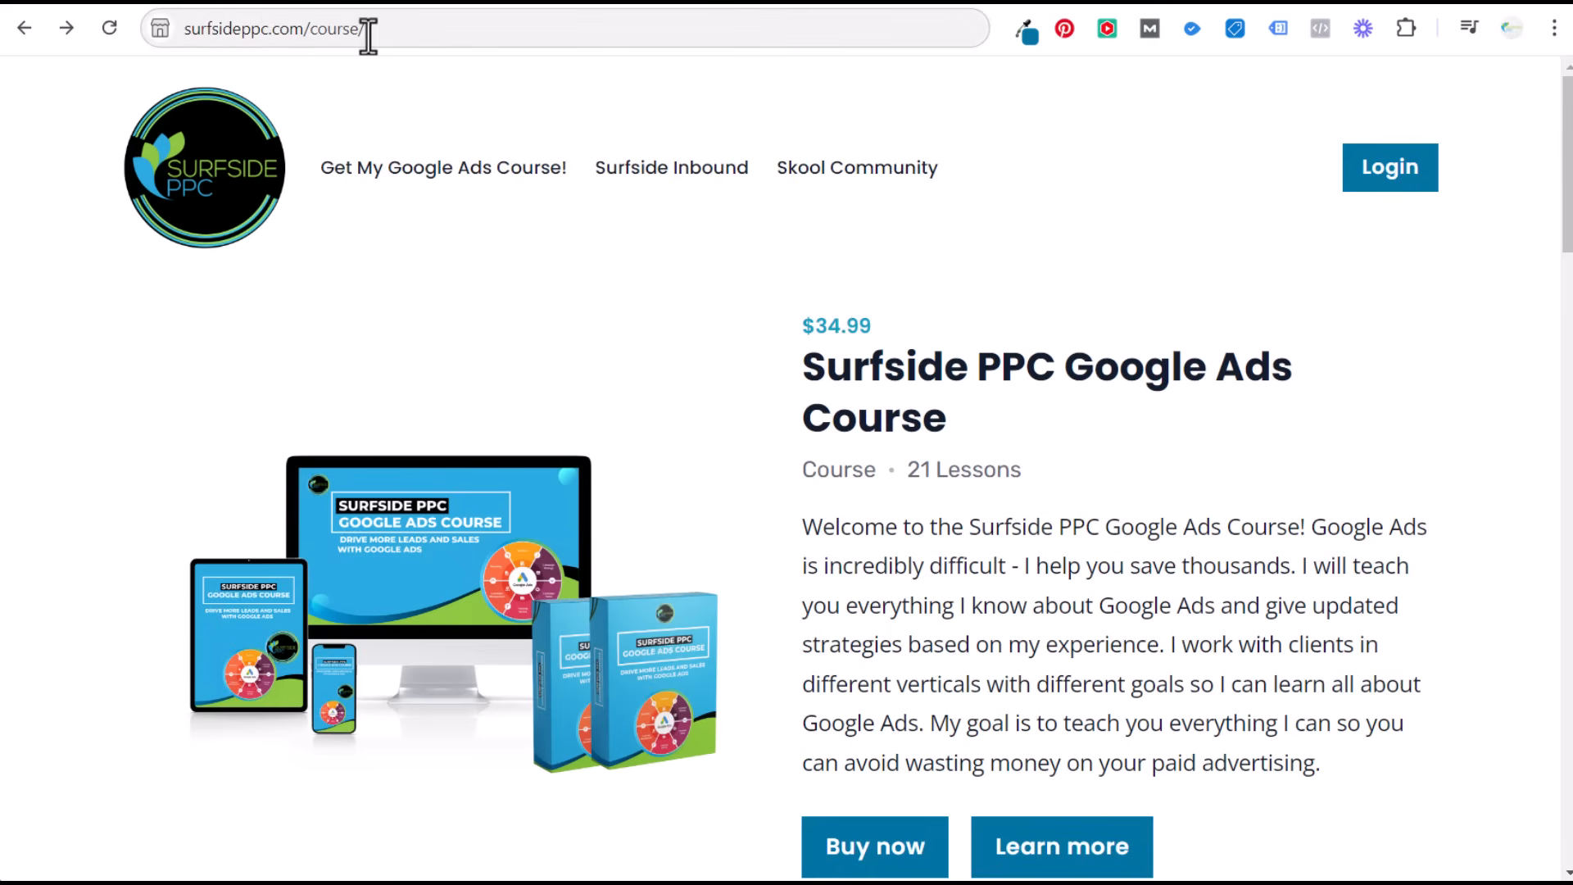
{"action": "mouse_move", "coordinate": [1241, 407]}
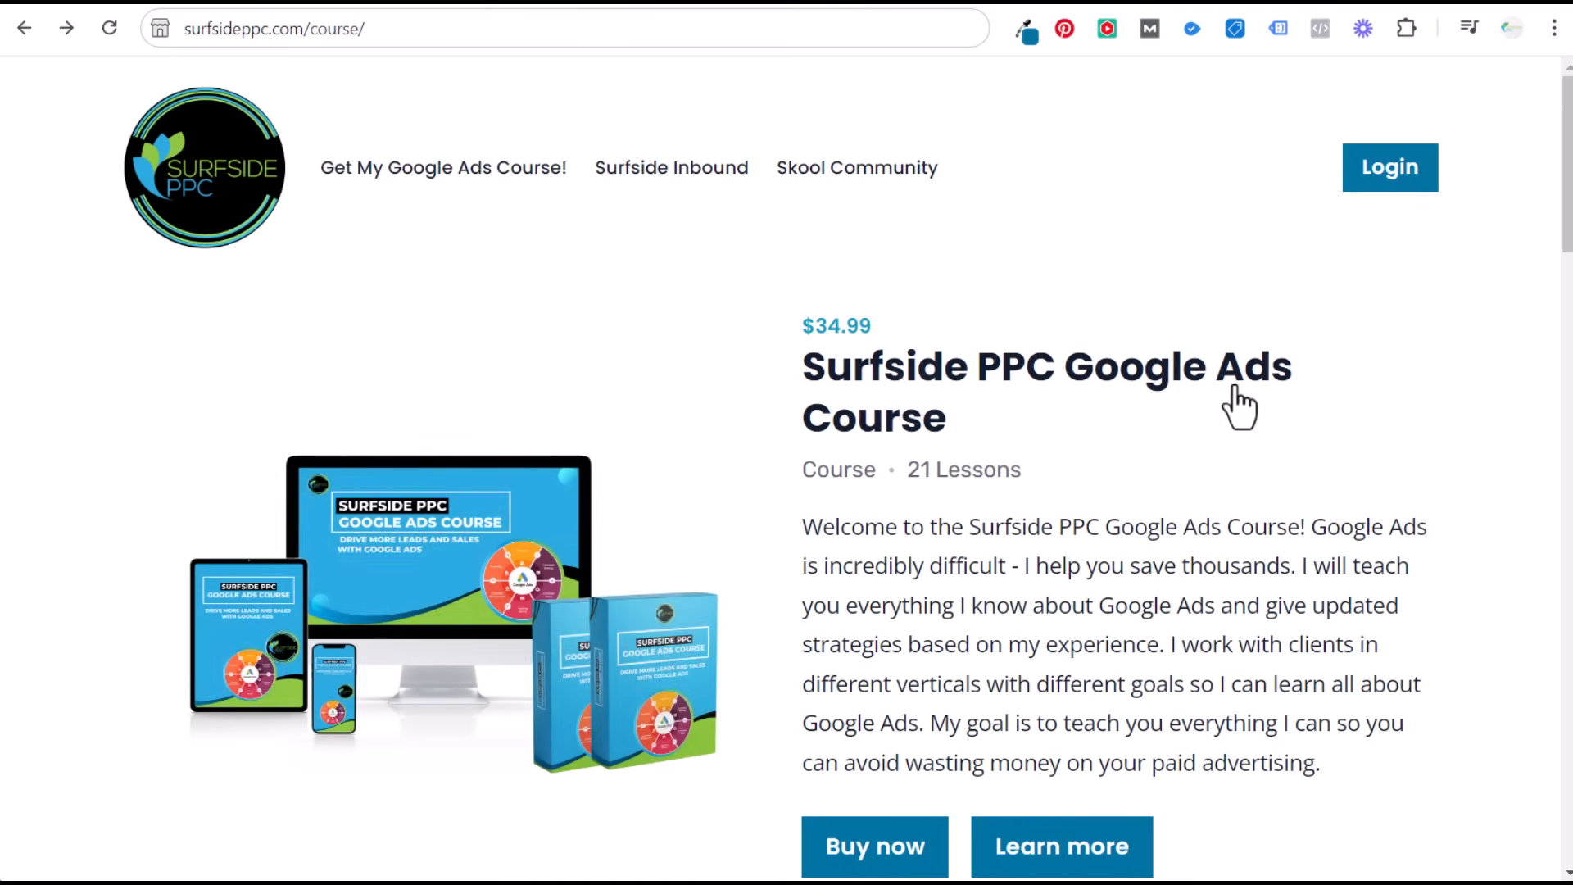
{"action": "mouse_move", "coordinate": [1478, 489]}
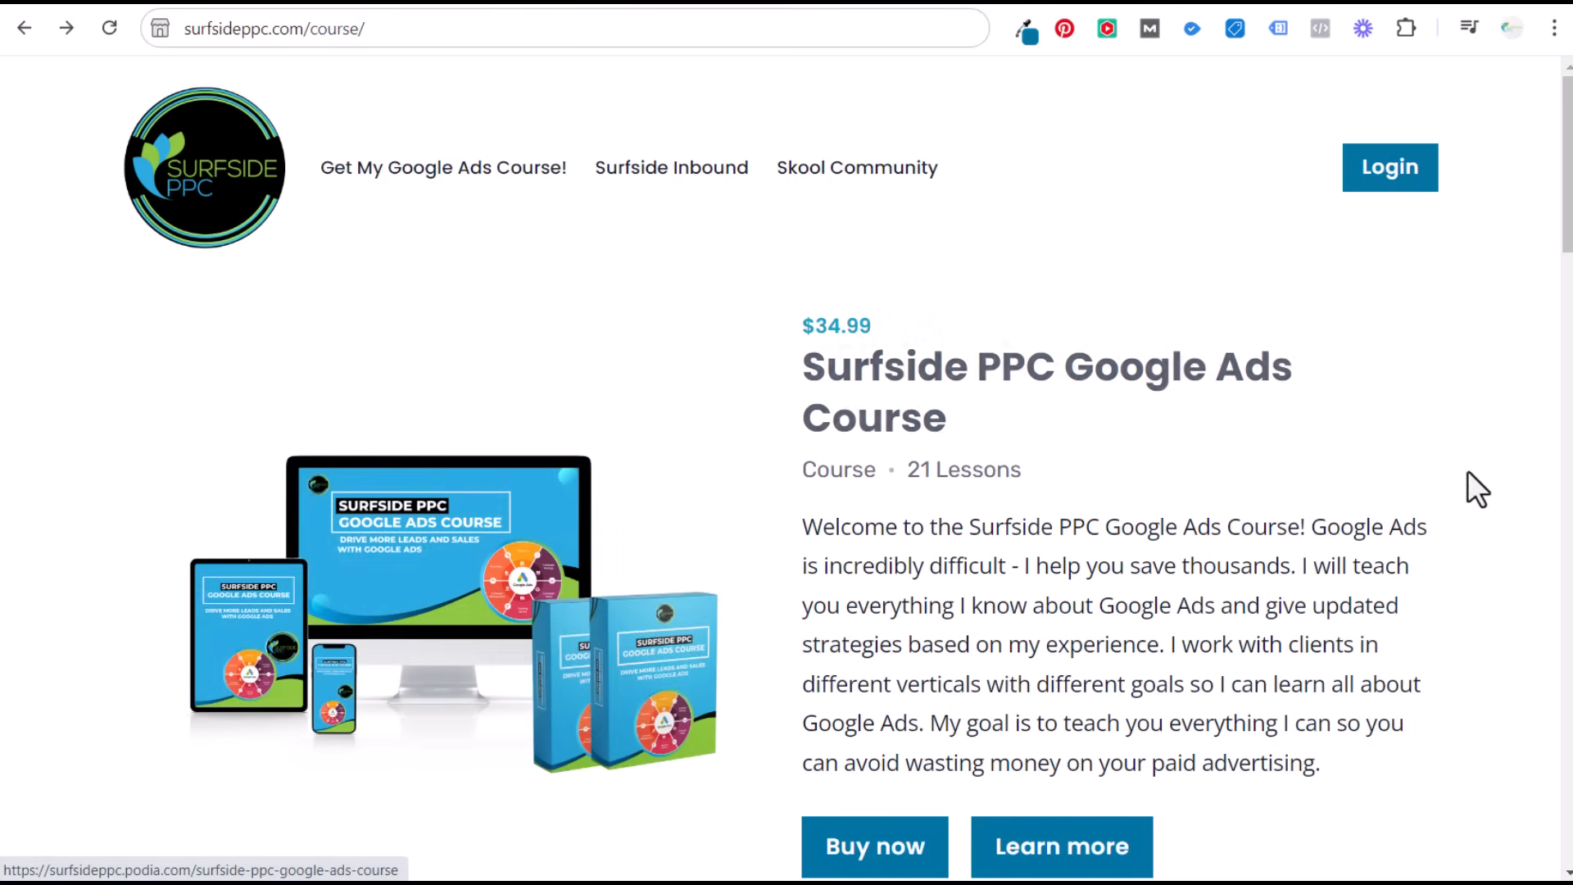
Scroll the course page to the Surfside Inbound section and go to surfsideinbound.com's $4.99/month memberships.
{"action": "scroll", "scroll_direction": "down", "scroll_amount": 3}
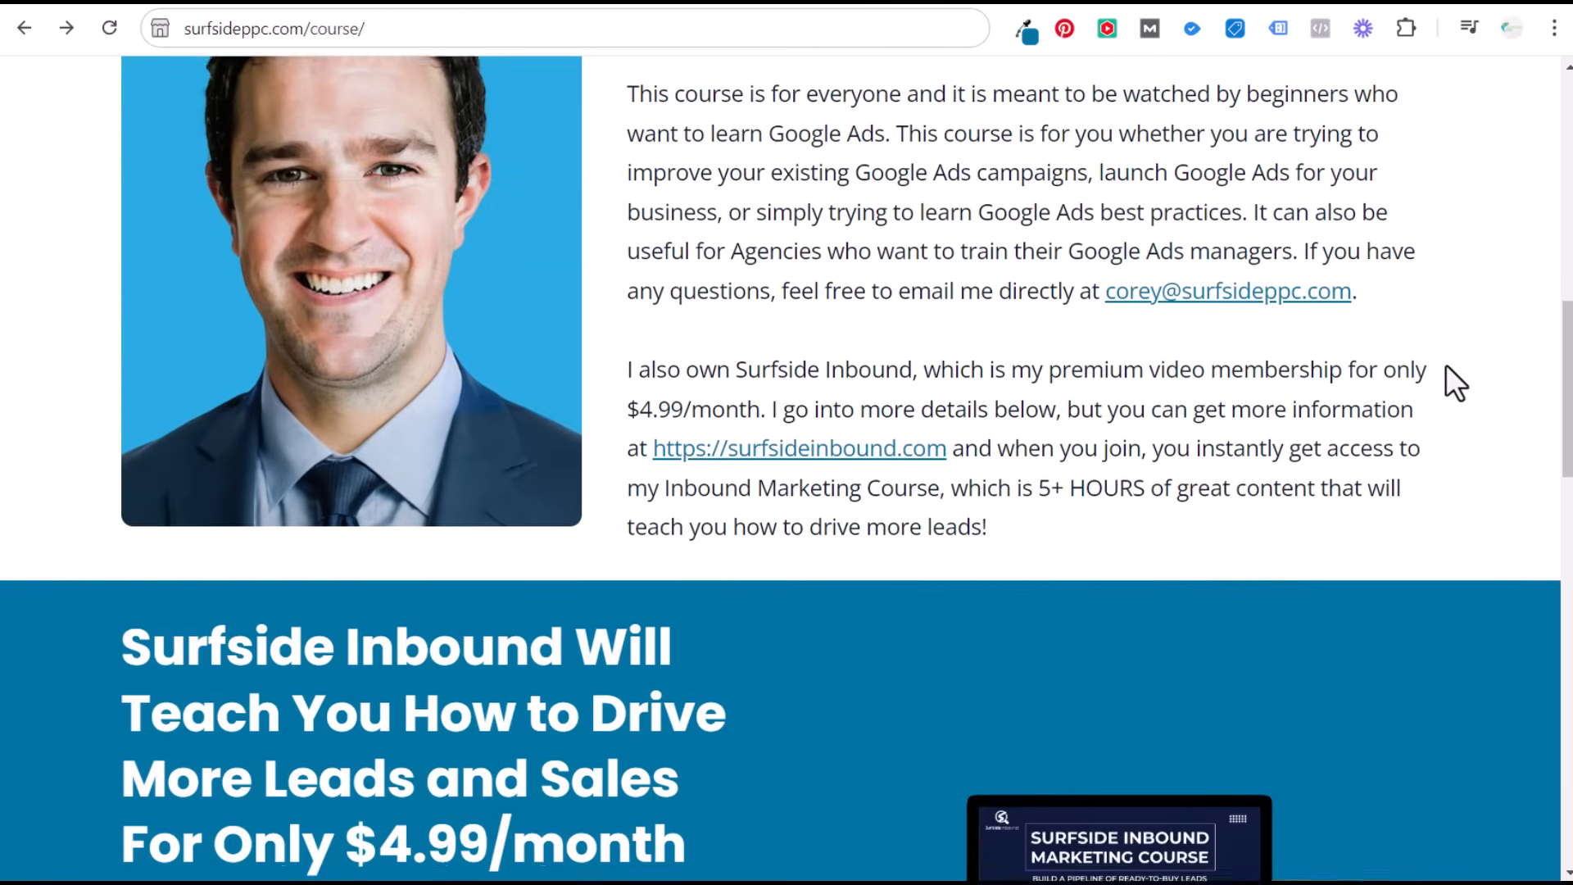
{"action": "scroll", "scroll_direction": "down", "scroll_amount": 3}
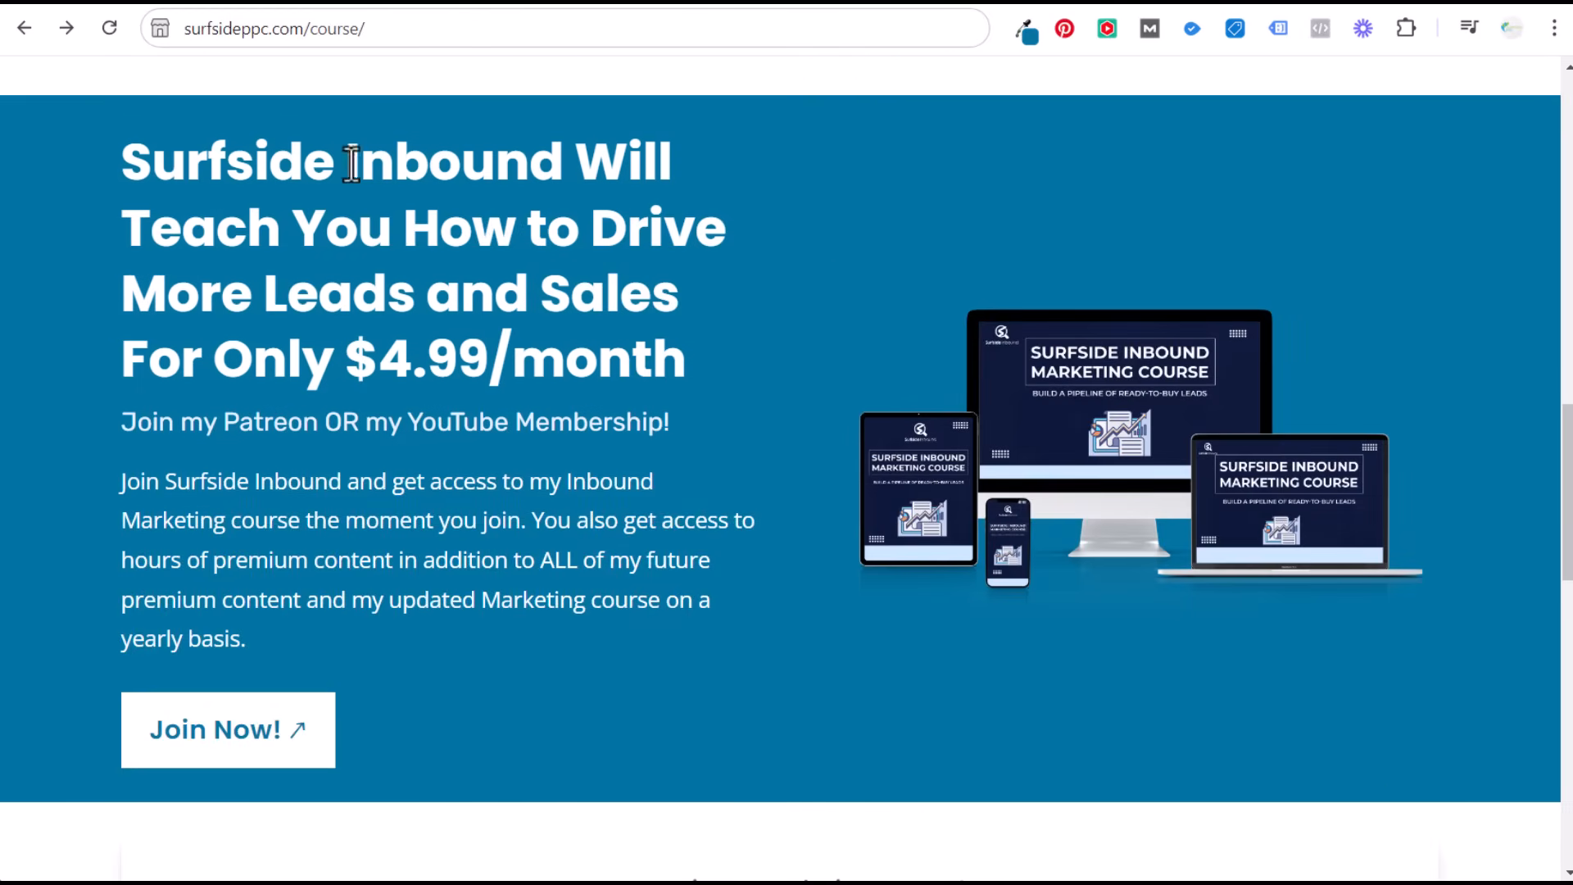
{"action": "mouse_move", "coordinate": [1229, 33]}
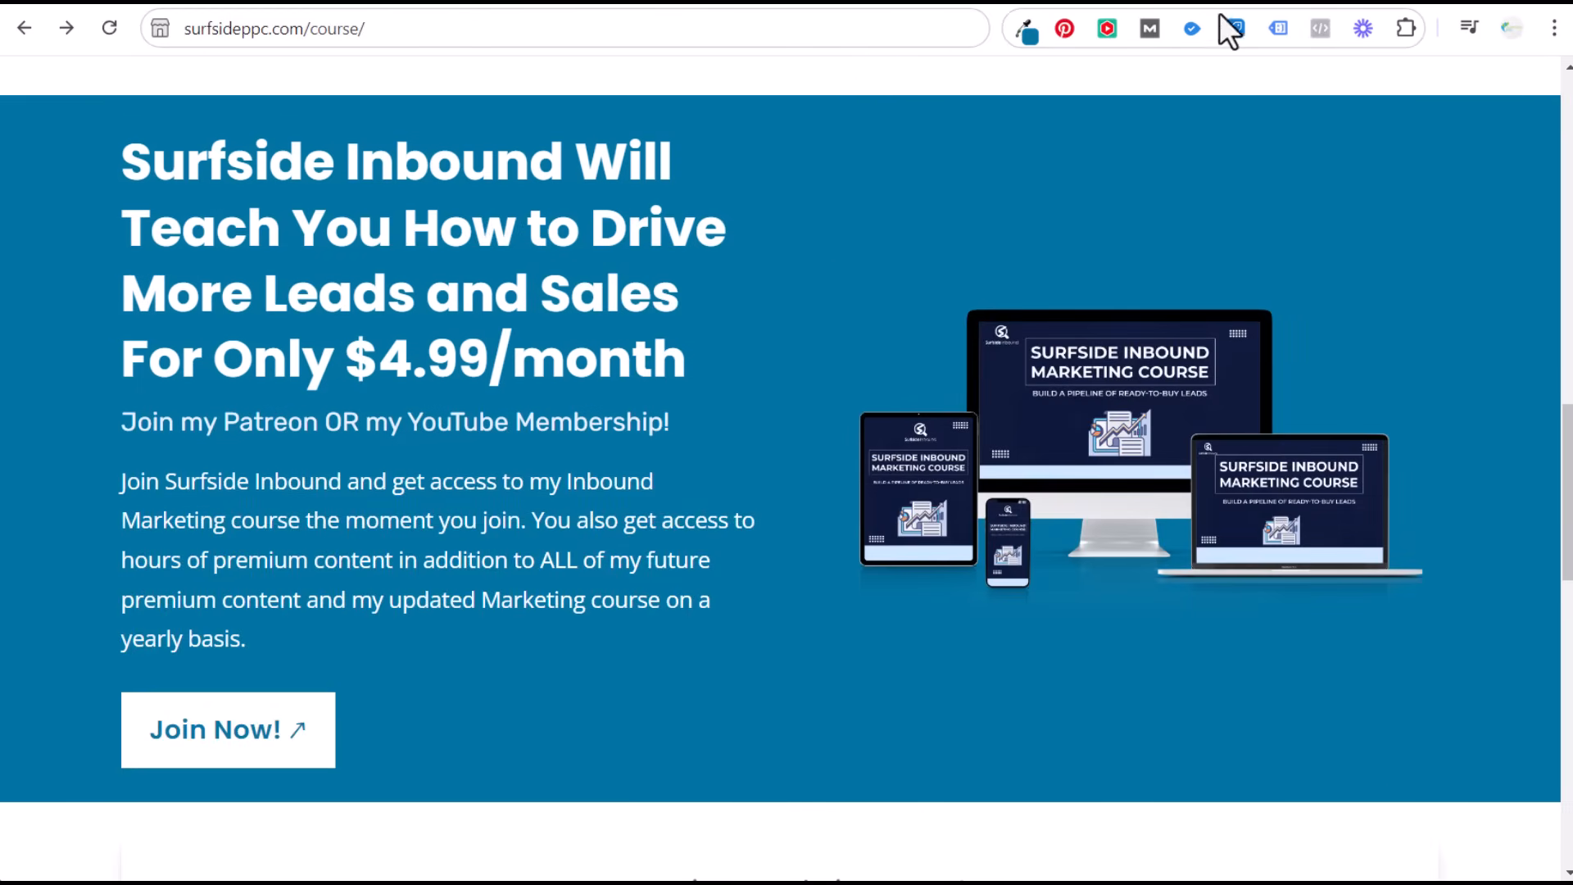
{"action": "left_click", "coordinate": [228, 729]}
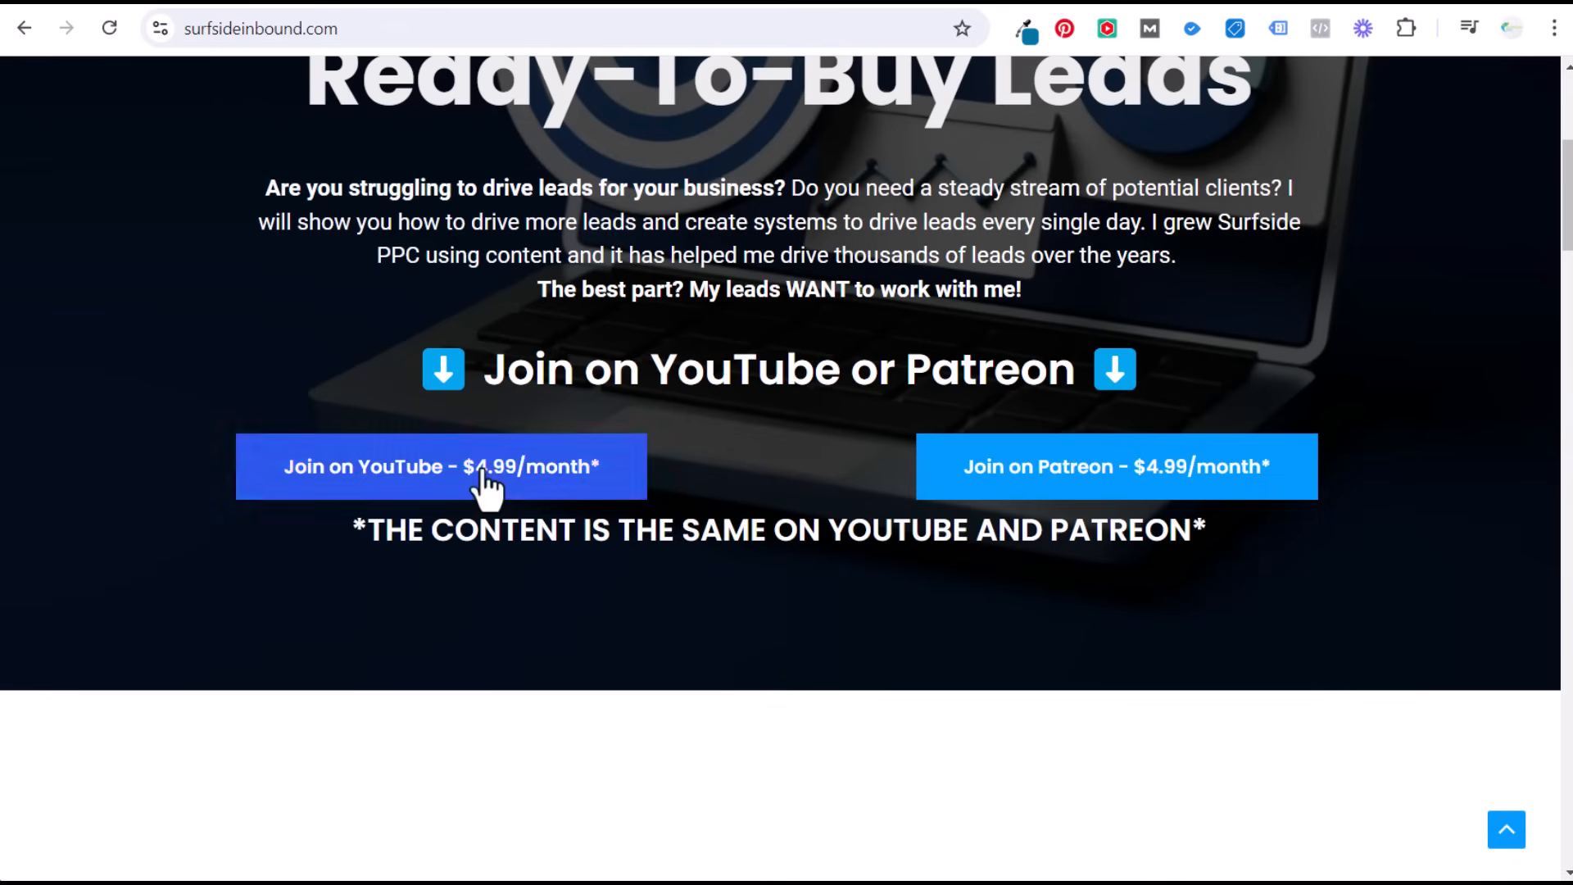
{"action": "mouse_move", "coordinate": [812, 457]}
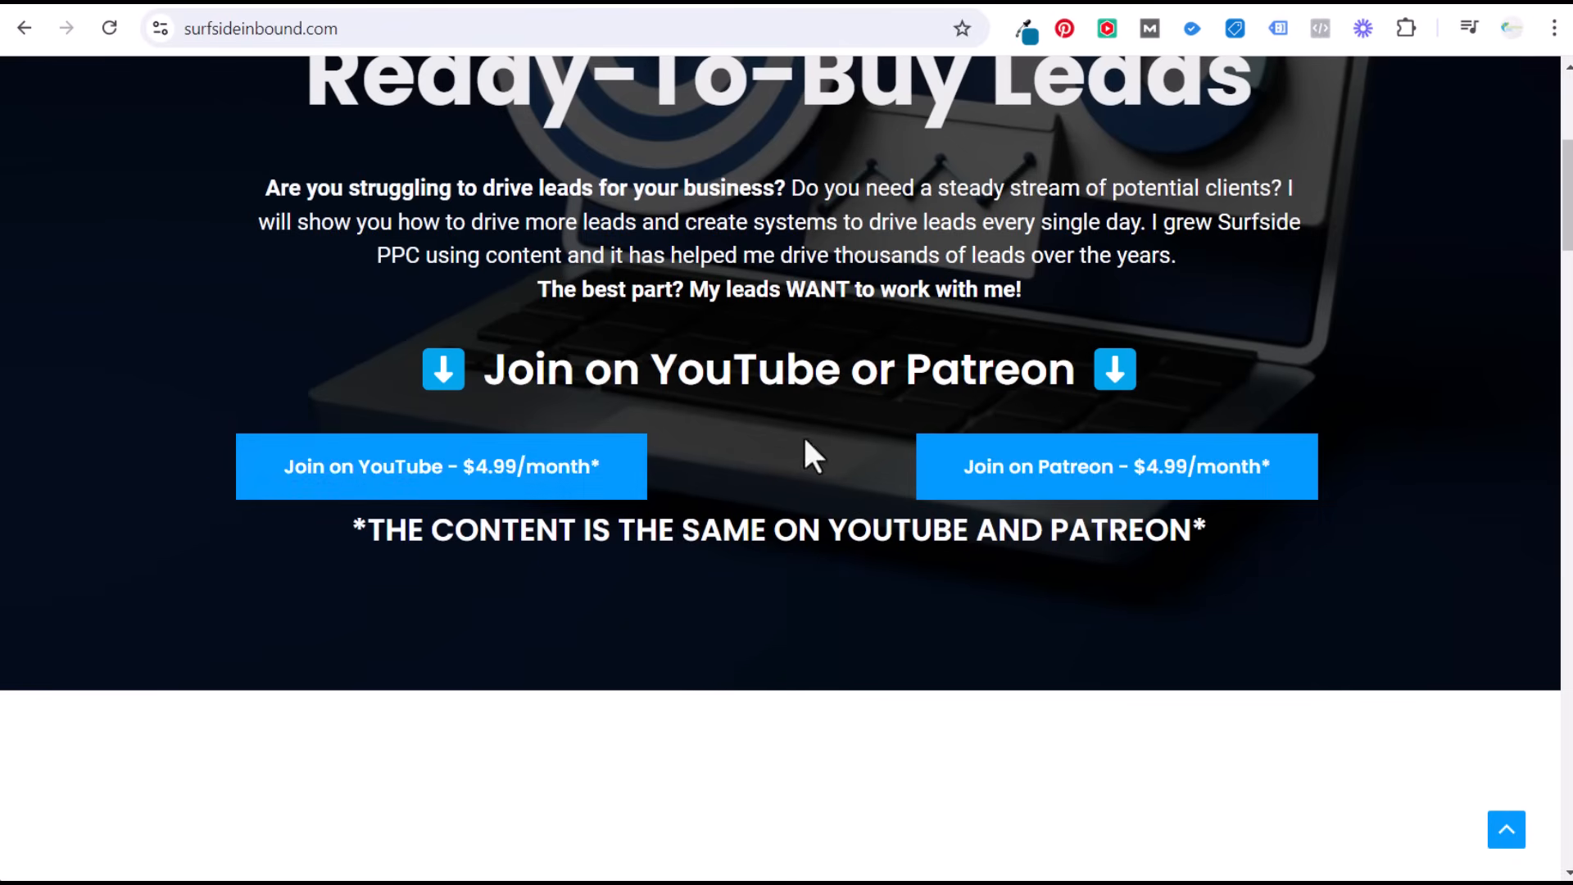